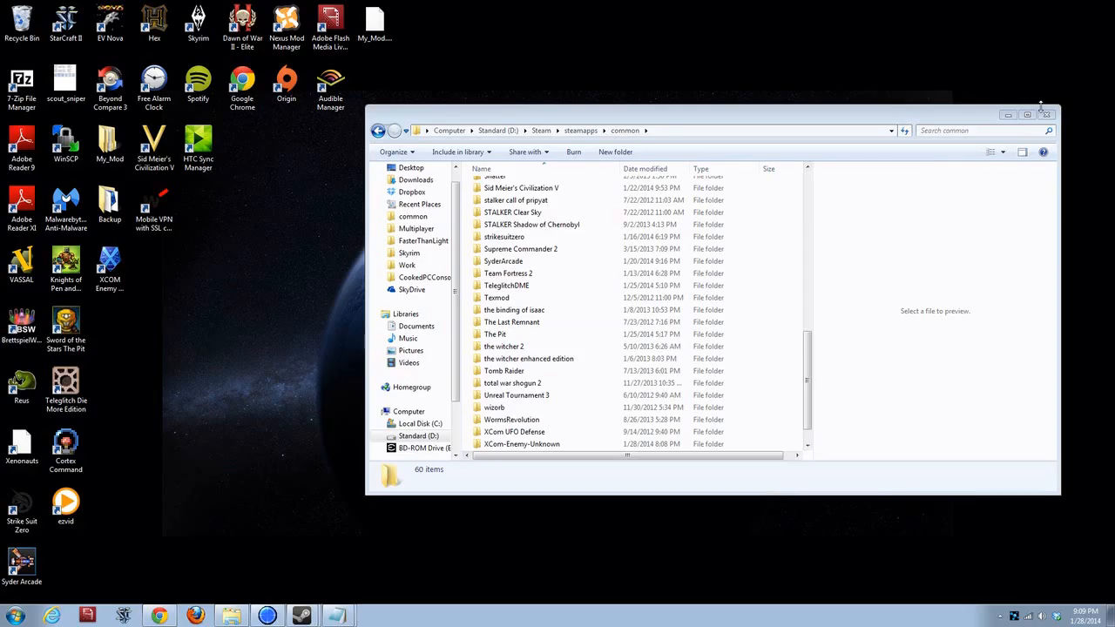
# - Close the steamapps\common folder window and bring Chrome's Downloads list back up
pyautogui.click(1045, 113)
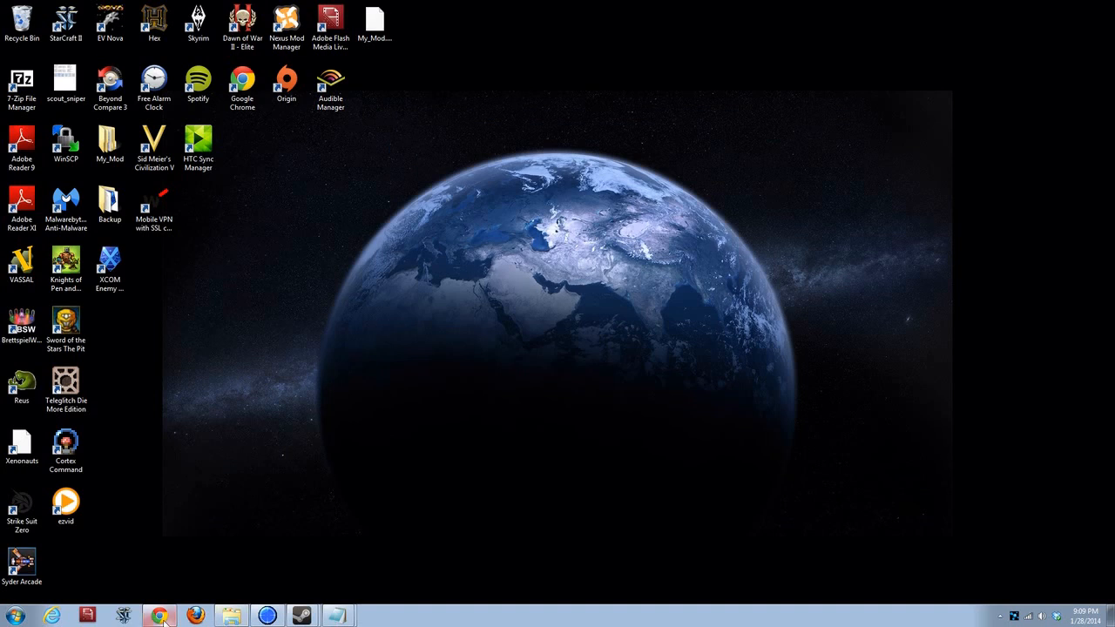
pyautogui.click(151, 612)
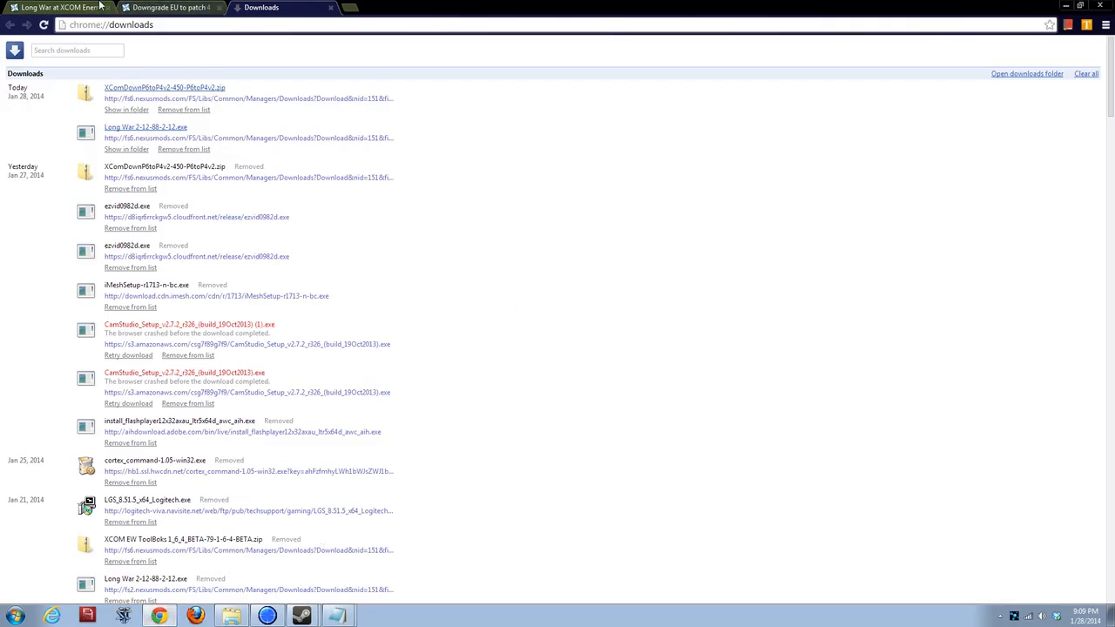
# - Show the Long War mod page's Files list with the Long War EU main file for patch 4
pyautogui.click(52, 8)
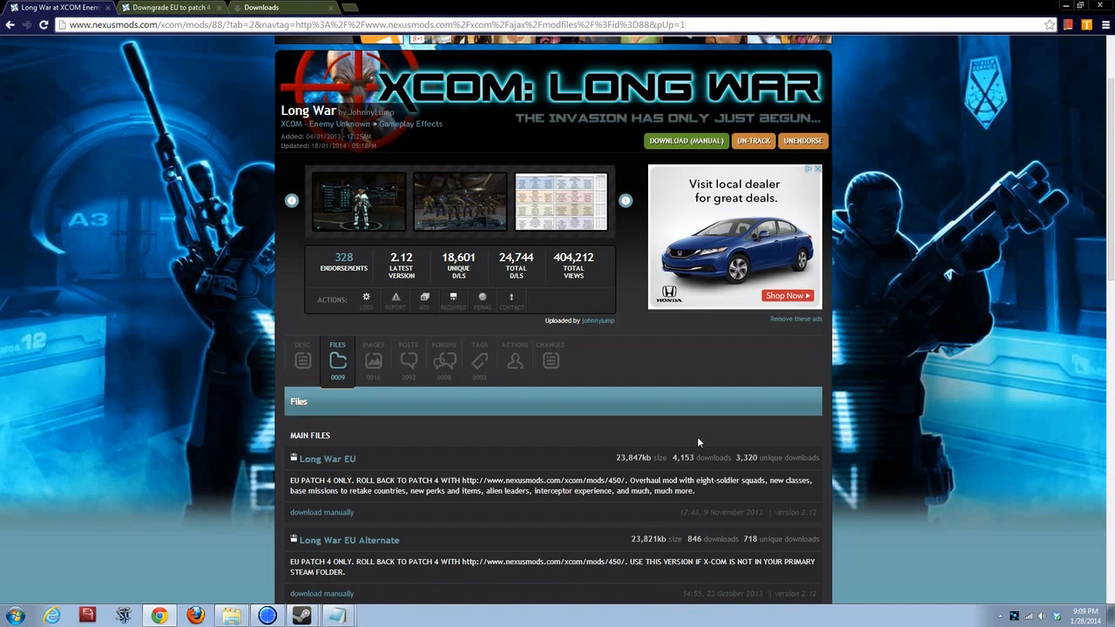
pyautogui.moveTo(667, 417)
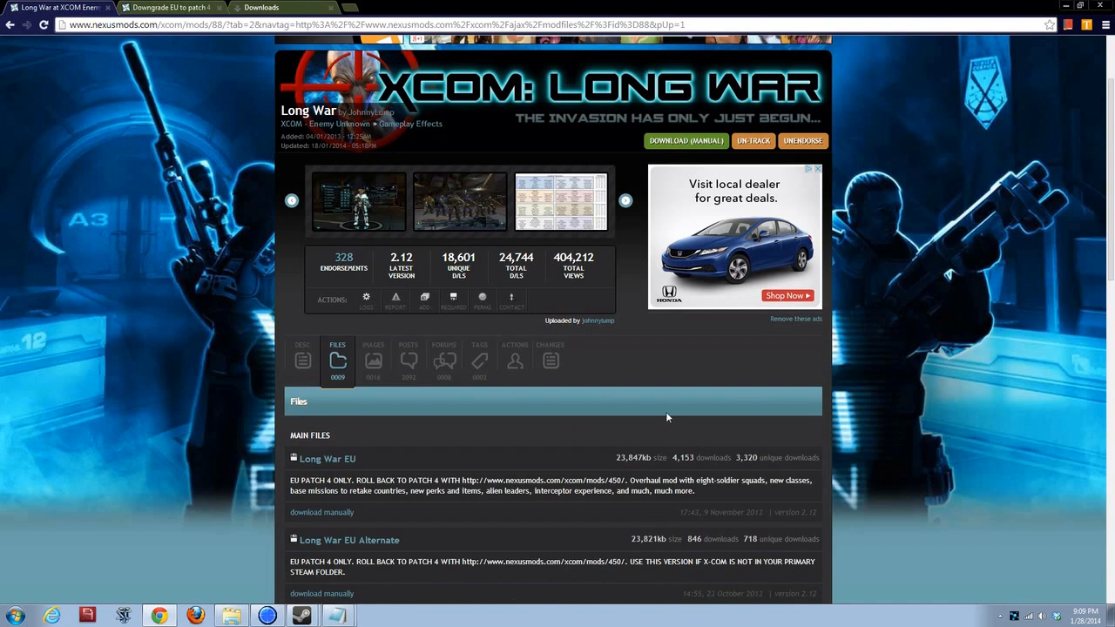
pyautogui.moveTo(695, 459)
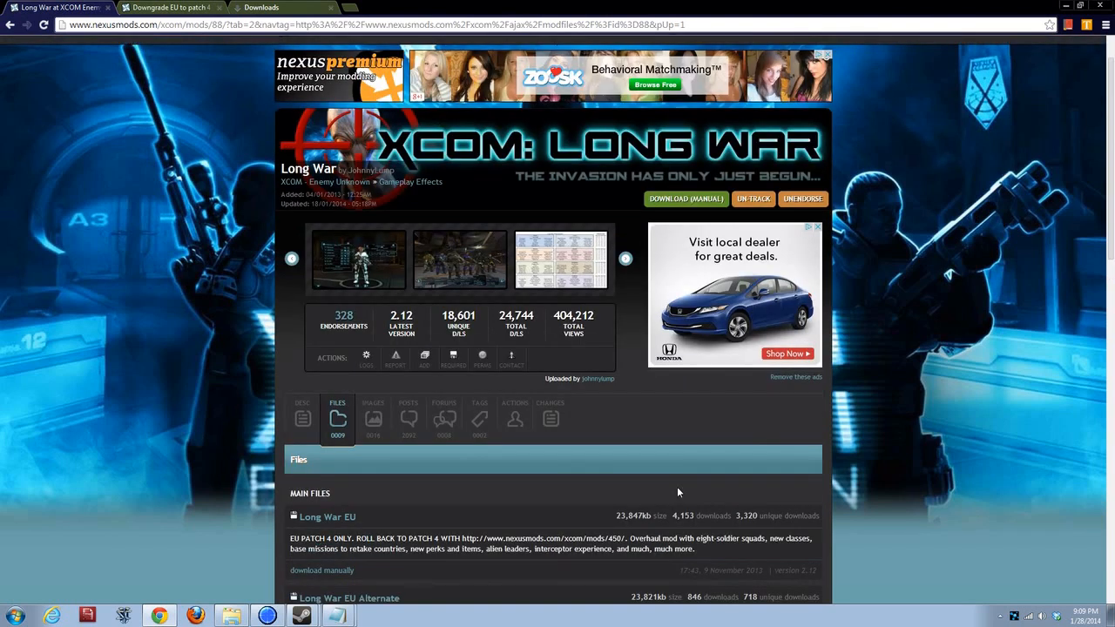
pyautogui.moveTo(690, 477)
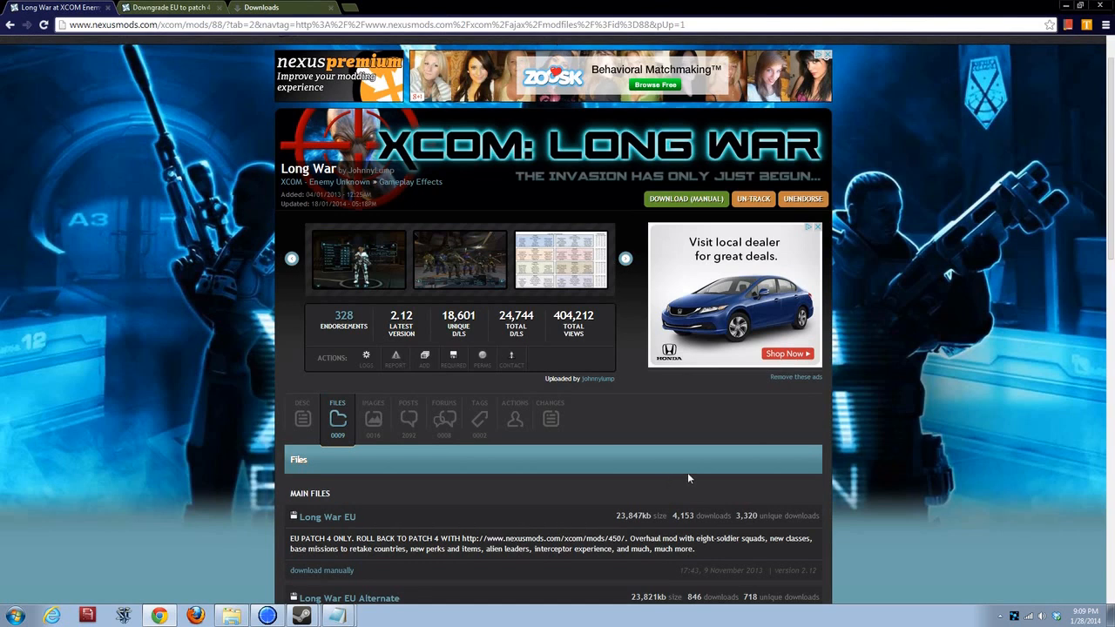
pyautogui.moveTo(677, 445)
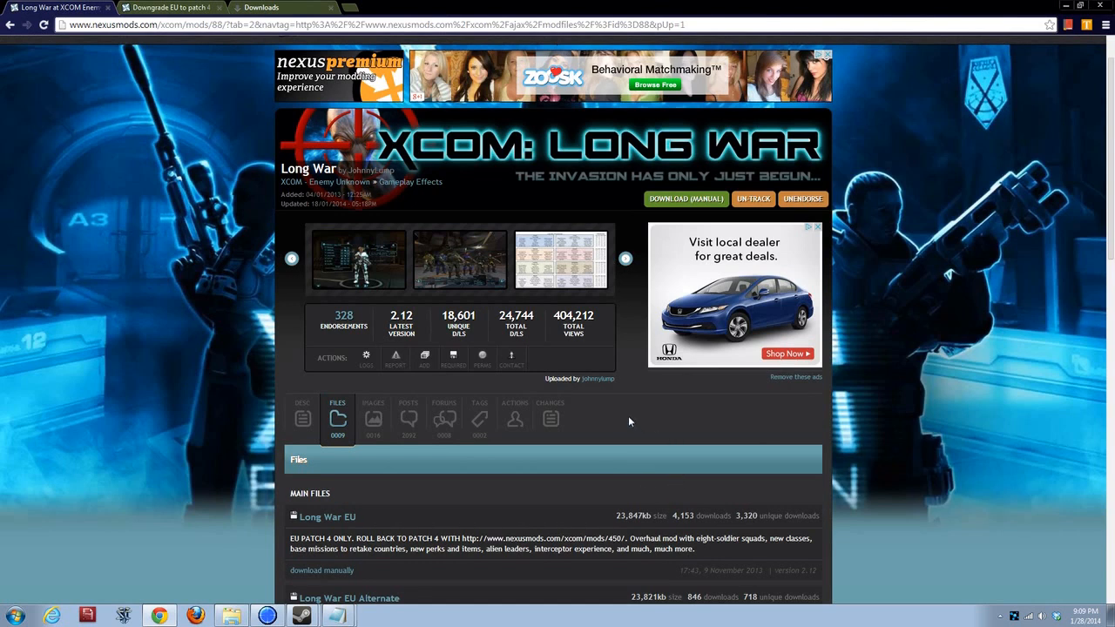
pyautogui.moveTo(645, 427)
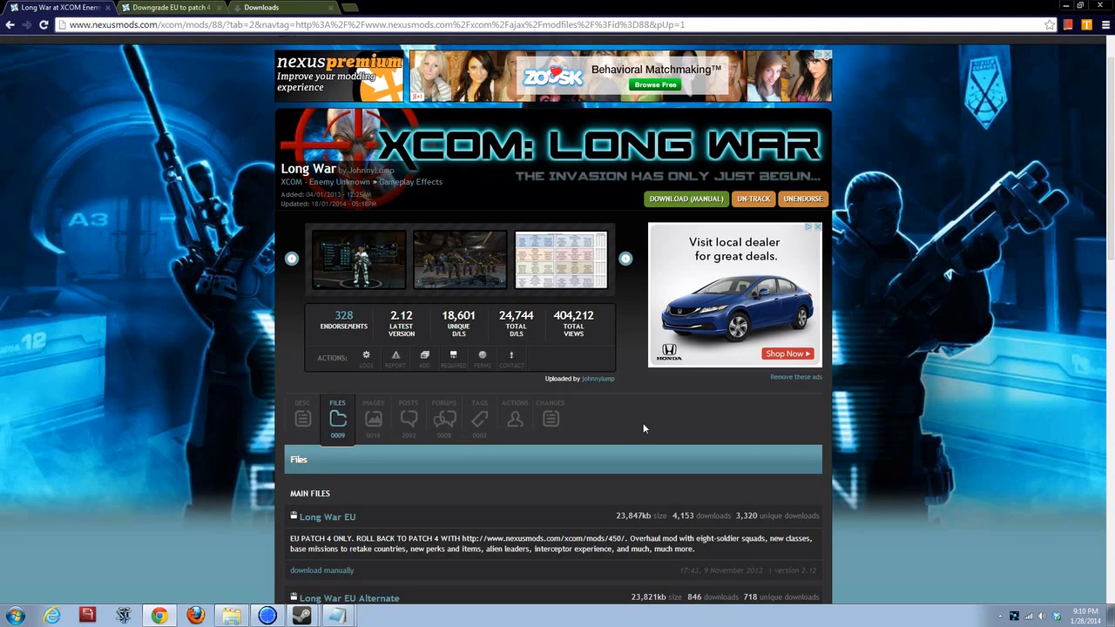
pyautogui.moveTo(630, 441)
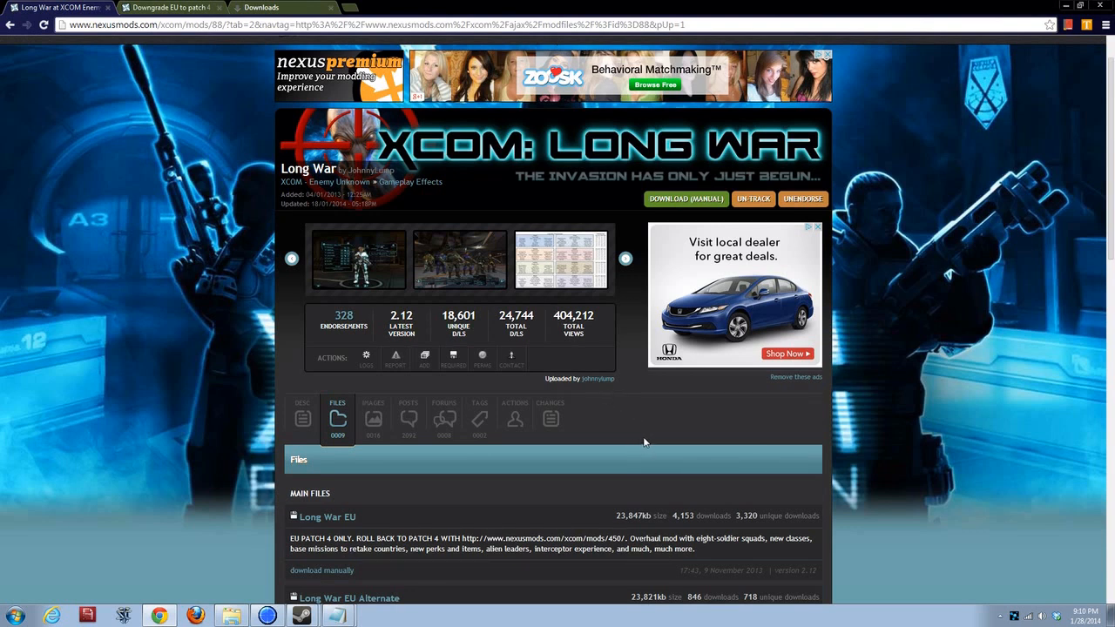
pyautogui.scroll(-3)
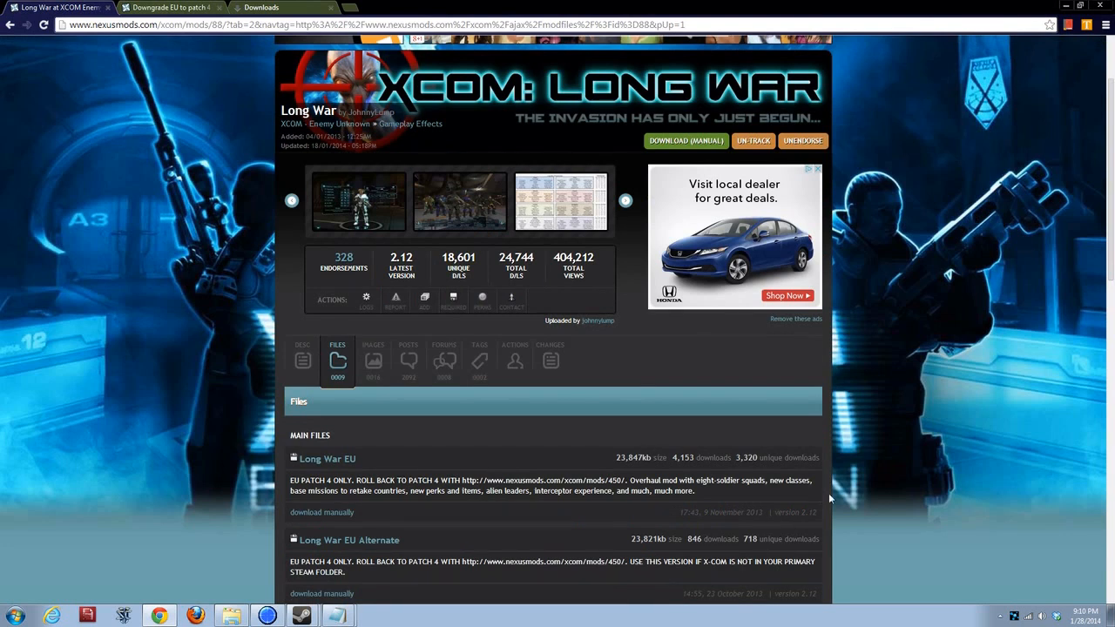
pyautogui.moveTo(643, 412)
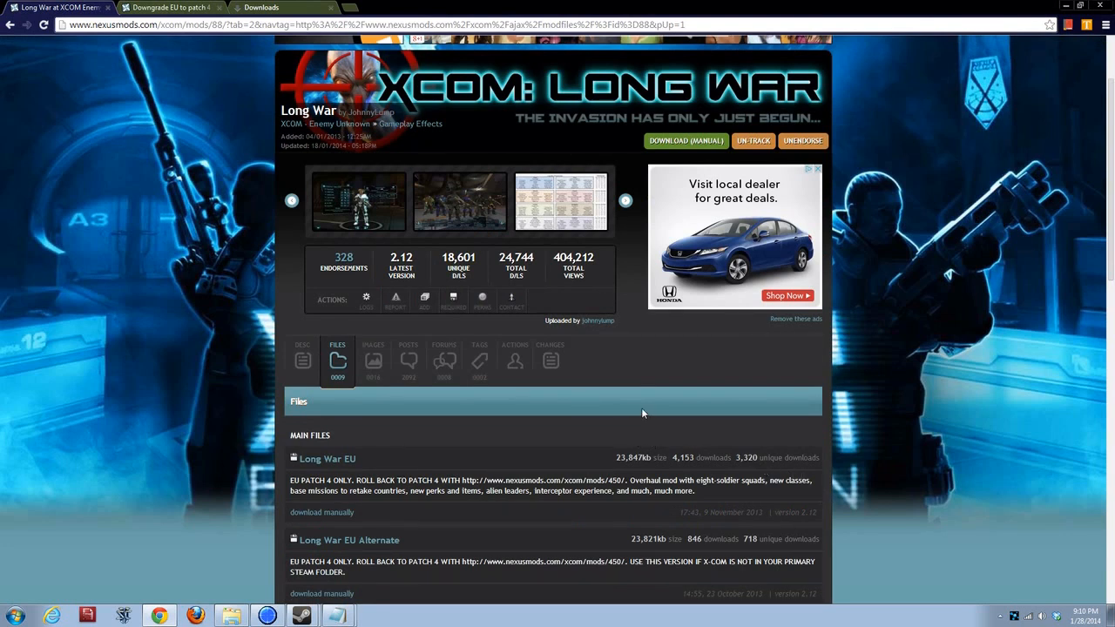
pyautogui.moveTo(612, 466)
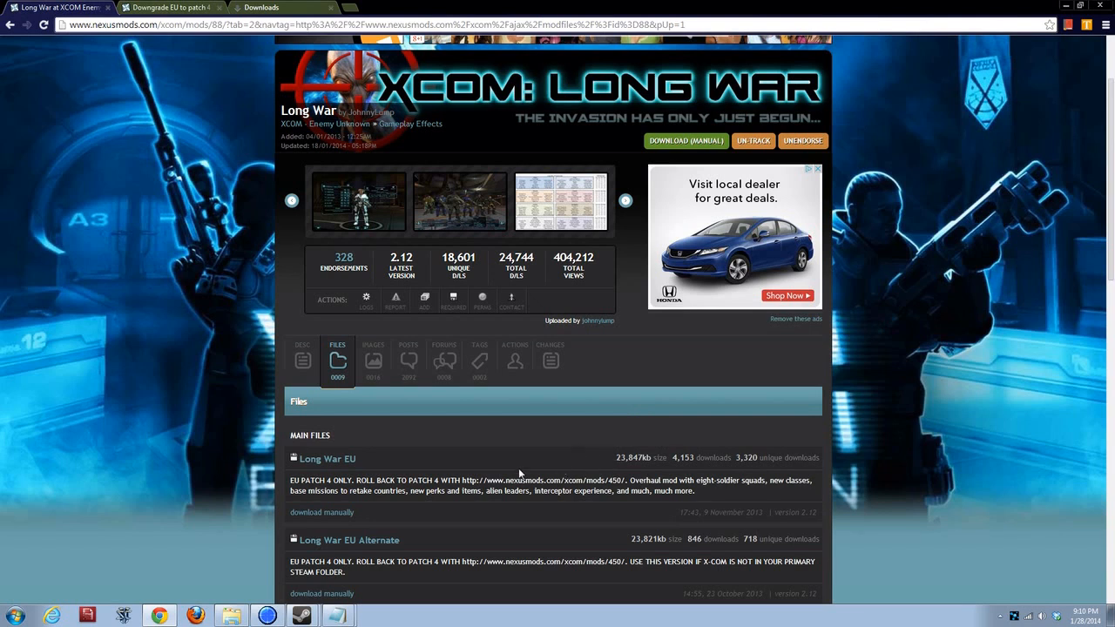
pyautogui.moveTo(510, 456)
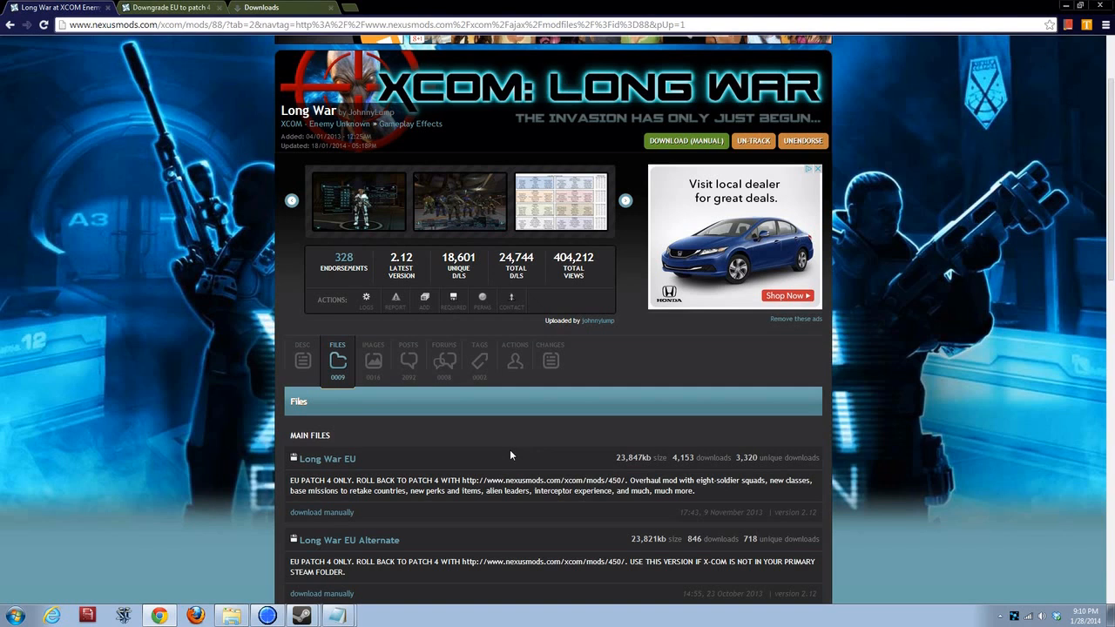
pyautogui.moveTo(460, 456)
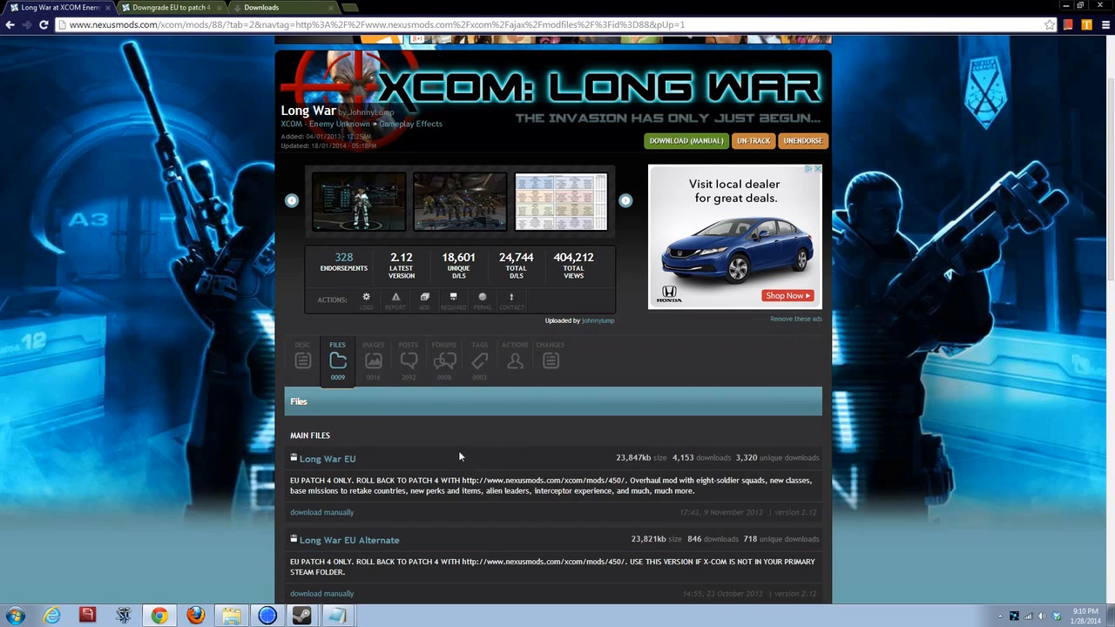
pyautogui.moveTo(348, 467)
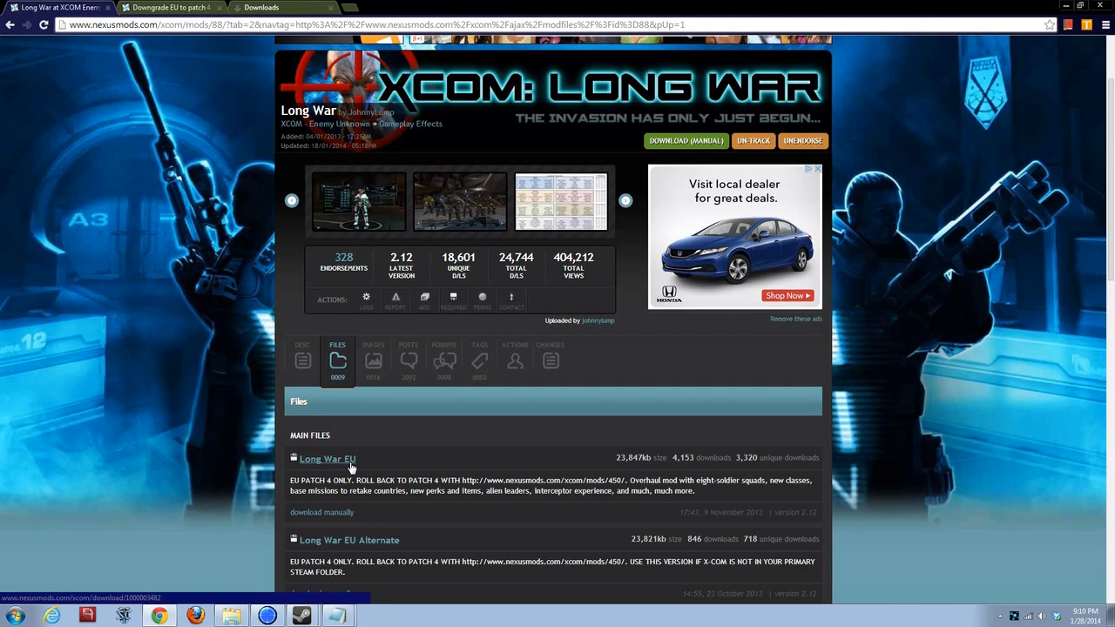
pyautogui.moveTo(427, 479)
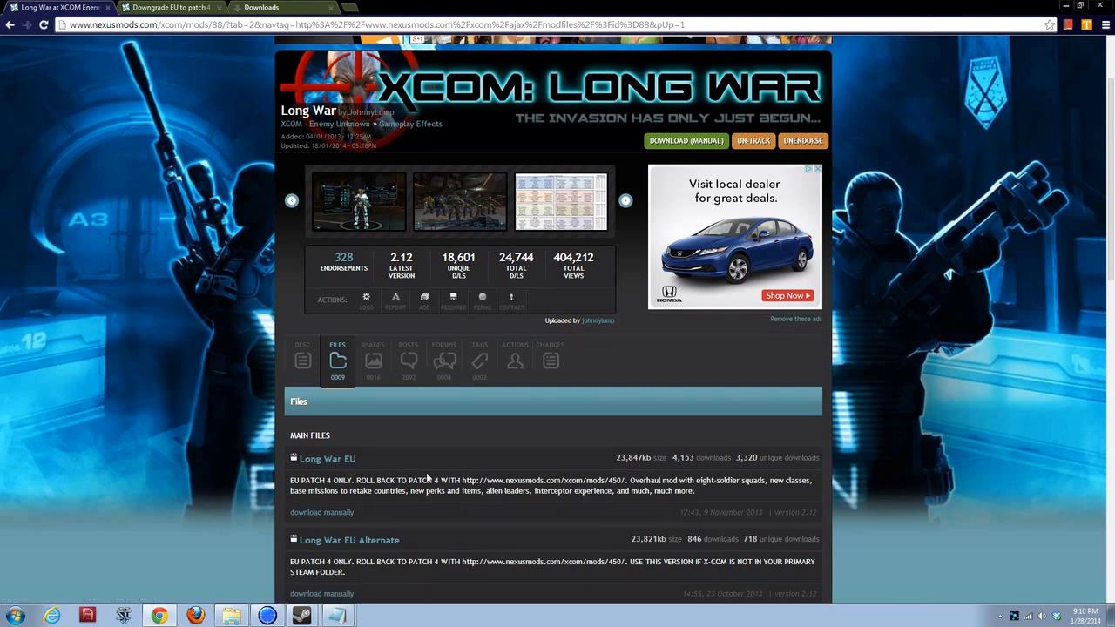
pyautogui.moveTo(419, 467)
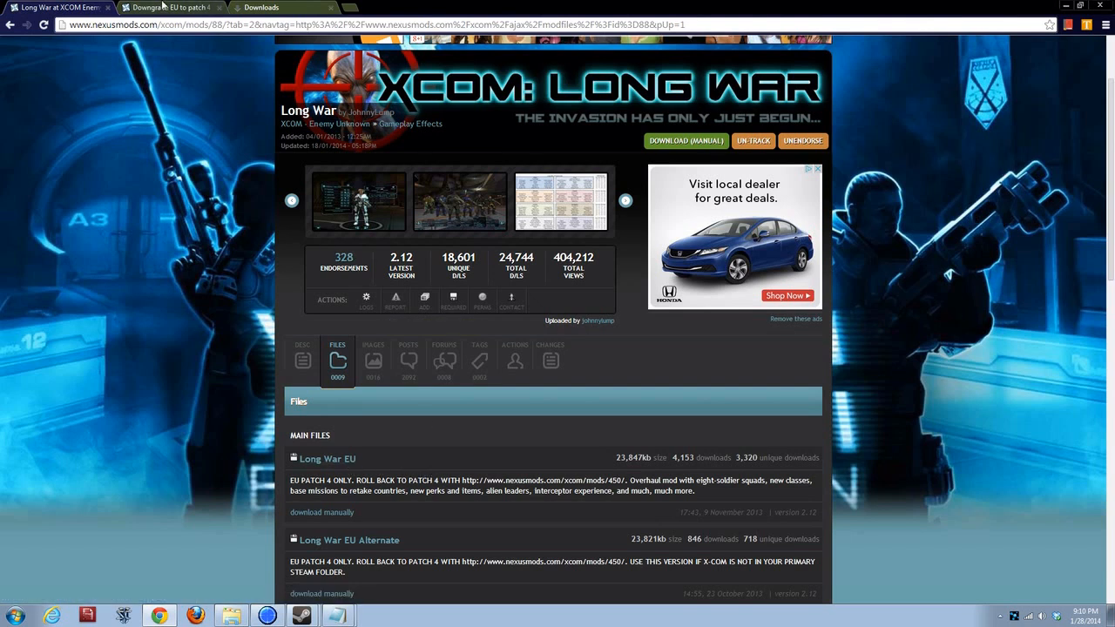
# - Show the Downgrade EU to patch 4 page listing the XComDownP6toP4v2 main file
pyautogui.click(174, 6)
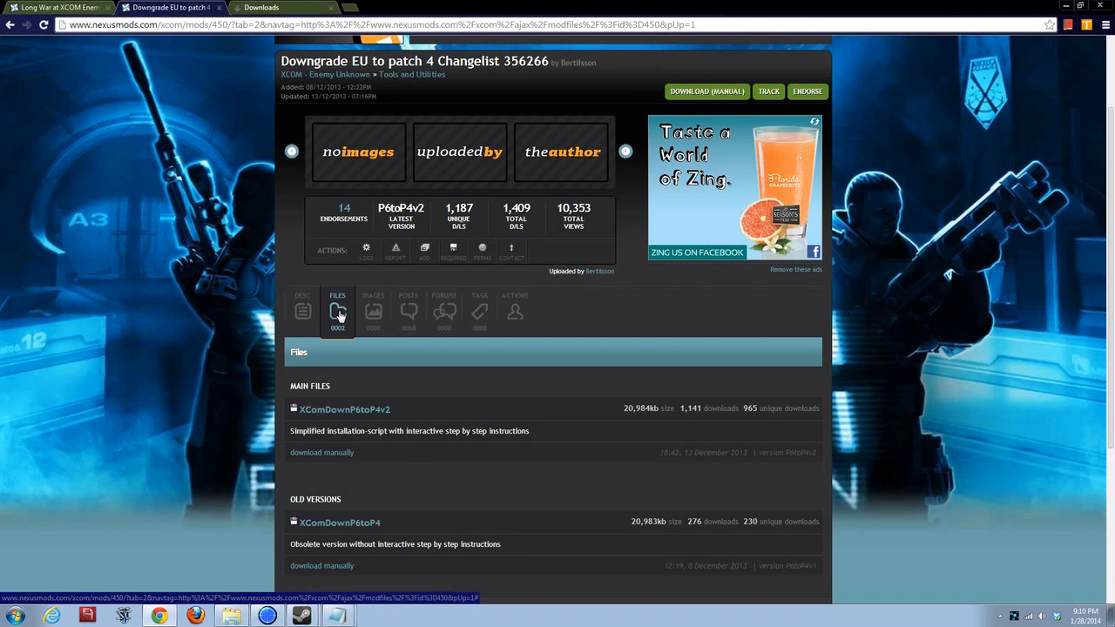
pyautogui.moveTo(352, 366)
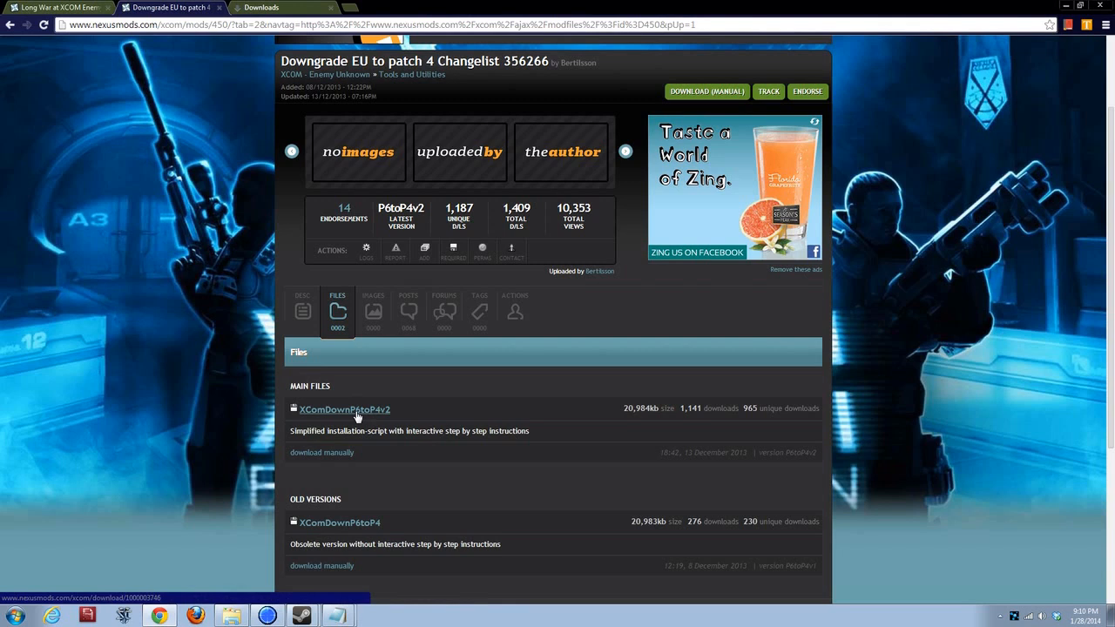
pyautogui.moveTo(370, 421)
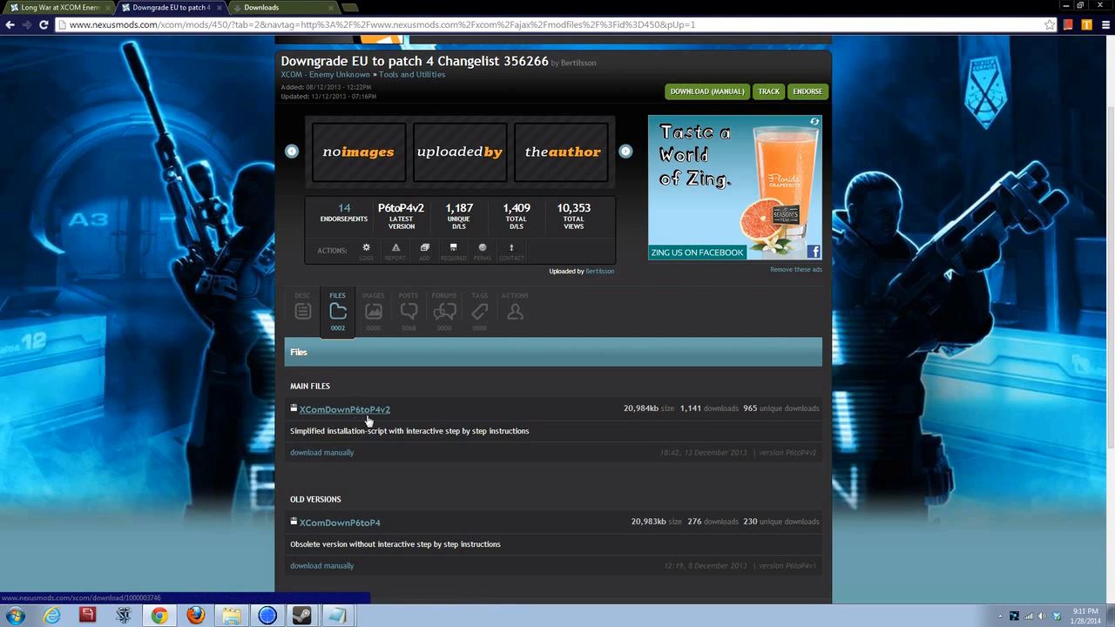
pyautogui.moveTo(237, 171)
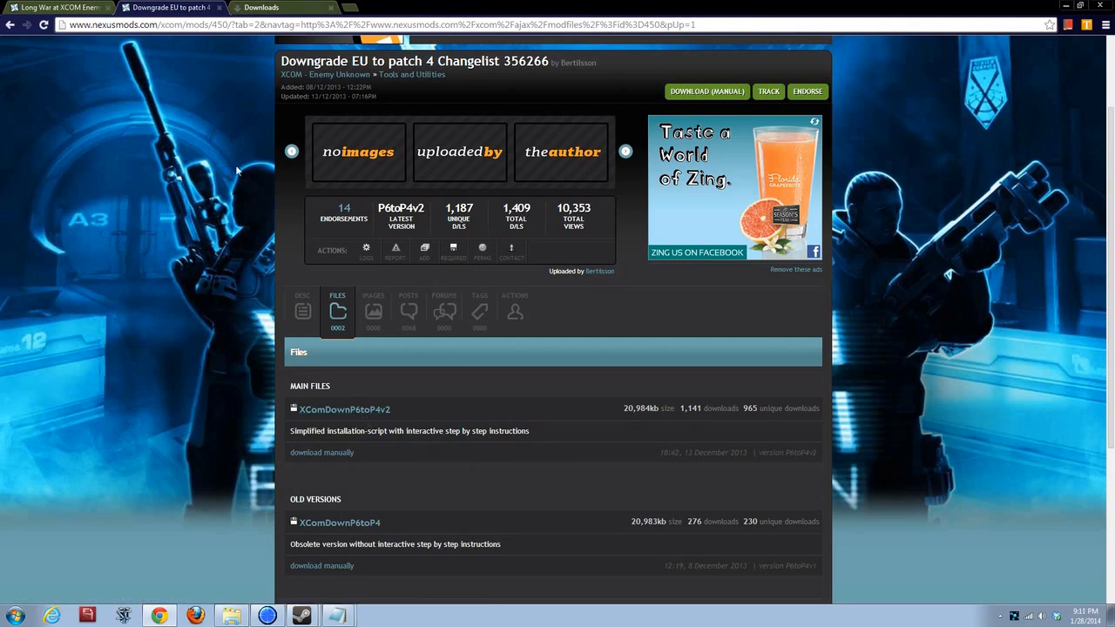
# - Bring up 7-Zip's Extract files dialog for the XComDownP6toP4v2 zip in Downloads
pyautogui.click(262, 8)
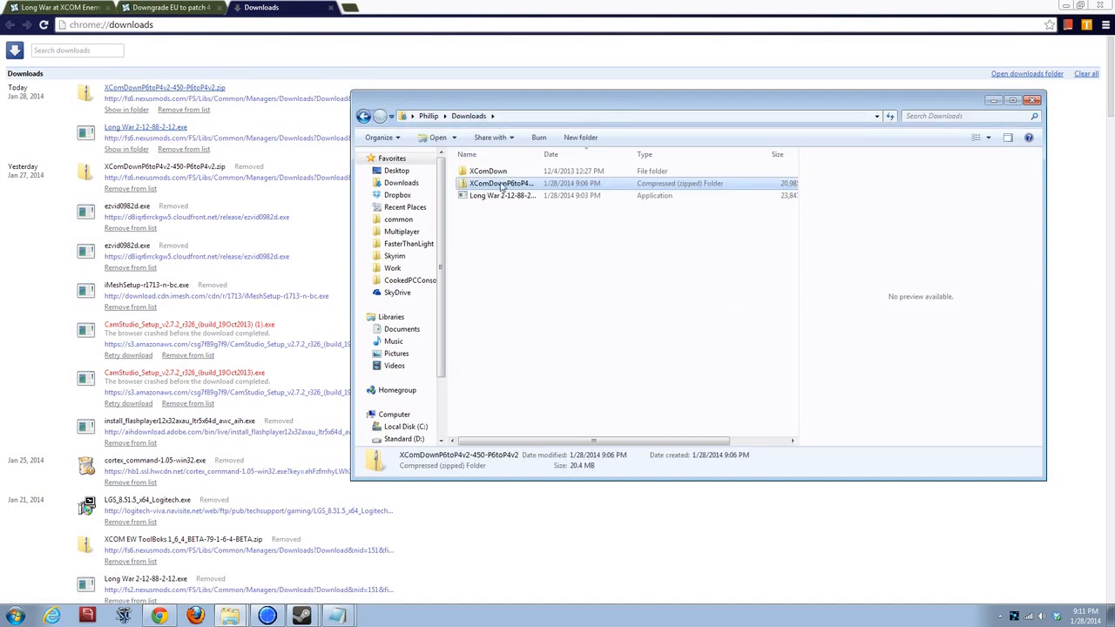
pyautogui.rightClick(501, 183)
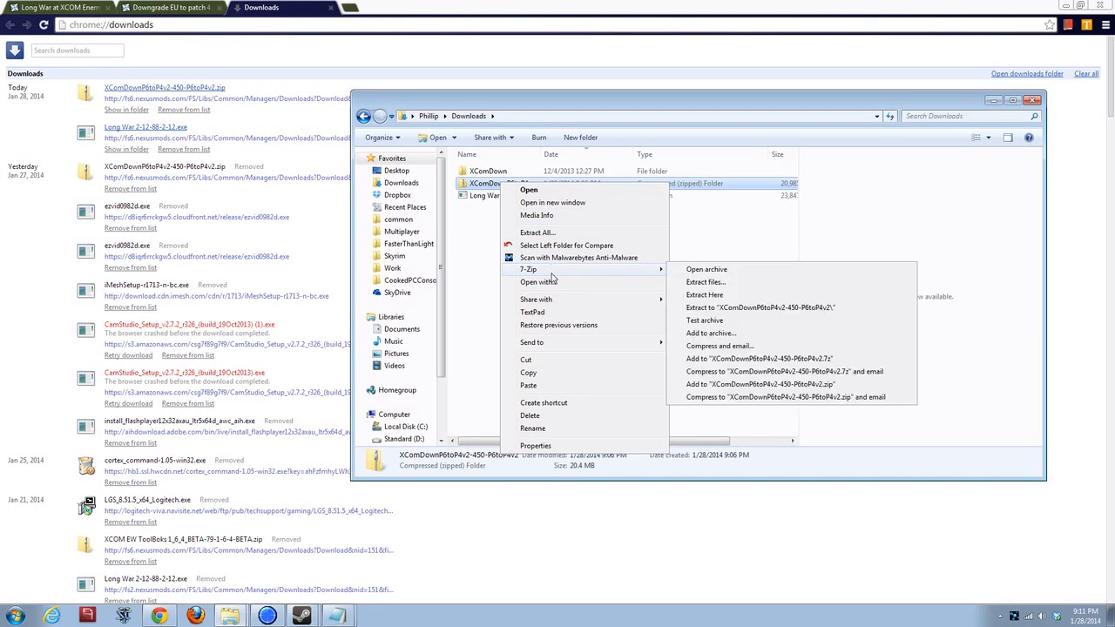
pyautogui.moveTo(714, 295)
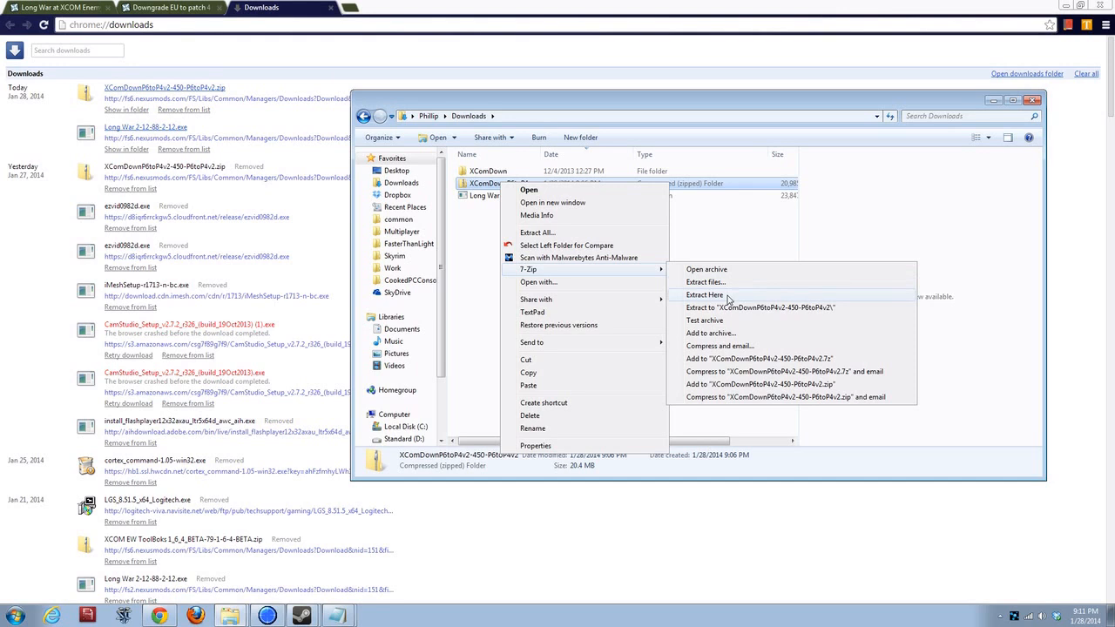
pyautogui.click(705, 282)
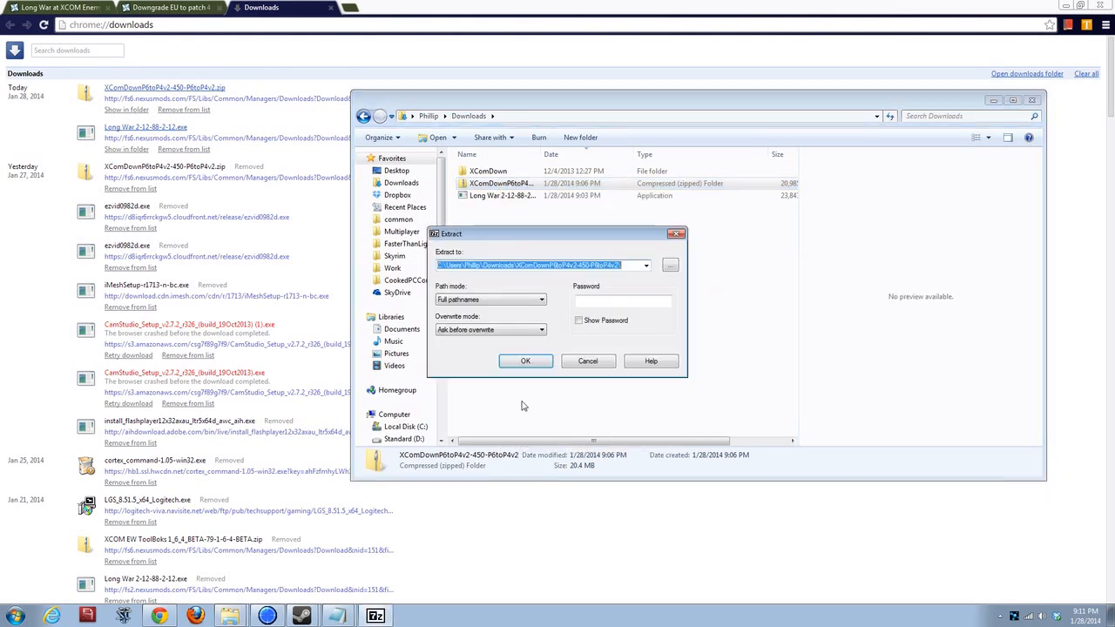
# - Extract the archive and paste the XComDown folder into D: Steam's steamapps, then into common
pyautogui.click(526, 361)
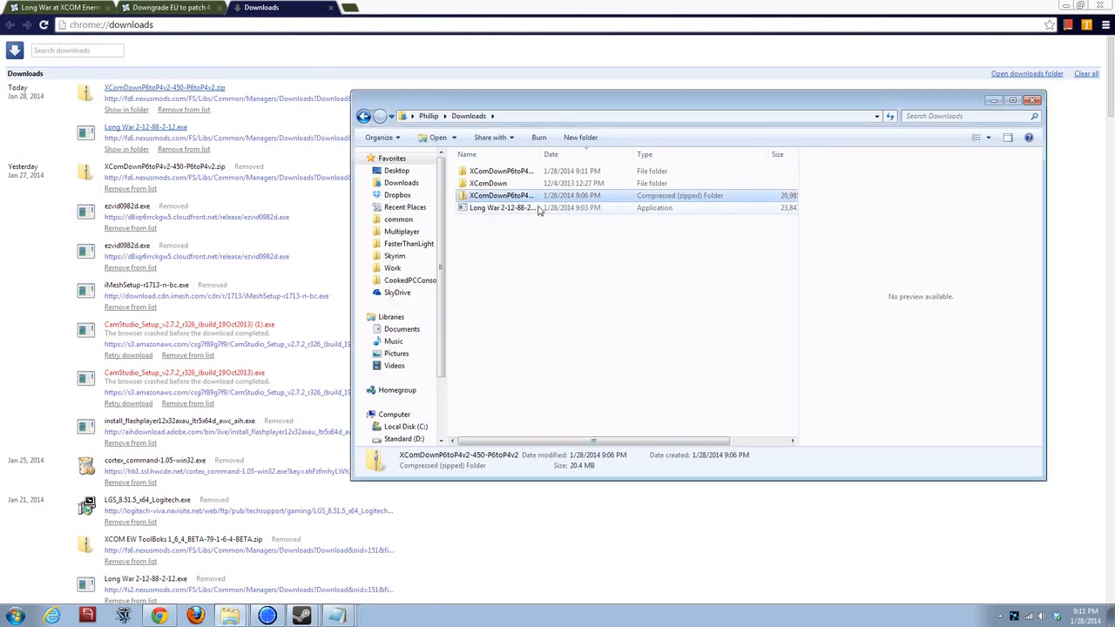
pyautogui.moveTo(521, 176)
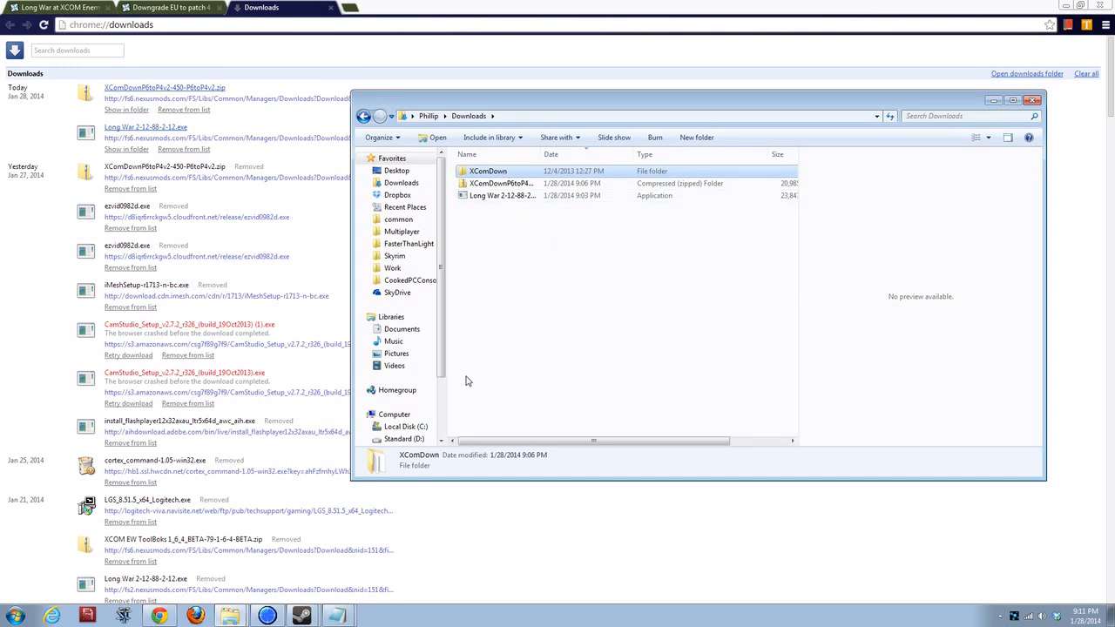
pyautogui.scroll(-3)
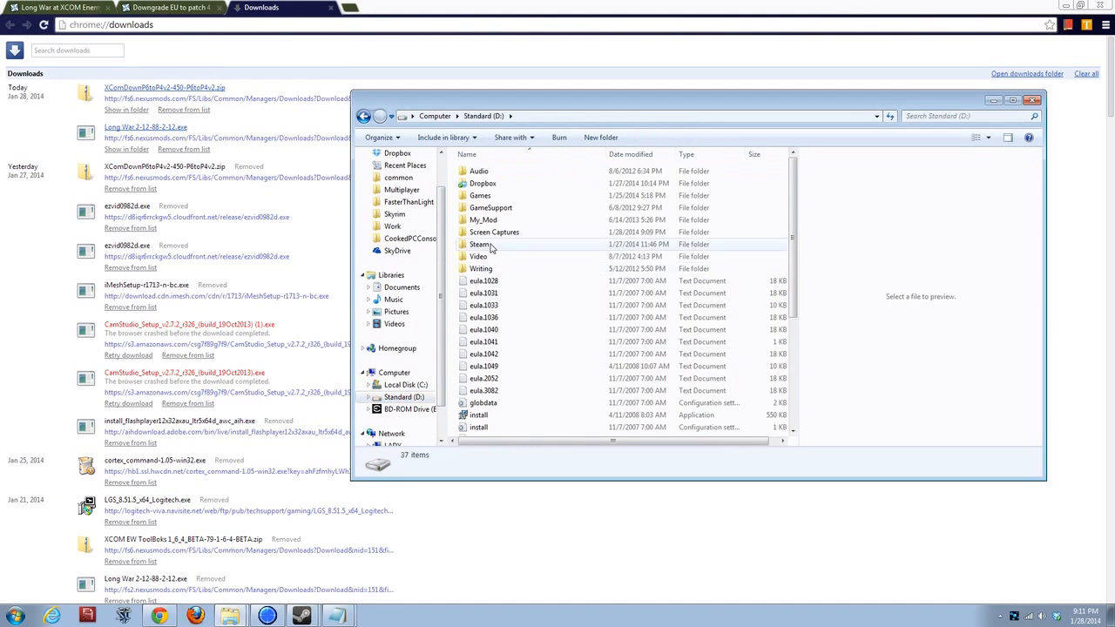
pyautogui.doubleClick(479, 244)
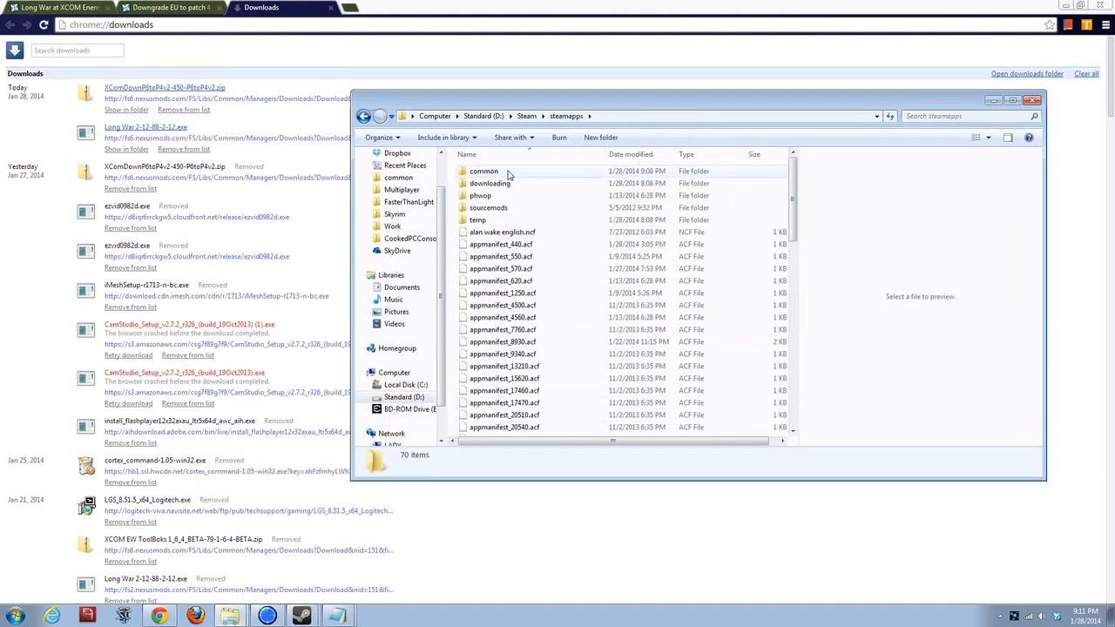
pyautogui.rightClick(516, 171)
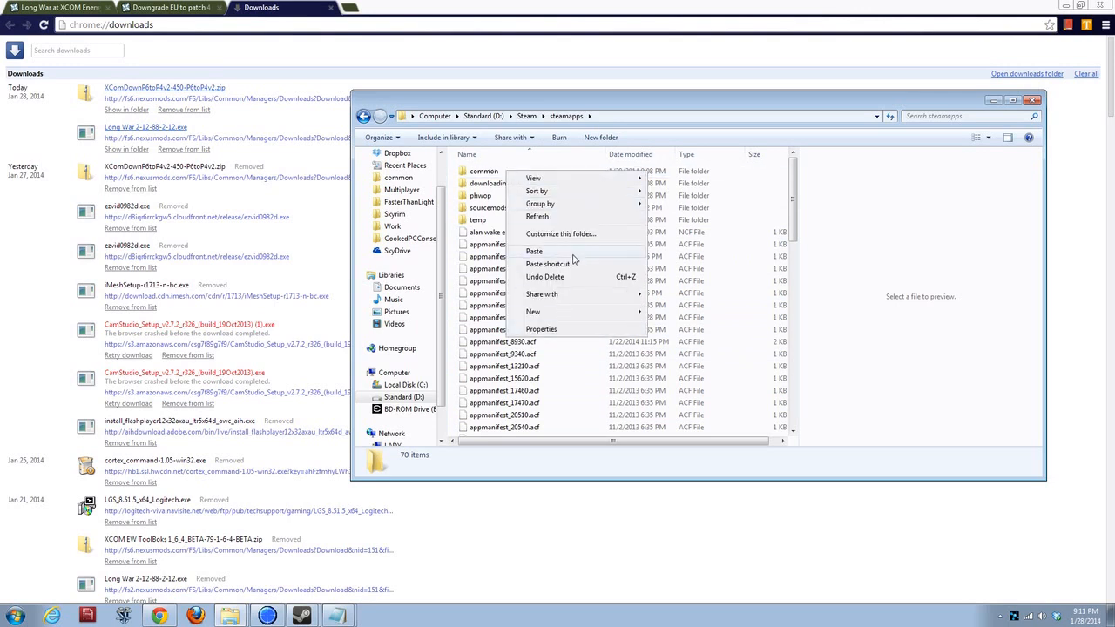
pyautogui.click(533, 251)
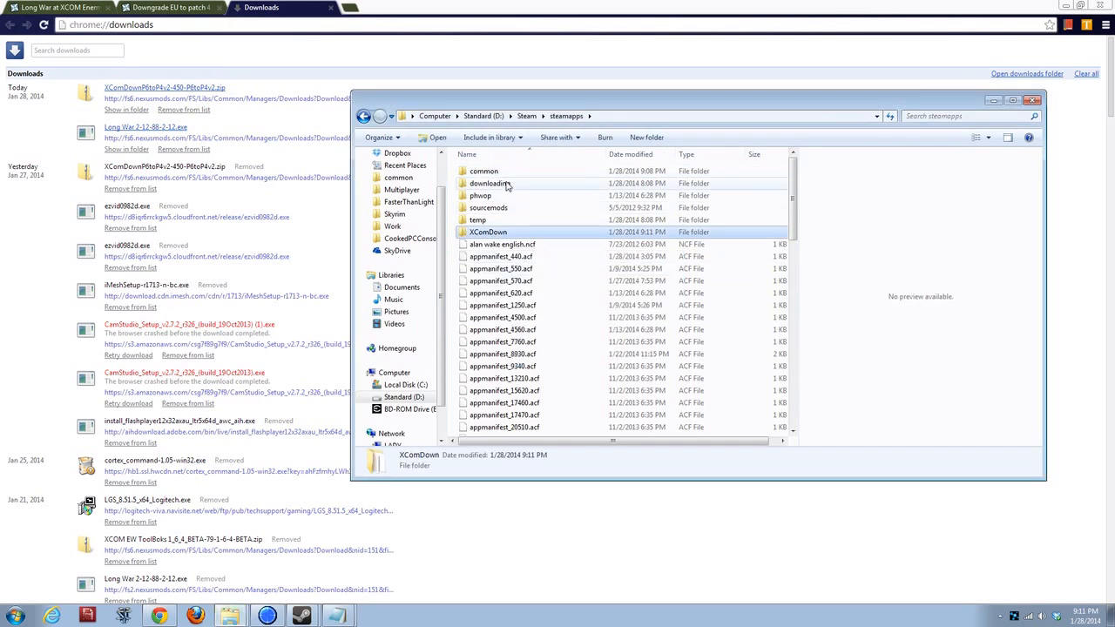
pyautogui.click(484, 171)
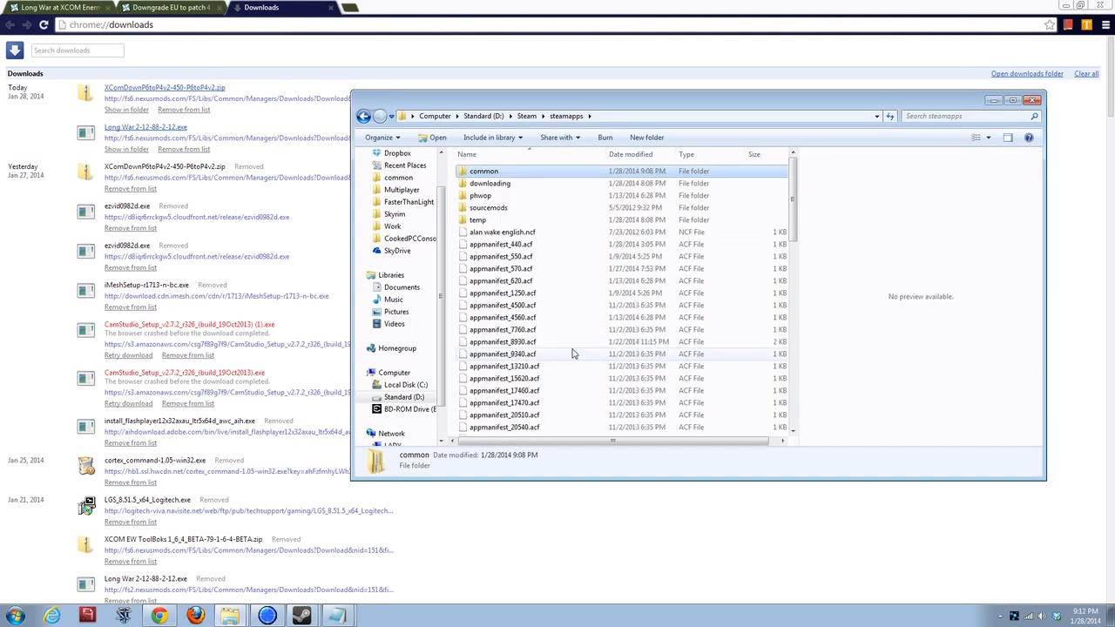
pyautogui.doubleClick(484, 171)
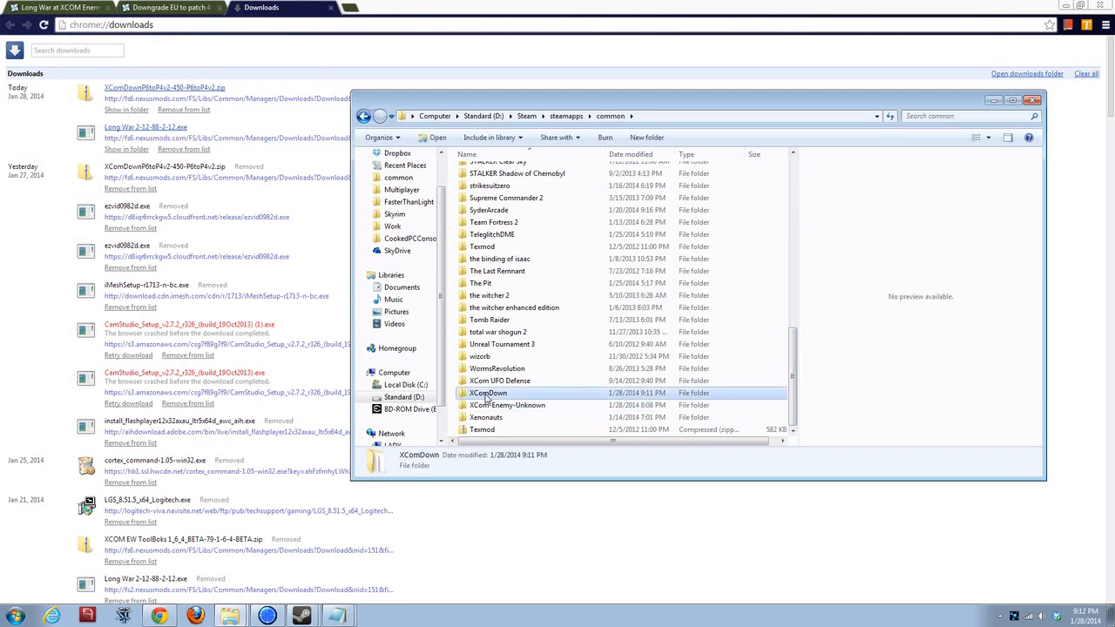
# - Read Instructions.txt inside XComDown and close it, leaving Downgrade.vbs's first prompt
pyautogui.doubleClick(484, 393)
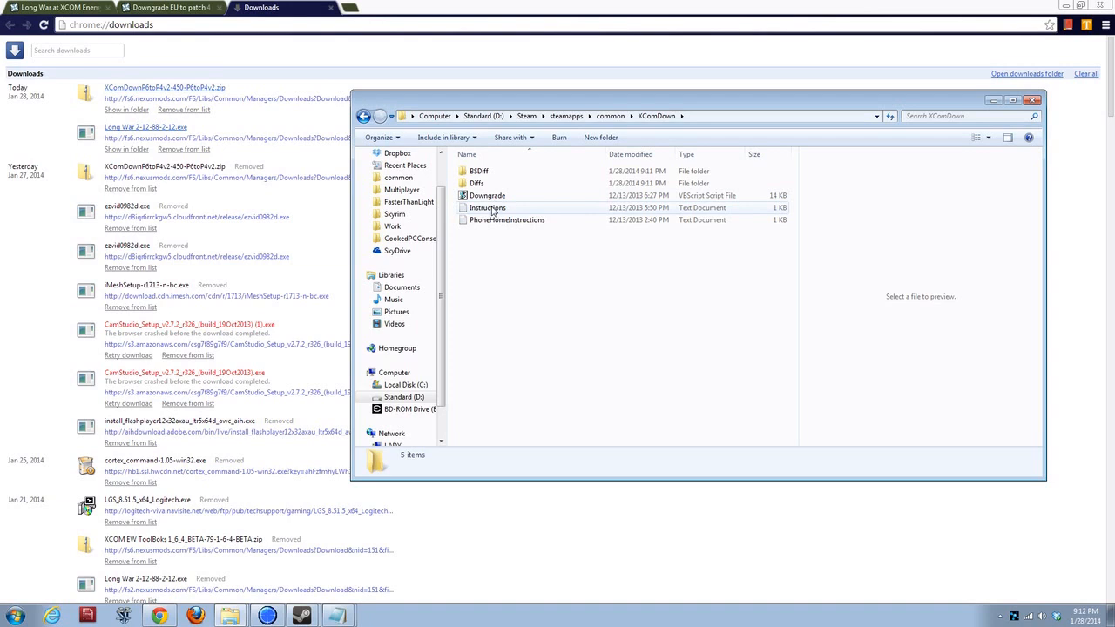
pyautogui.doubleClick(486, 207)
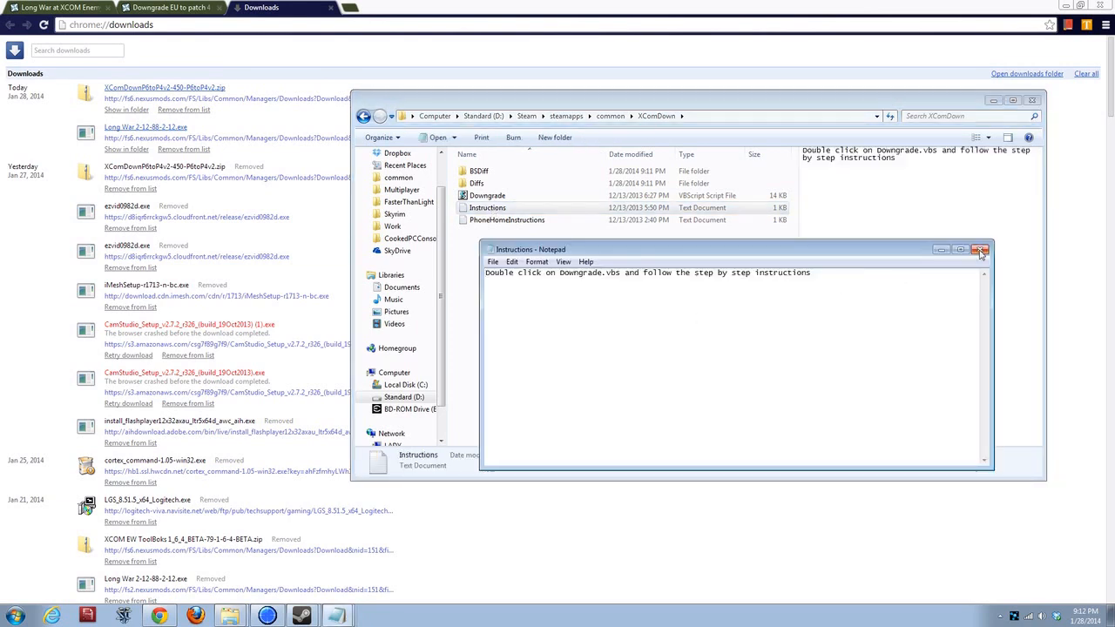
pyautogui.doubleClick(487, 195)
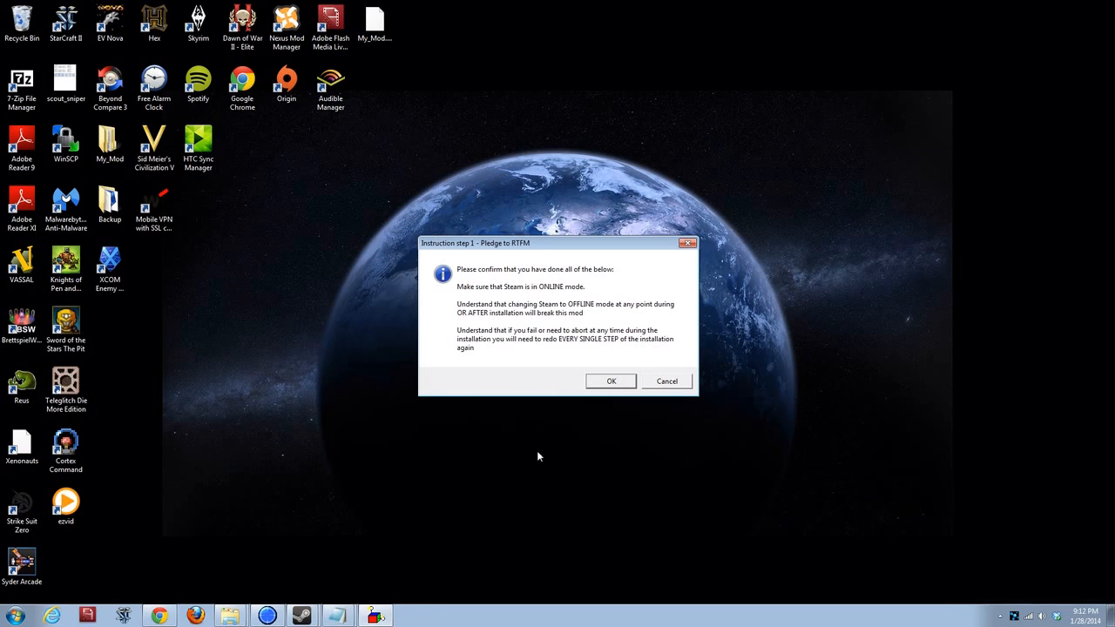
pyautogui.moveTo(524, 419)
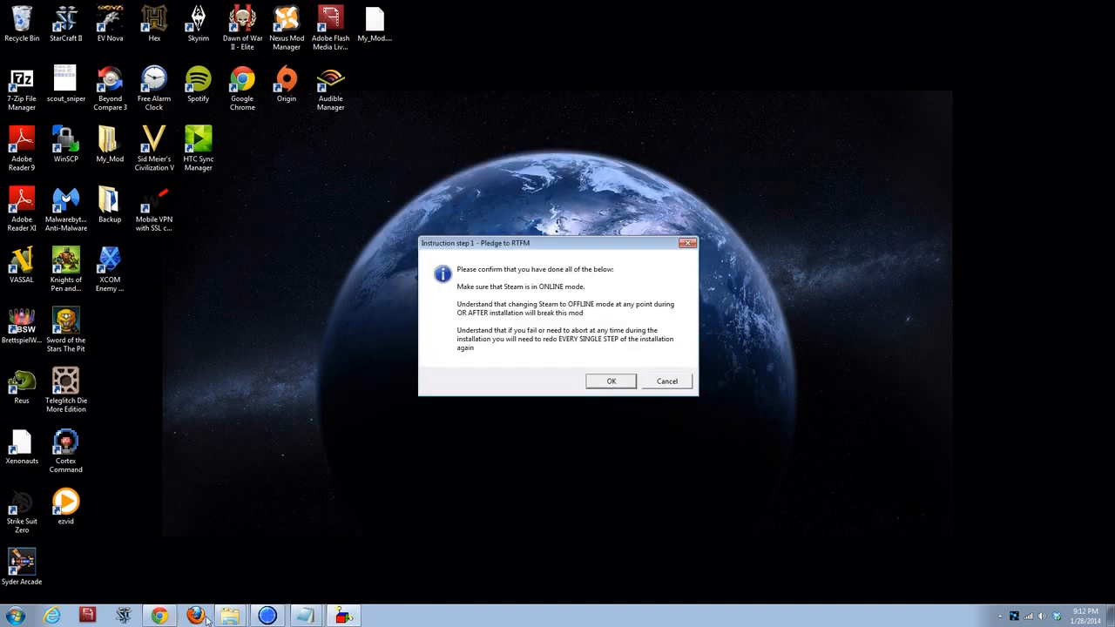
pyautogui.click(7, 608)
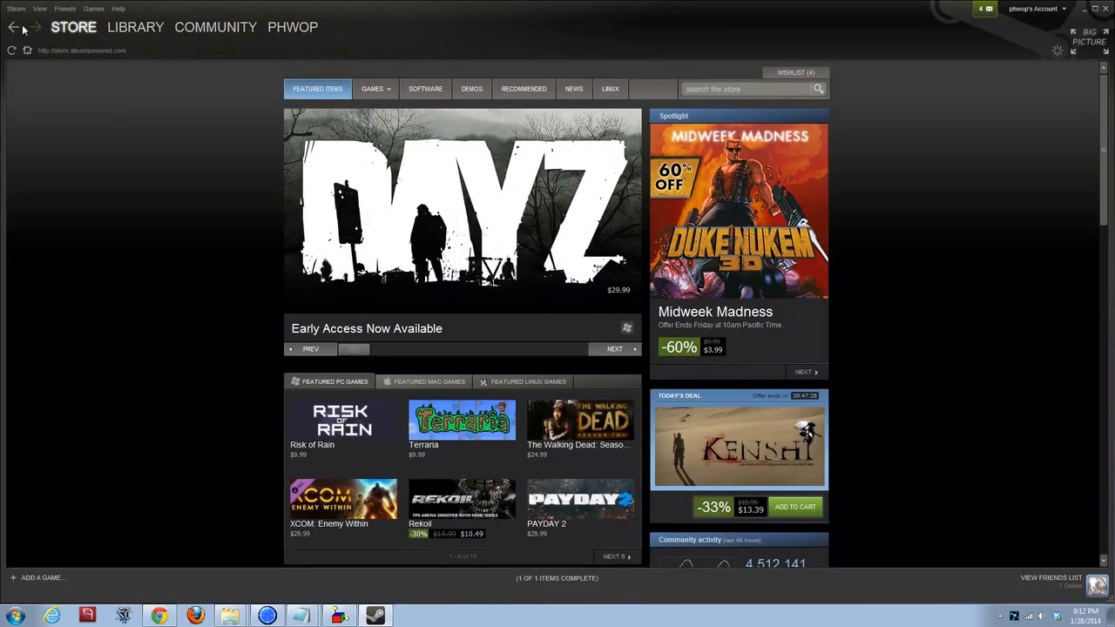
pyautogui.click(12, 9)
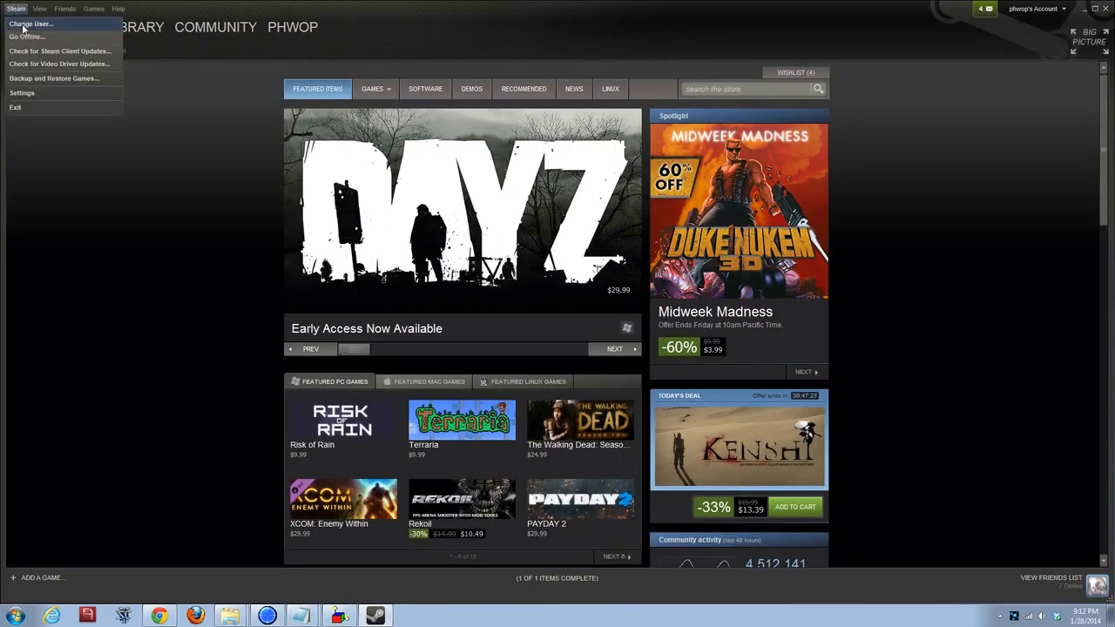
pyautogui.moveTo(39, 37)
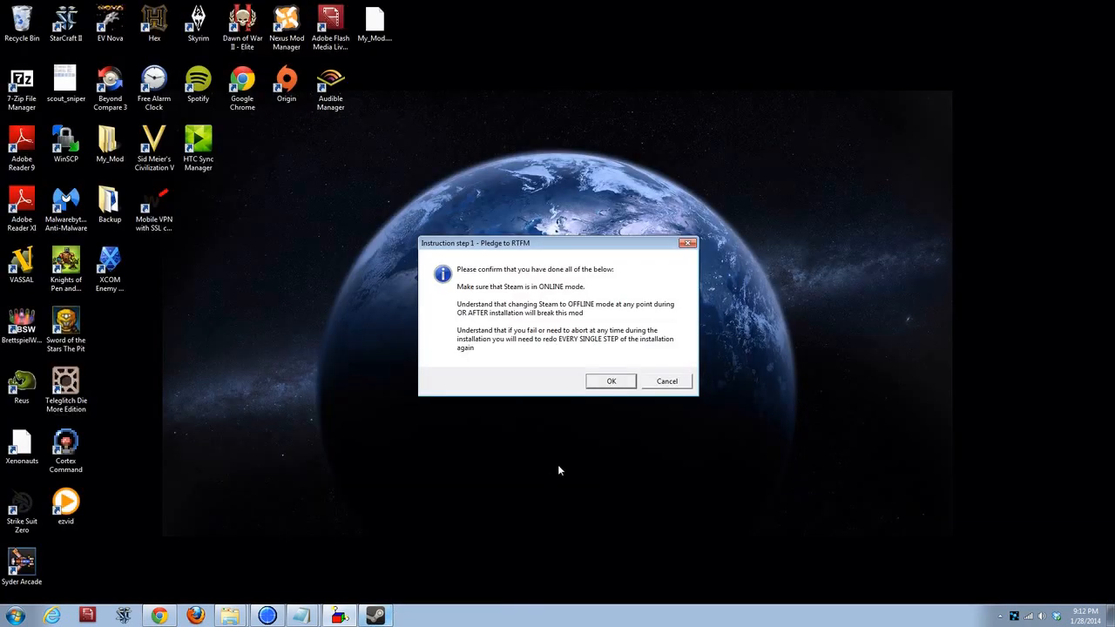
pyautogui.moveTo(556, 382)
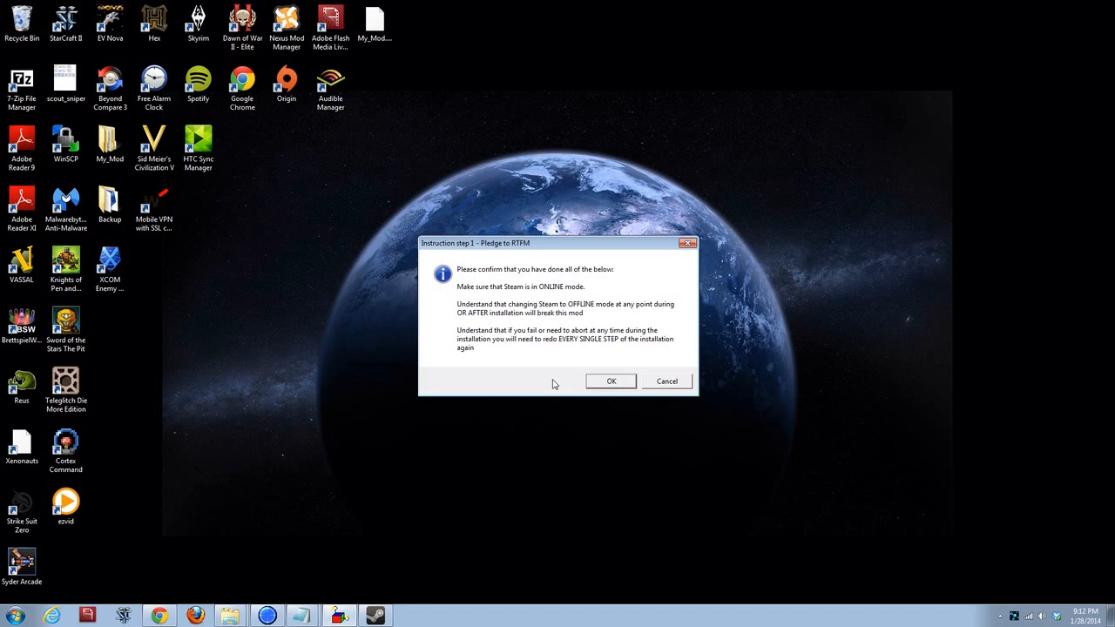
pyautogui.moveTo(555, 387)
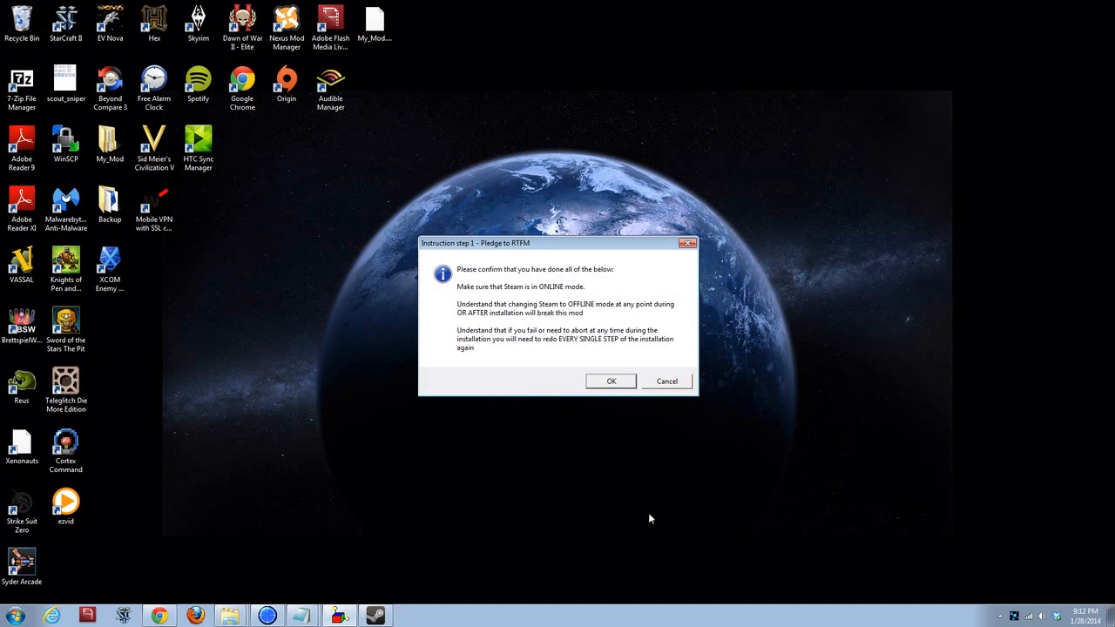
# - Confirm the online pledge, run the system access test and answer No to the security alert
pyautogui.click(611, 380)
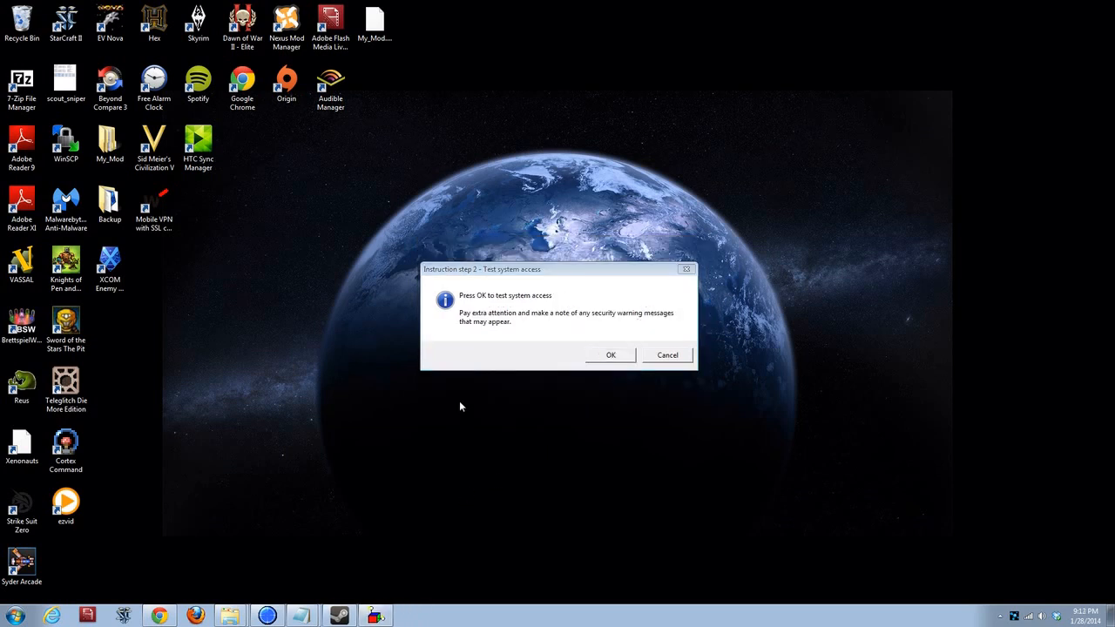
pyautogui.moveTo(584, 390)
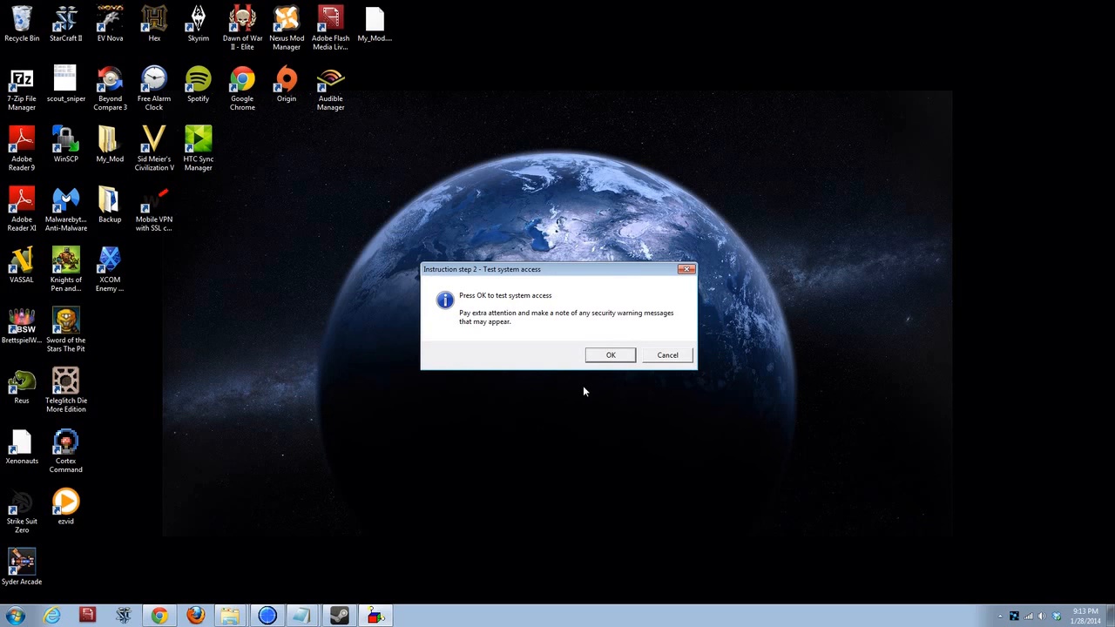
pyautogui.click(610, 355)
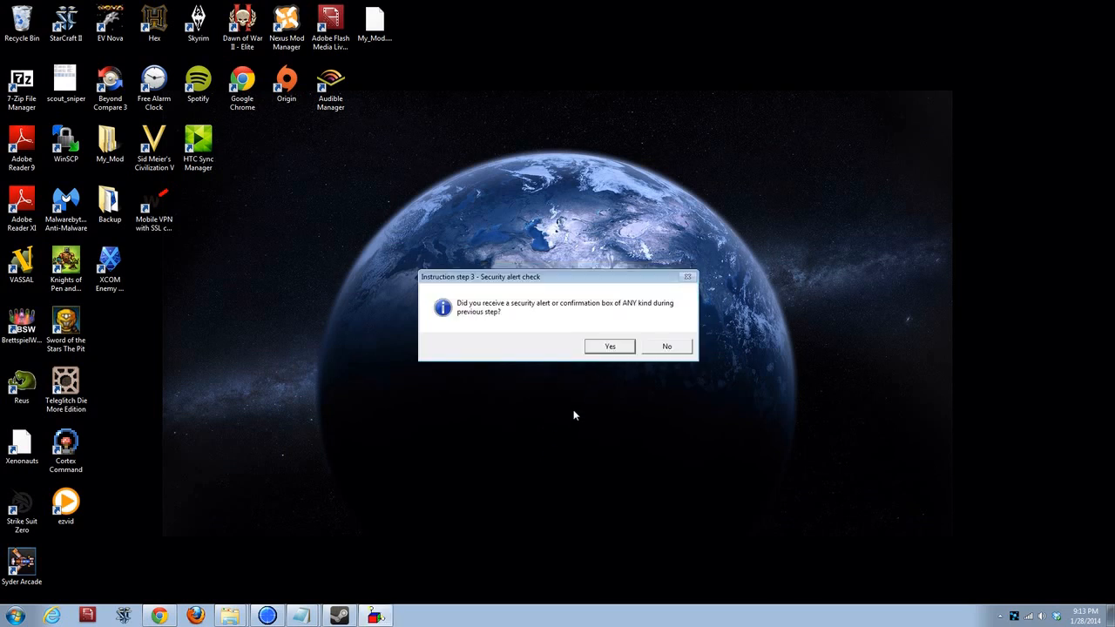
pyautogui.moveTo(672, 374)
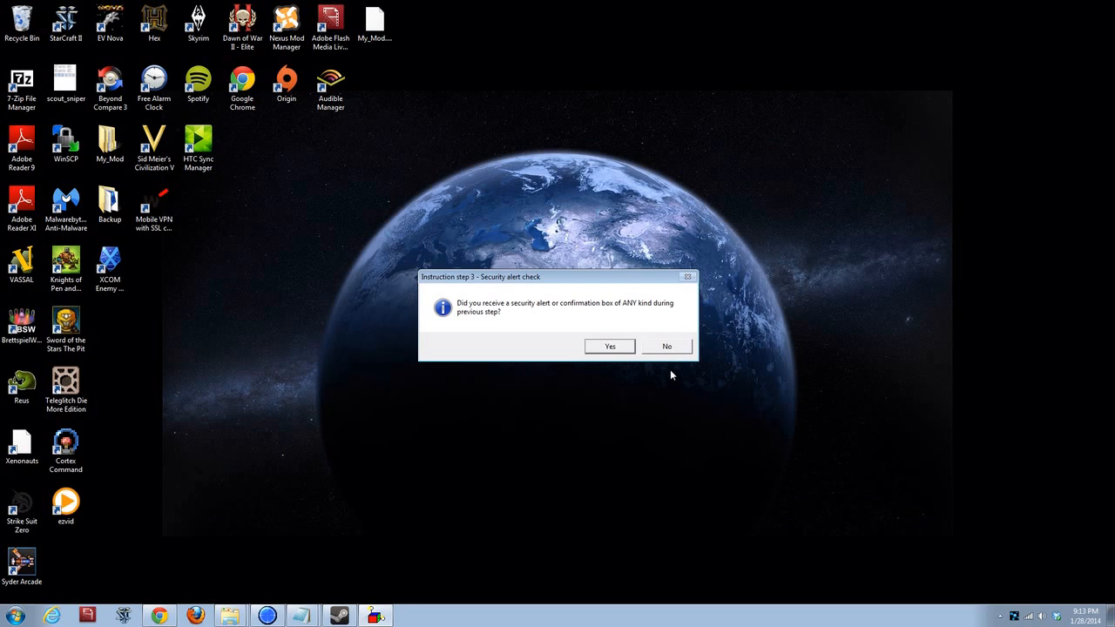
pyautogui.click(665, 346)
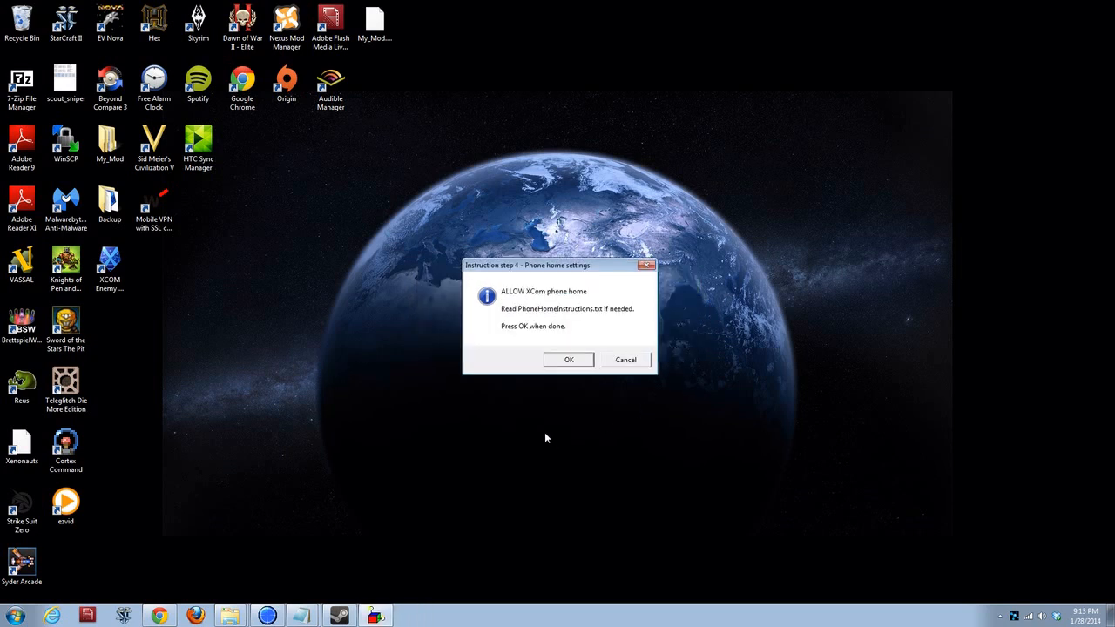
pyautogui.moveTo(508, 368)
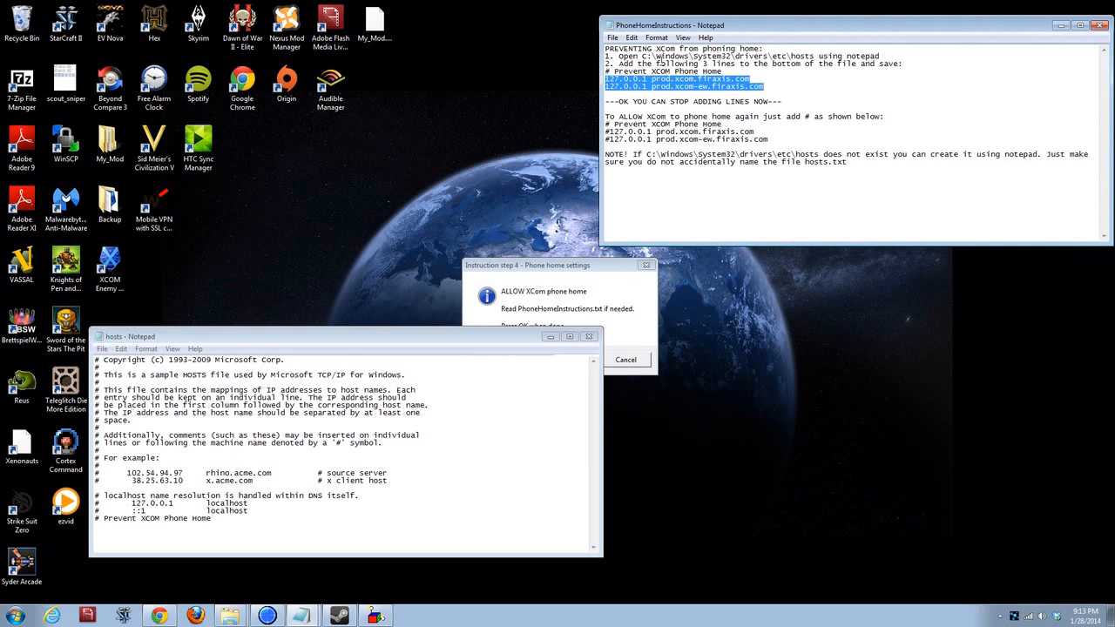
# - Check the two 127.0.0.1 hosts lines against PhoneHomeInstructions, close them and confirm step 4
pyautogui.click(797, 87)
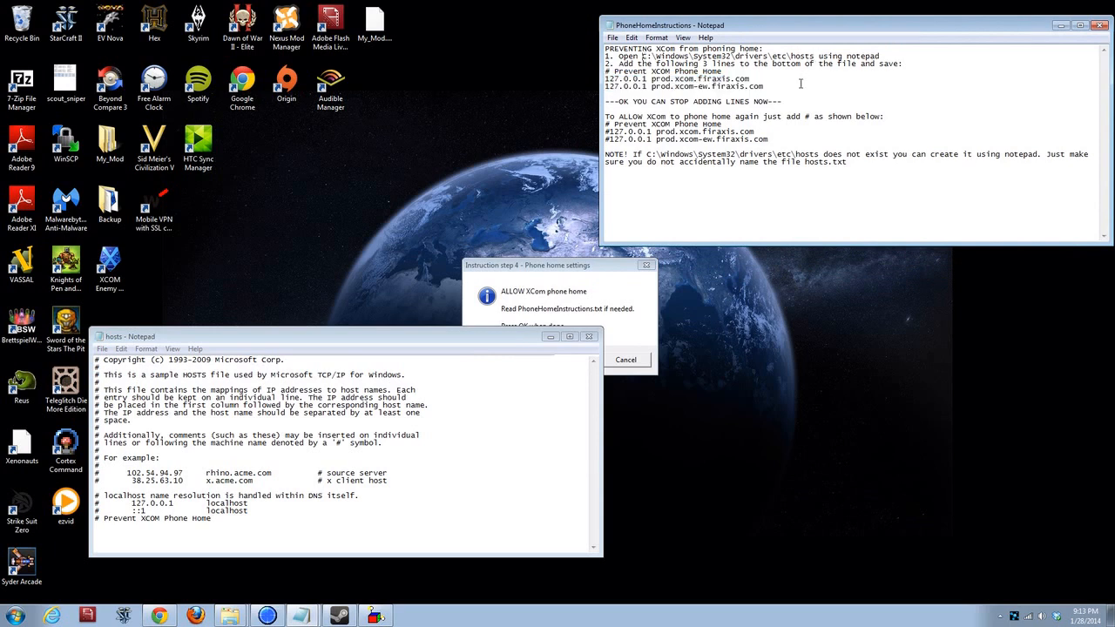
pyautogui.moveTo(818, 113)
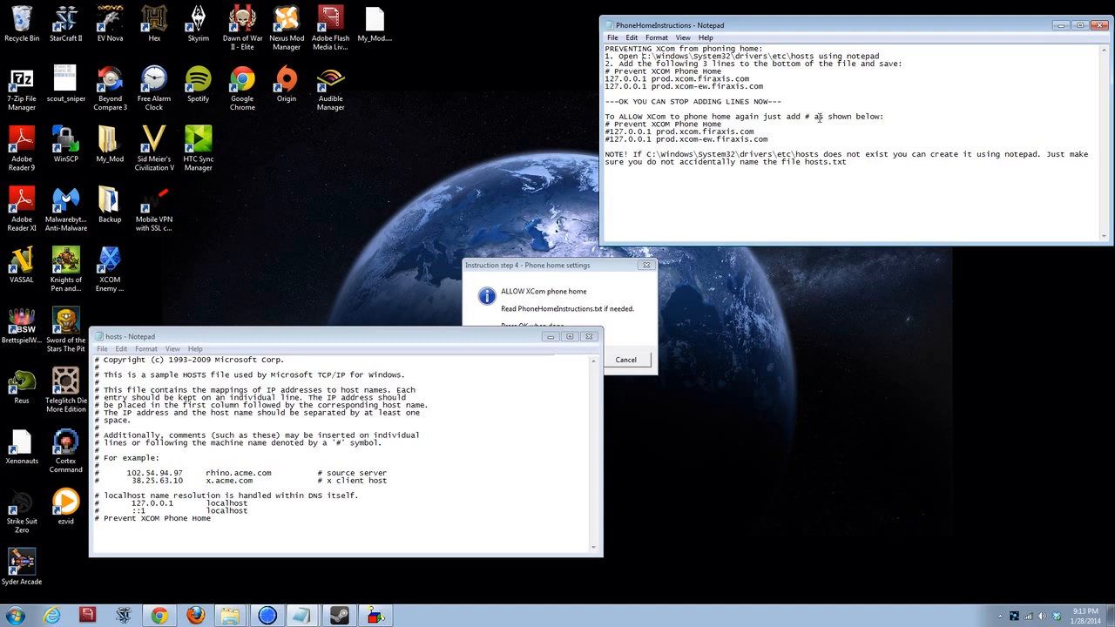
pyautogui.moveTo(696, 238)
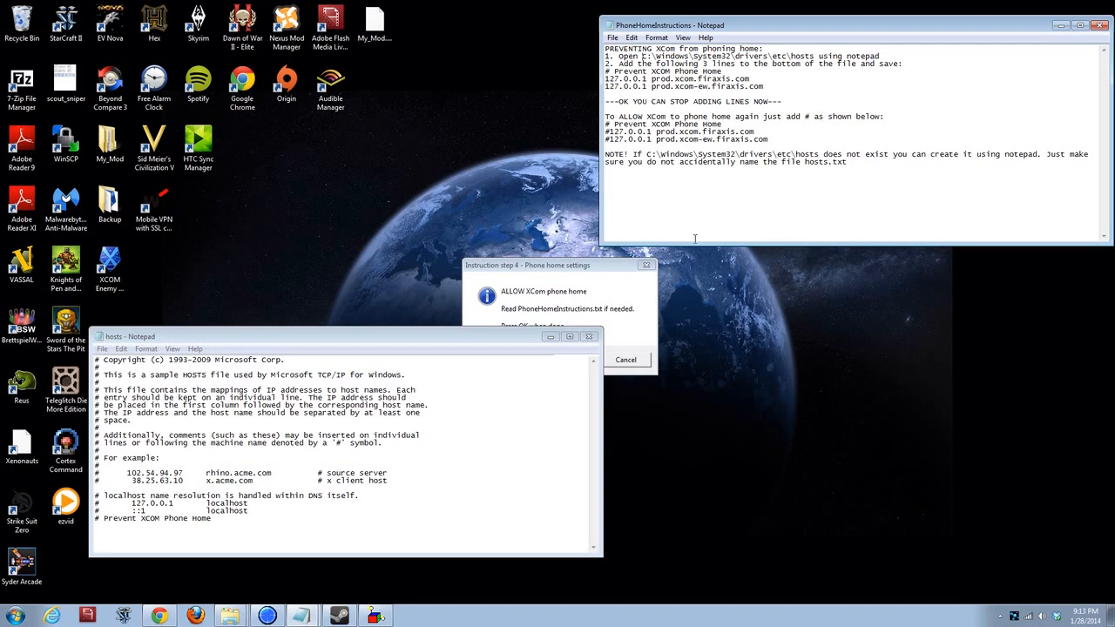
pyautogui.moveTo(348, 336); pyautogui.dragTo(348, 304)
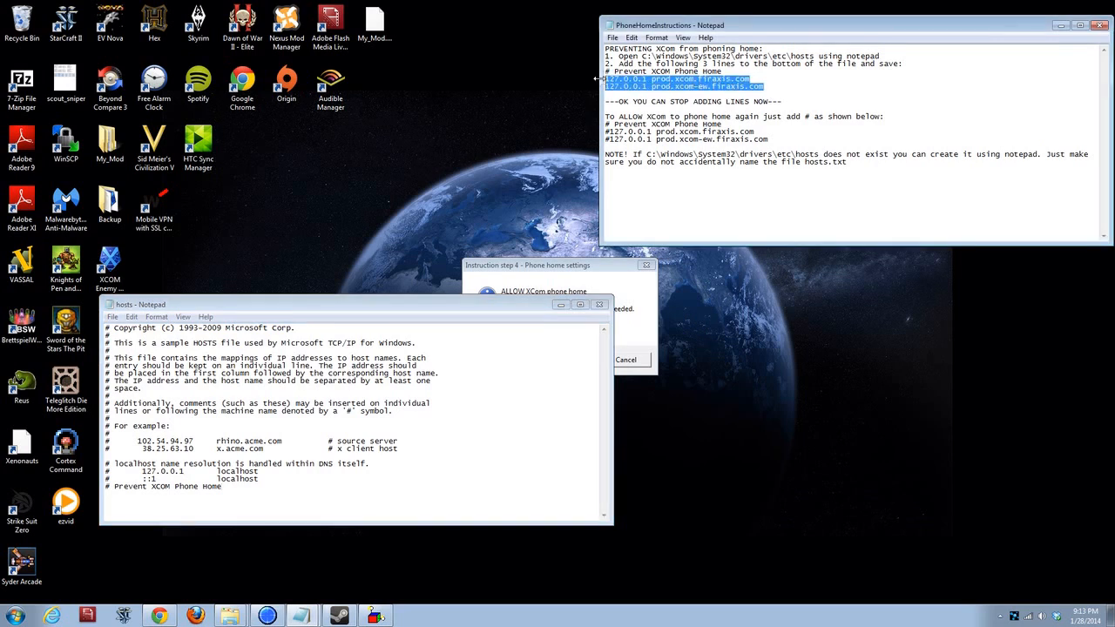
pyautogui.moveTo(685, 212)
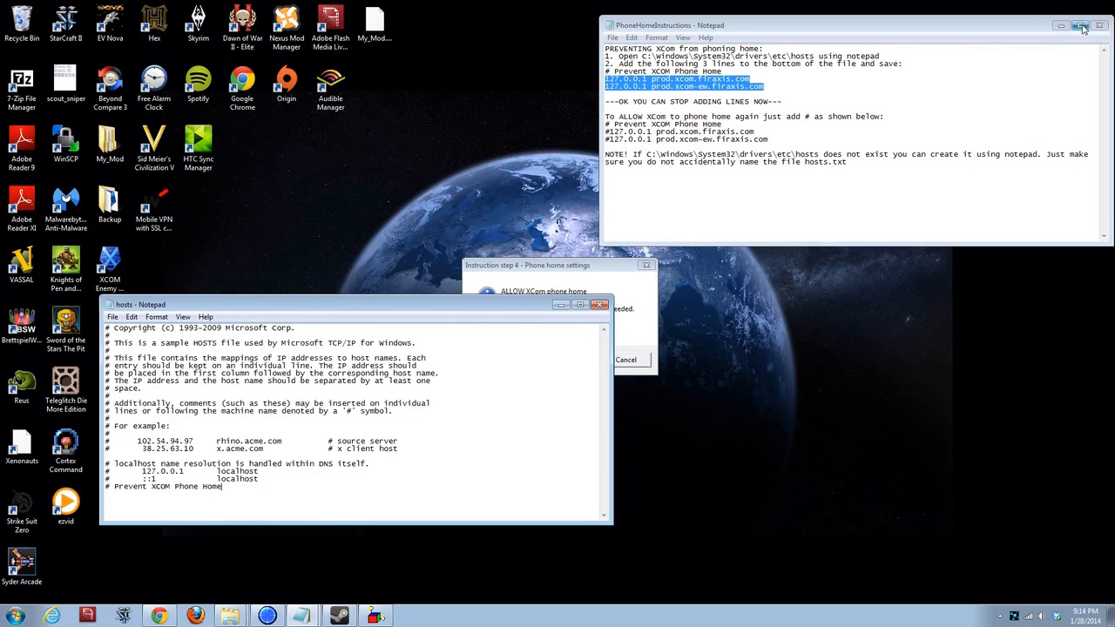
pyautogui.click(1074, 26)
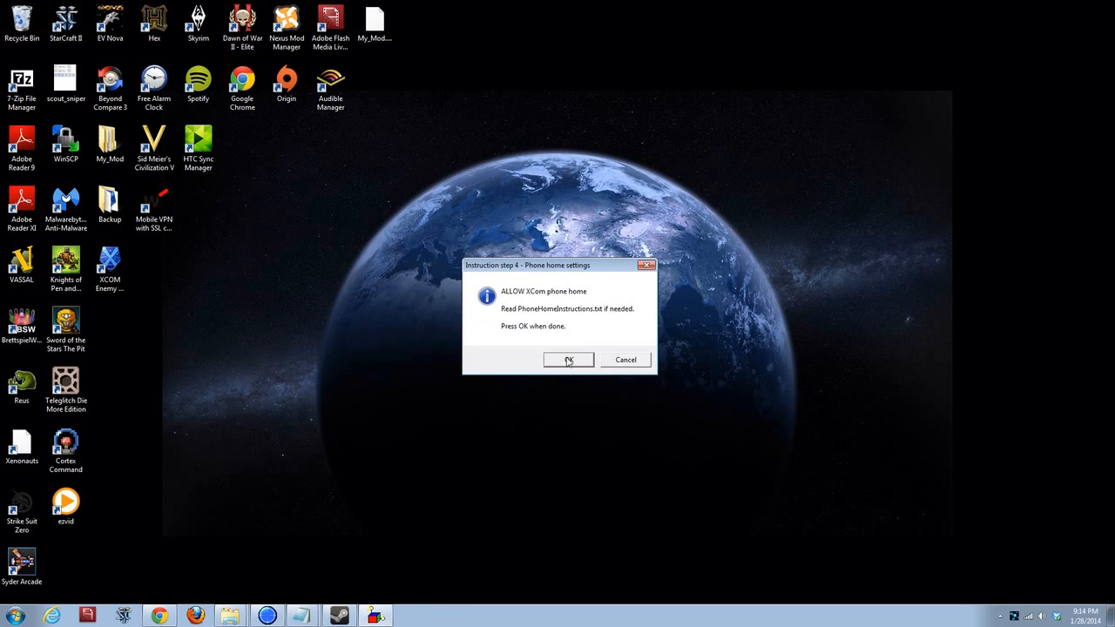
pyautogui.click(568, 360)
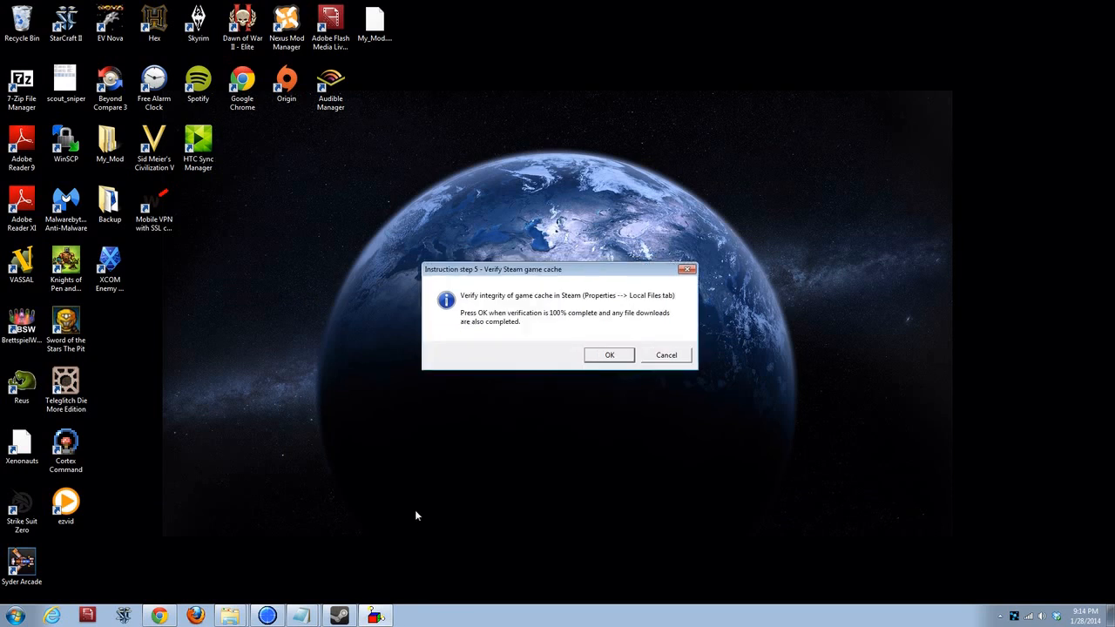
pyautogui.moveTo(495, 434)
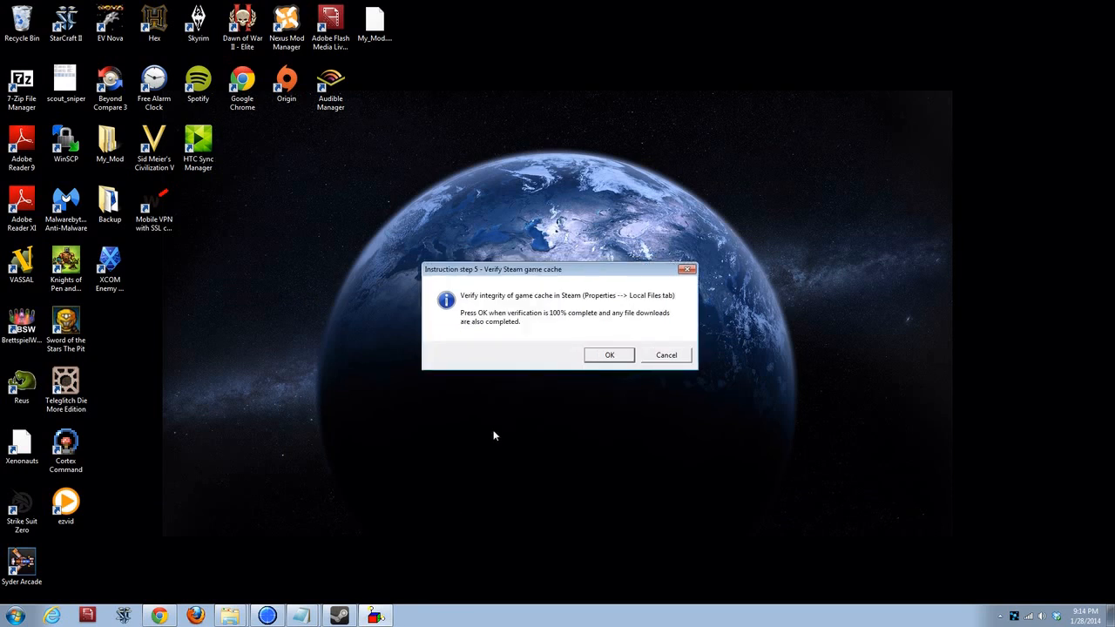
pyautogui.moveTo(501, 470)
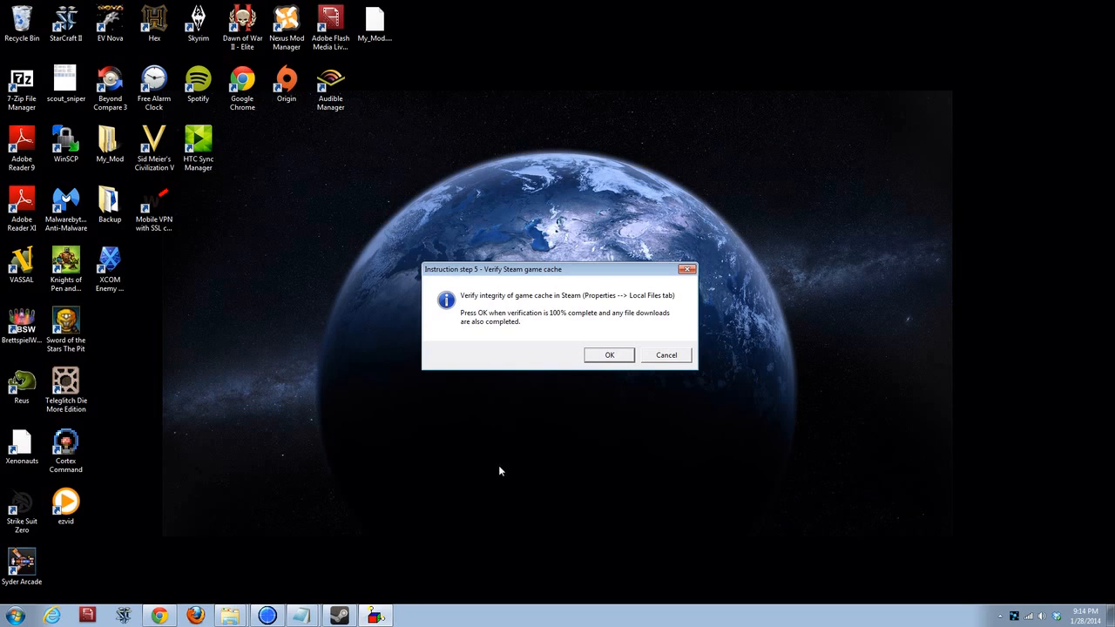
pyautogui.click(610, 355)
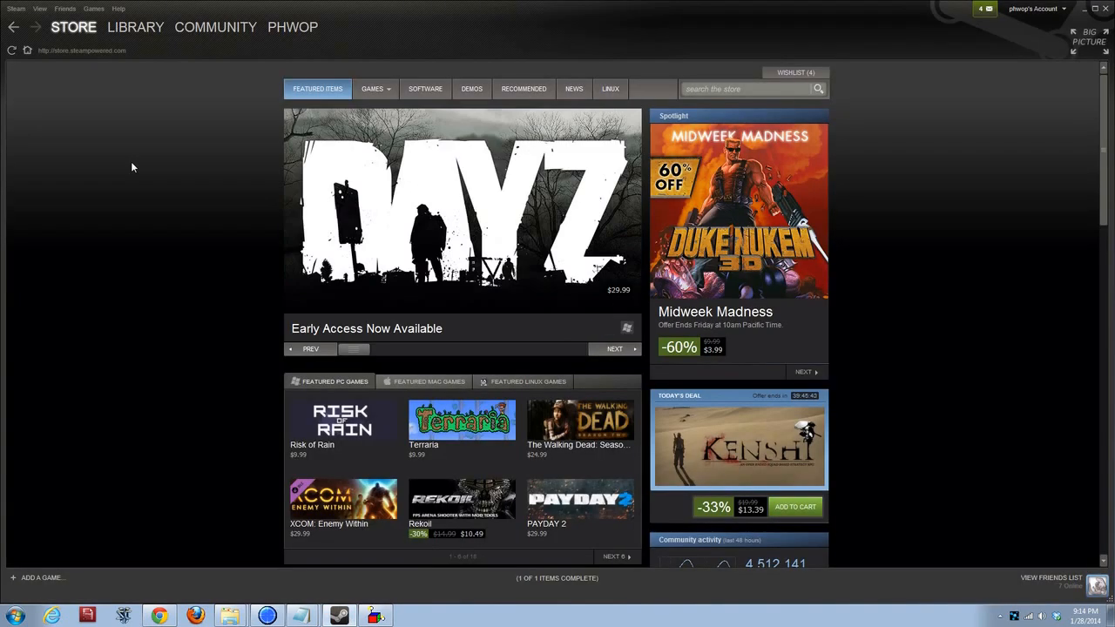
# - Start Verify Integrity of Game Cache for XCOM: Enemy Unknown from its Local Files properties
pyautogui.click(135, 27)
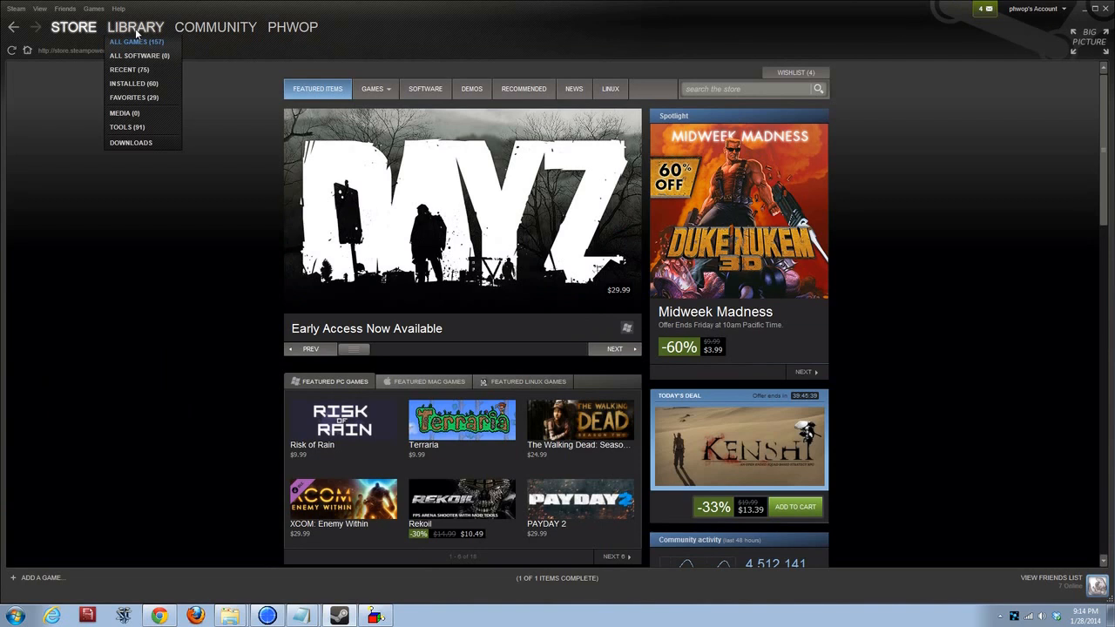
pyautogui.click(137, 42)
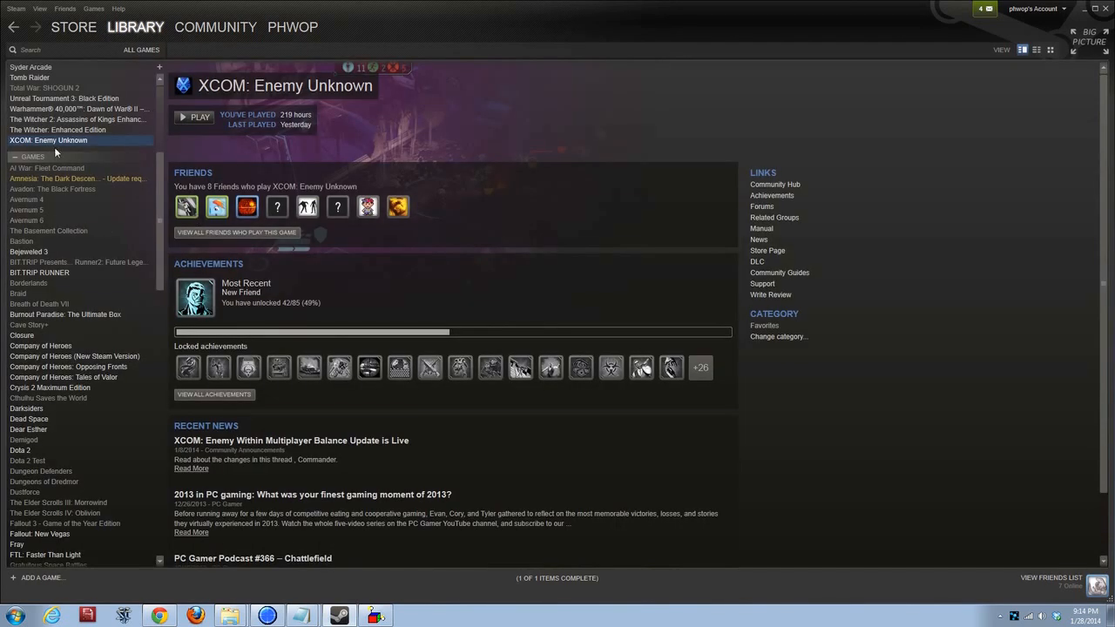
pyautogui.rightClick(48, 140)
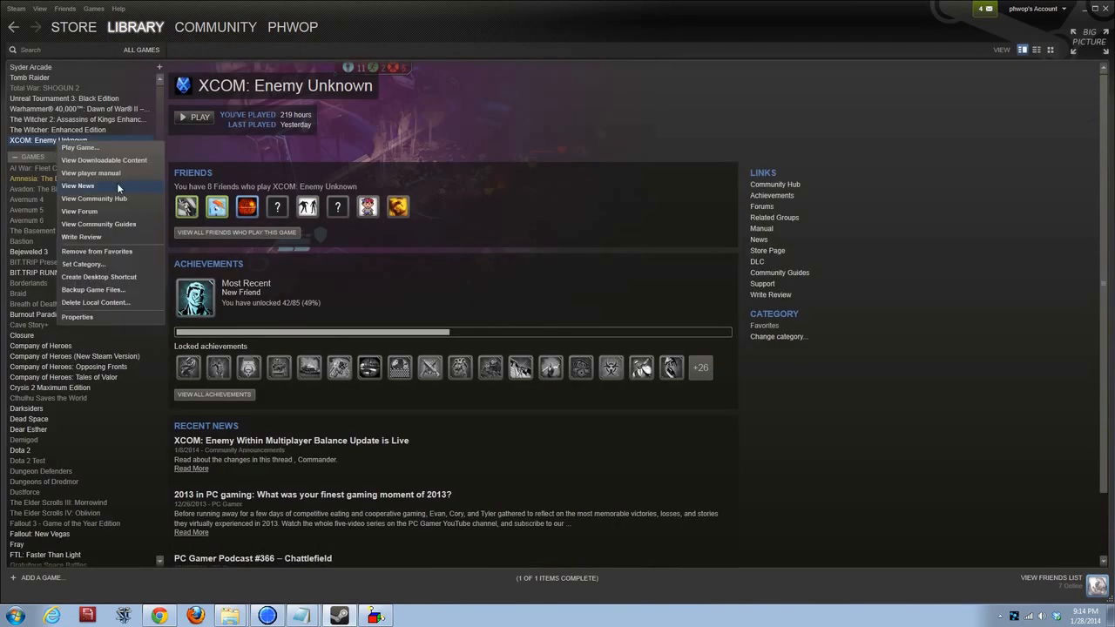
pyautogui.moveTo(108, 321)
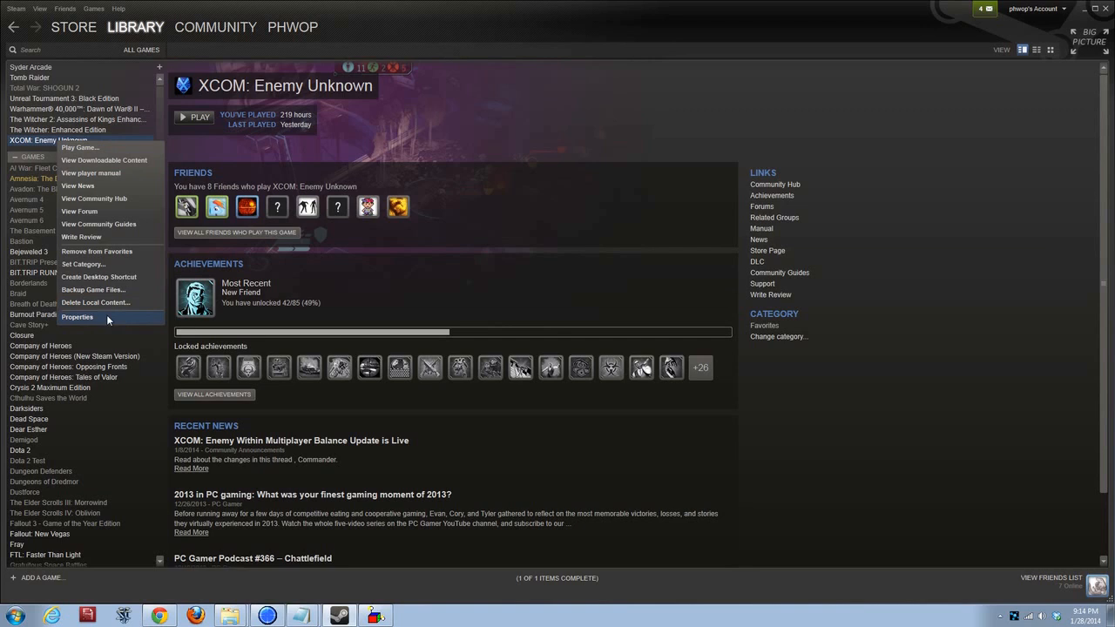
pyautogui.click(77, 317)
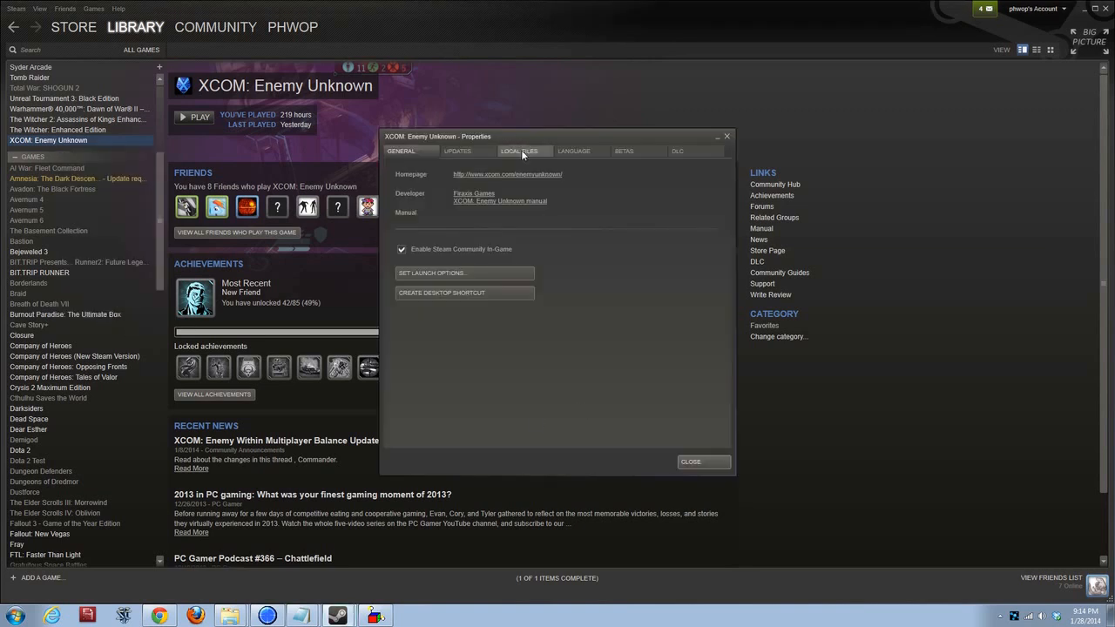
pyautogui.click(522, 150)
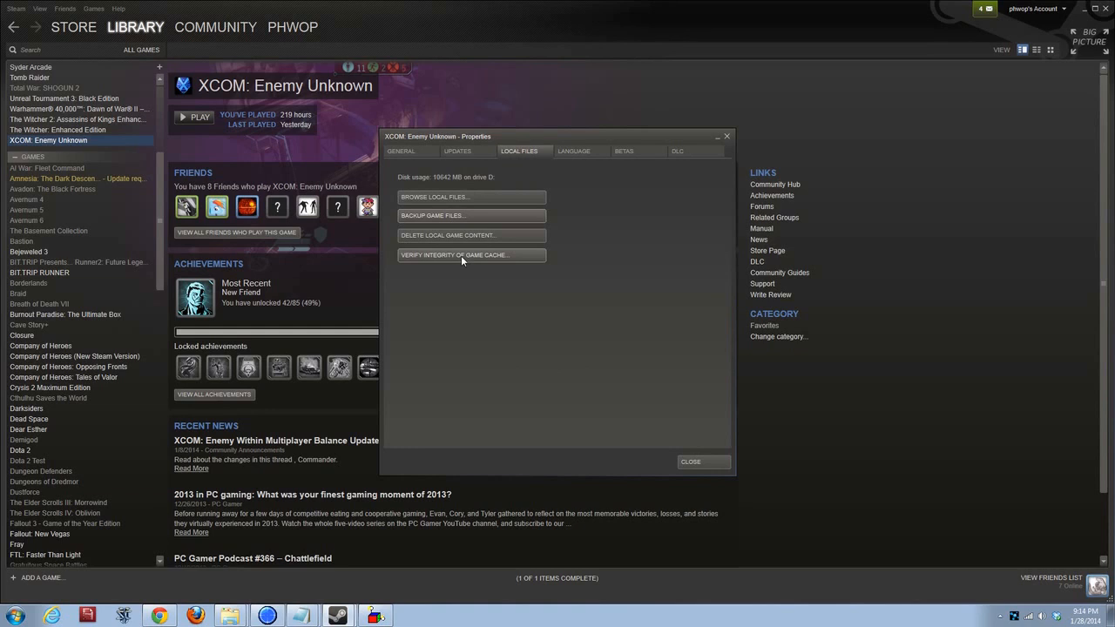
pyautogui.click(471, 255)
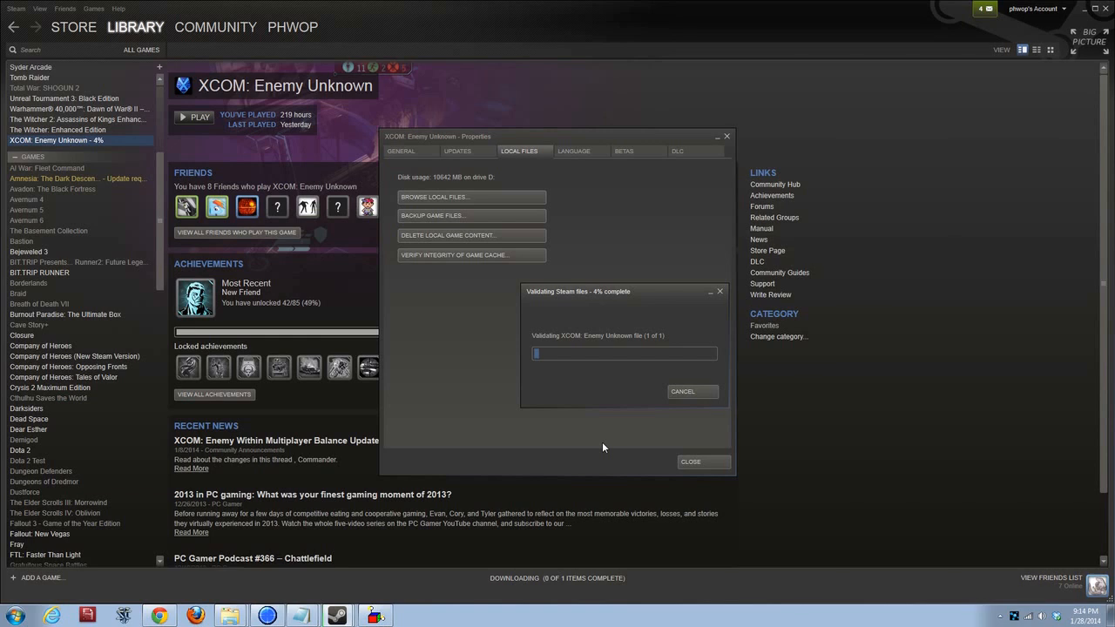
pyautogui.moveTo(377, 563)
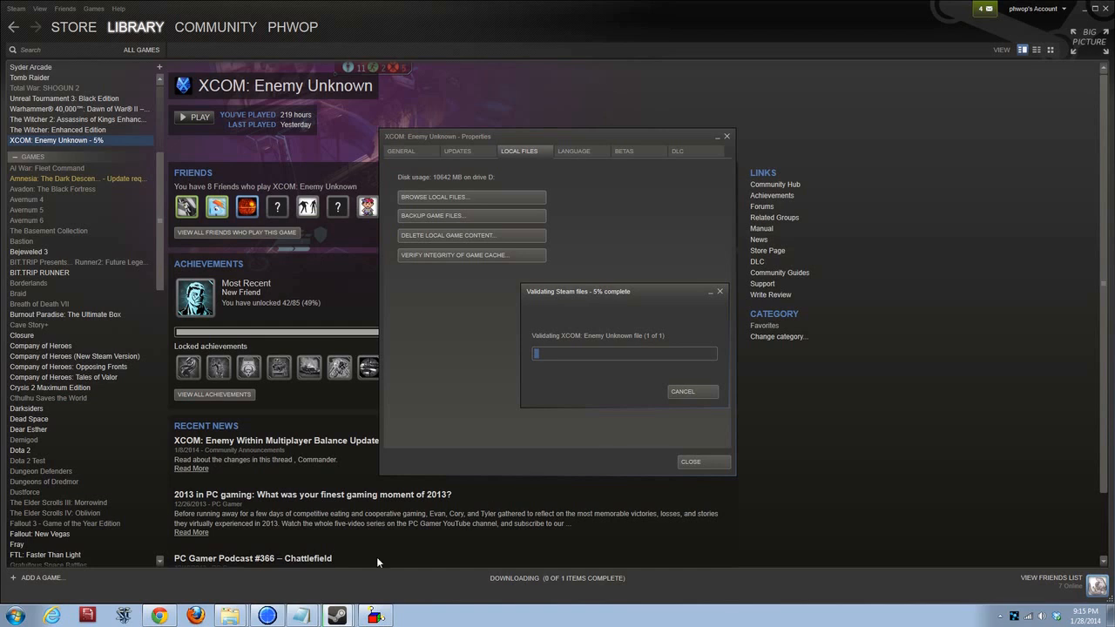
pyautogui.moveTo(66, 590)
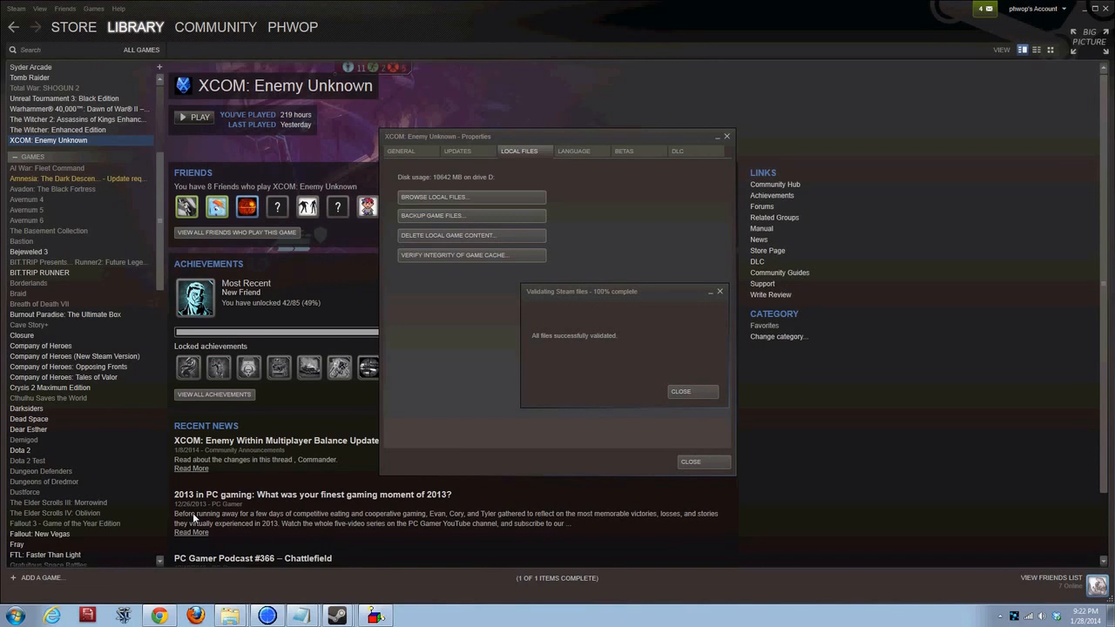
pyautogui.moveTo(624, 380)
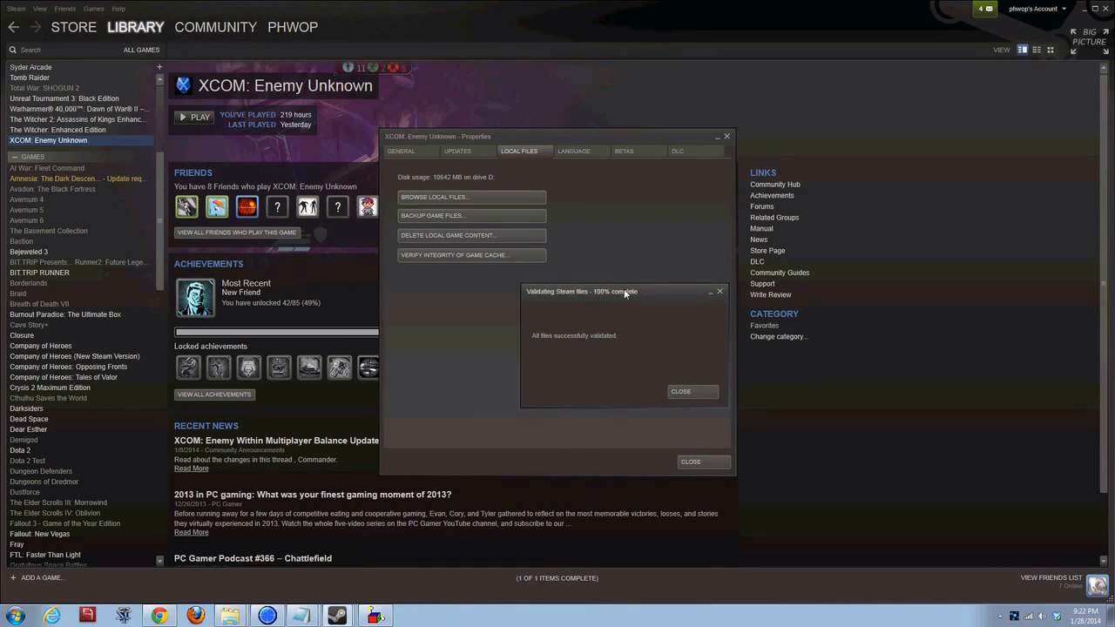
pyautogui.moveTo(632, 422)
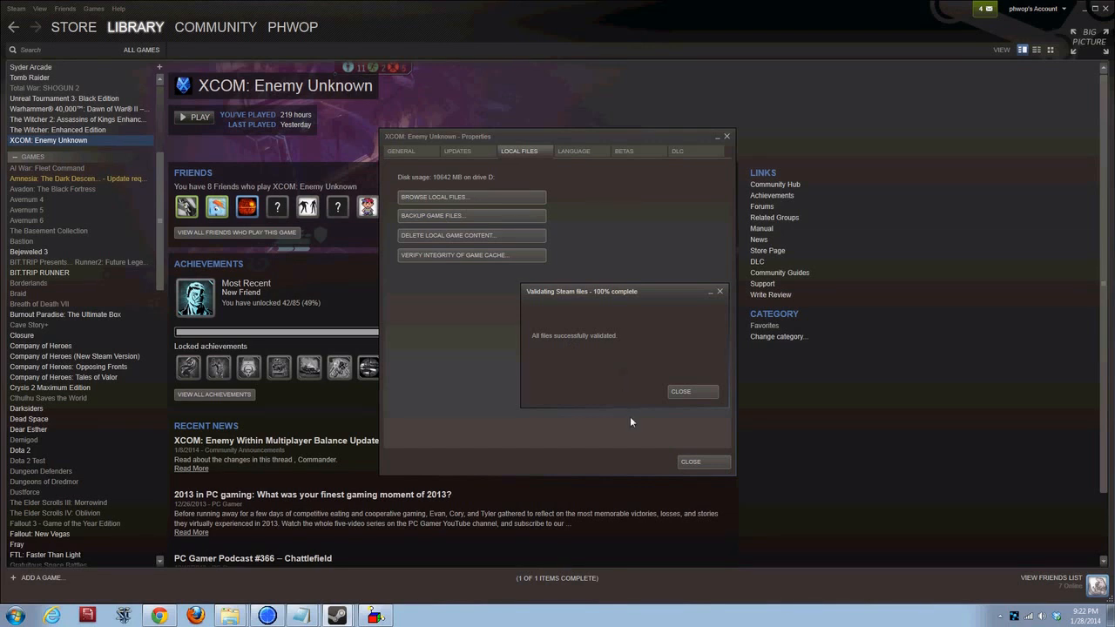
# - Dismiss the 100% validation report and close the game's properties
pyautogui.click(692, 392)
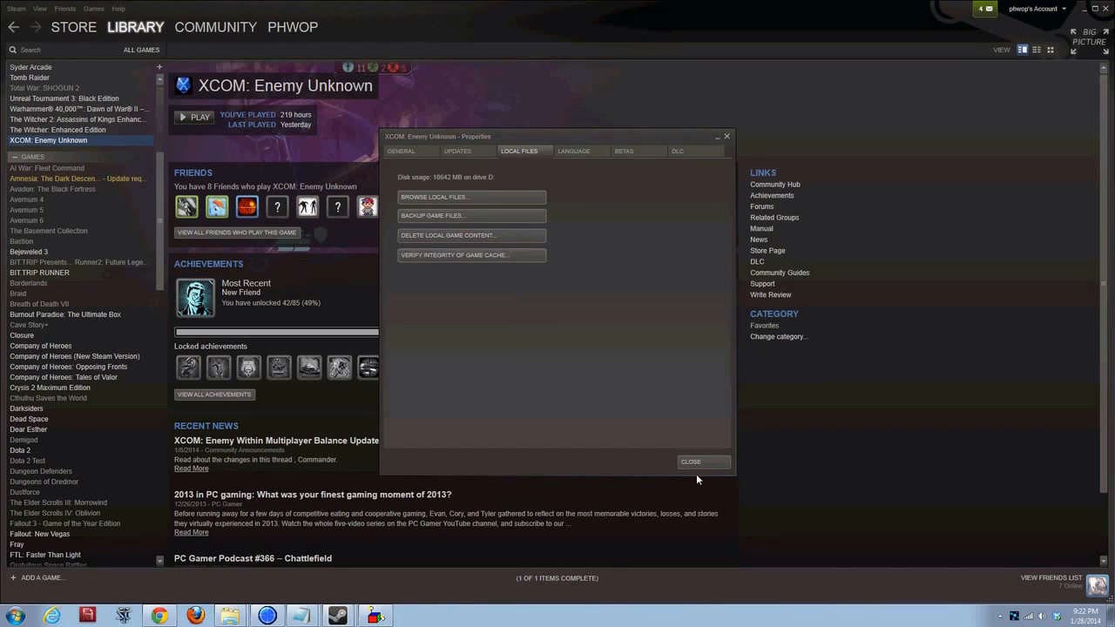
pyautogui.click(691, 462)
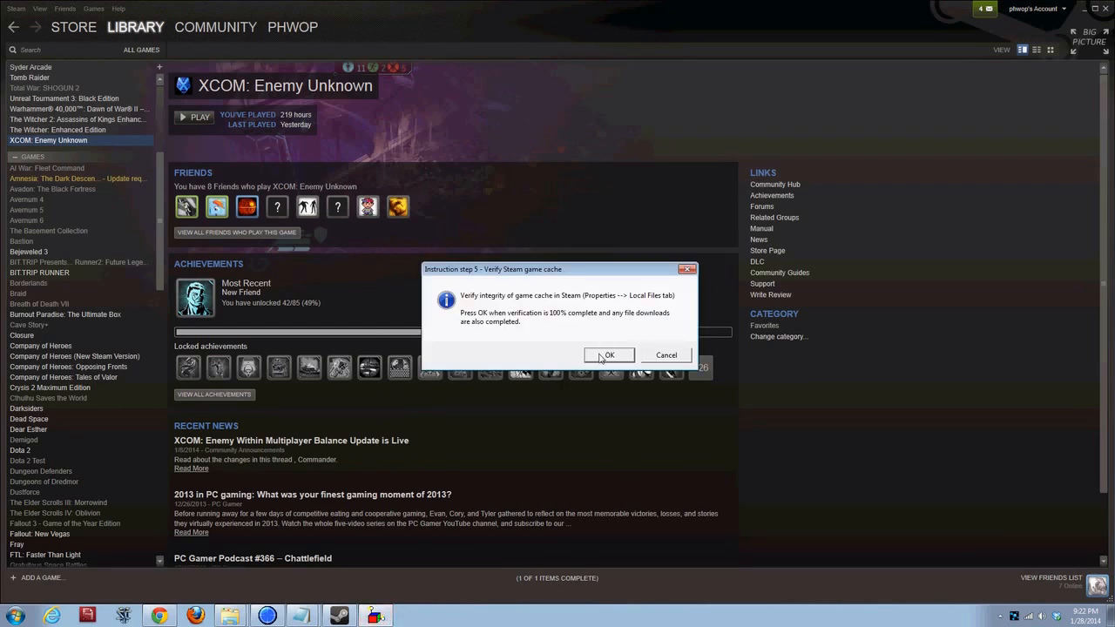
# - Confirm step 5 is done and launch XCOM: Enemy Unknown once from the library
pyautogui.click(609, 354)
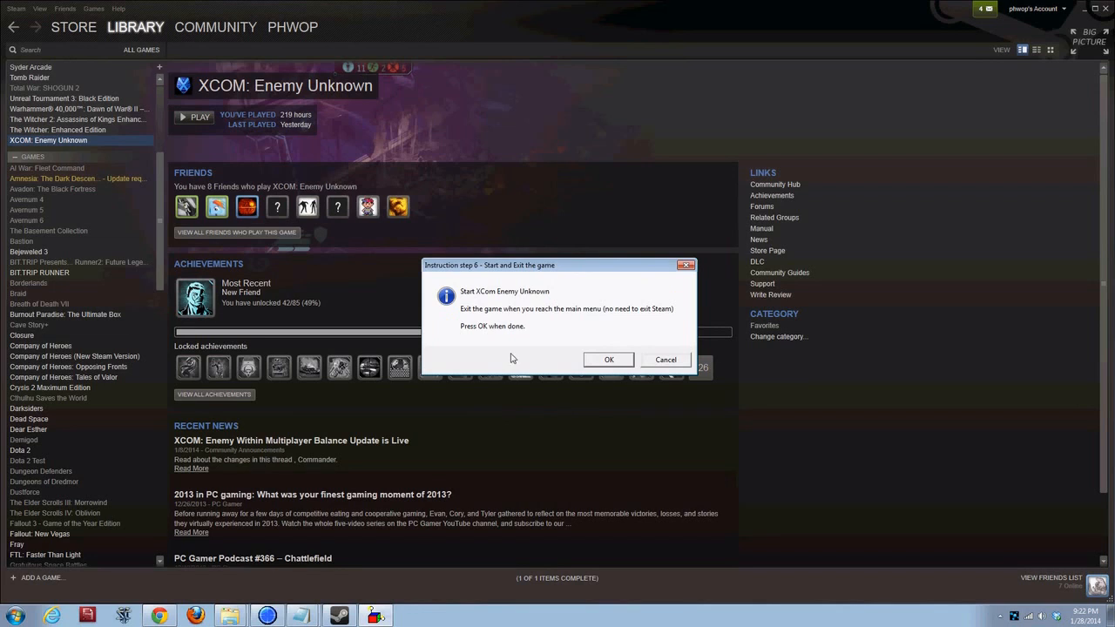
pyautogui.moveTo(526, 312)
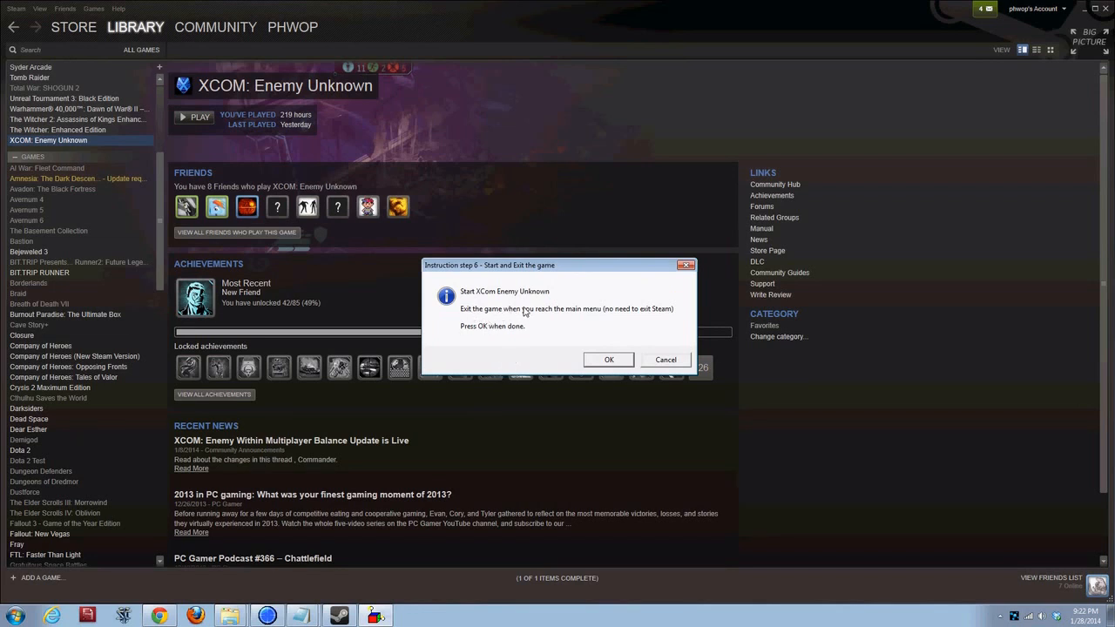
pyautogui.moveTo(296, 527)
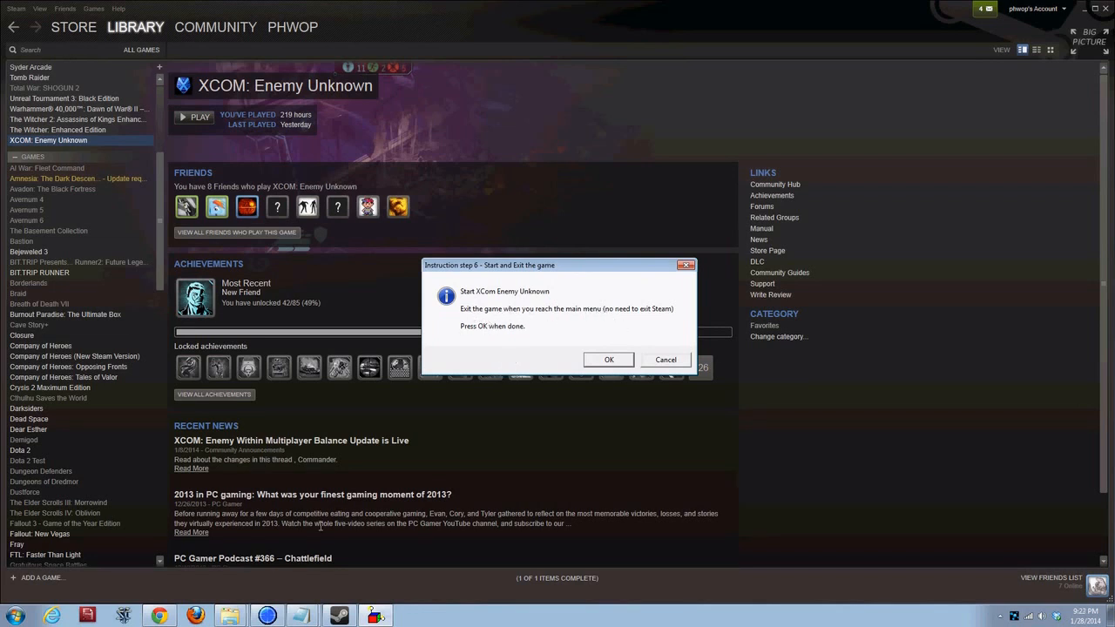
pyautogui.moveTo(70, 141)
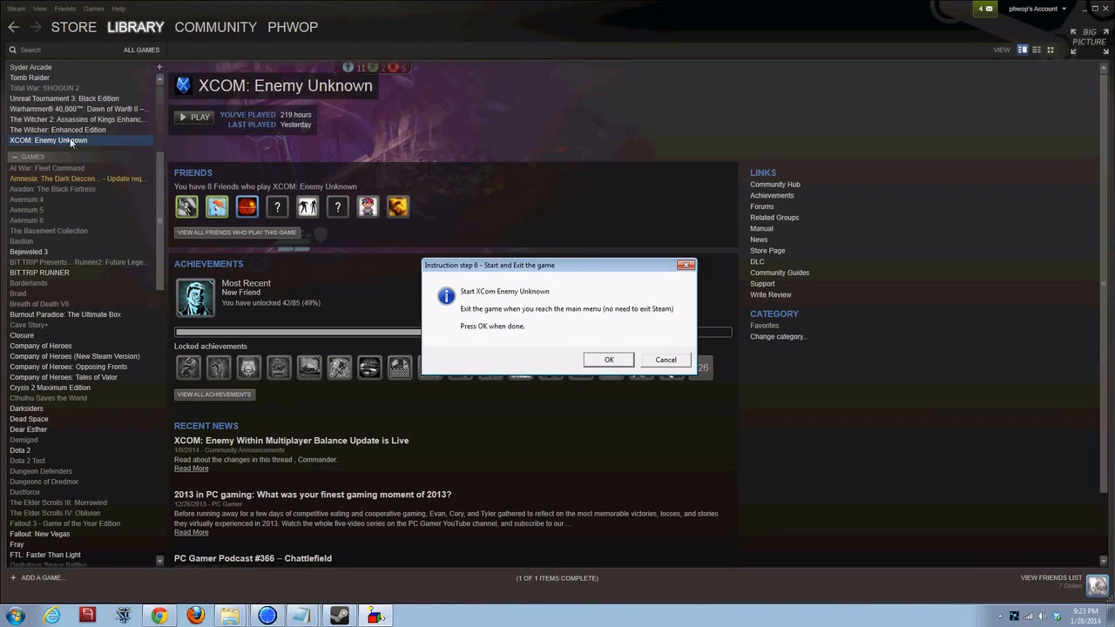
pyautogui.click(608, 360)
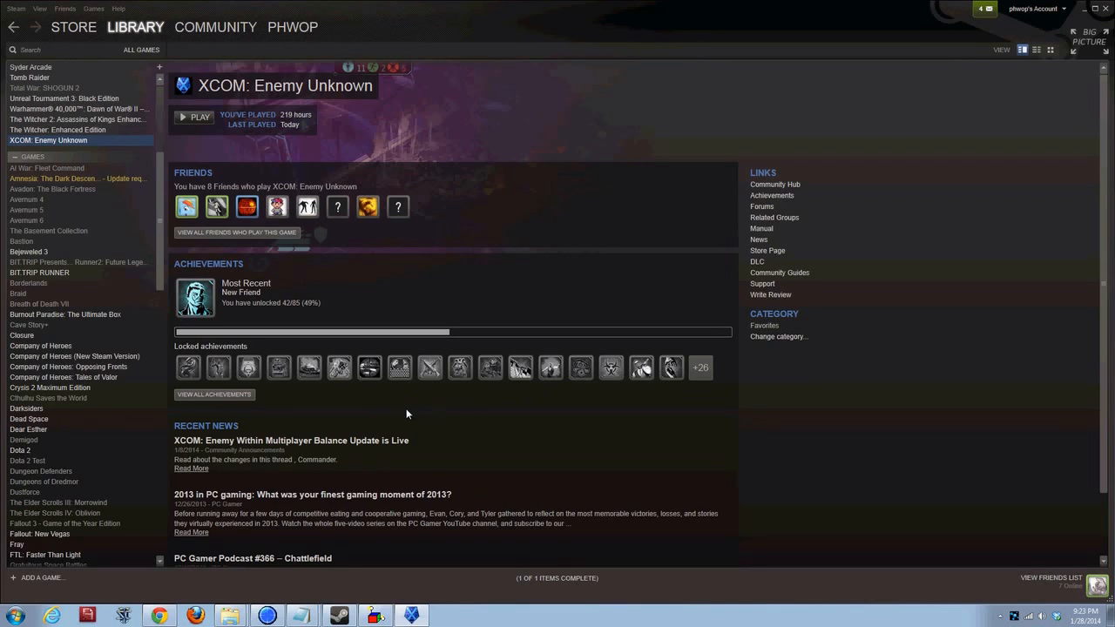
pyautogui.click(193, 117)
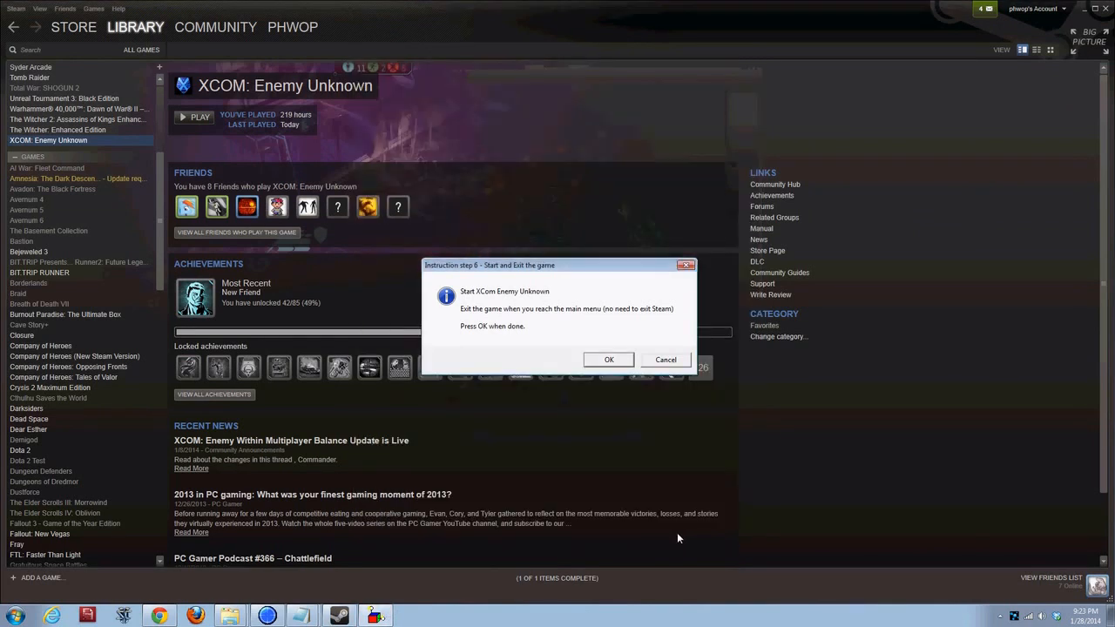
pyautogui.moveTo(603, 370)
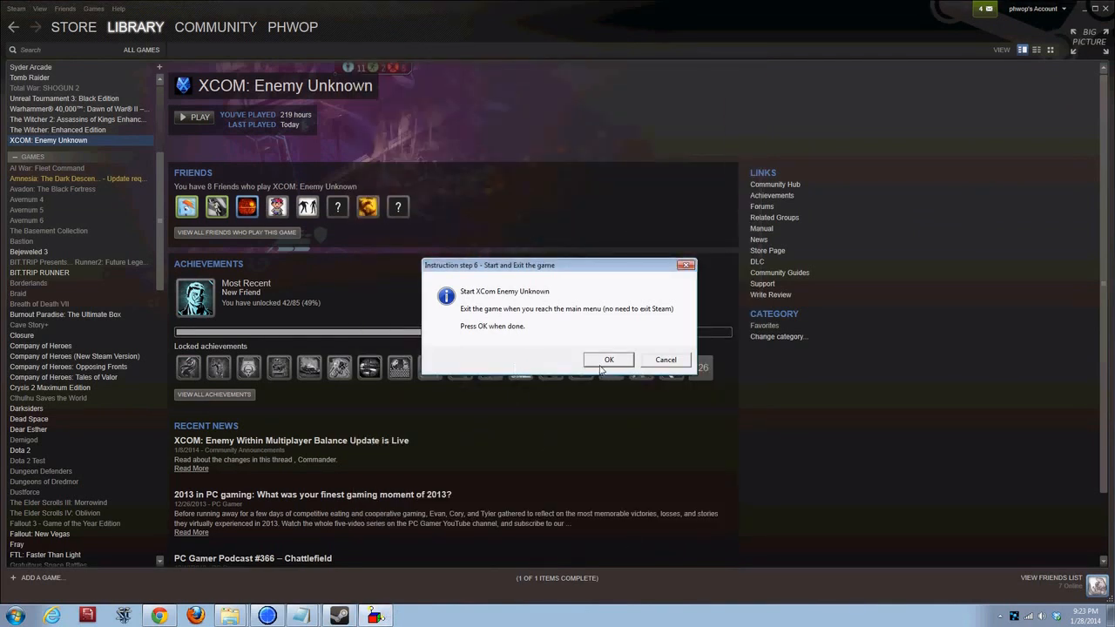
# - Confirm step 6 so the script shows step 7, disable XCOM phone home
pyautogui.click(608, 359)
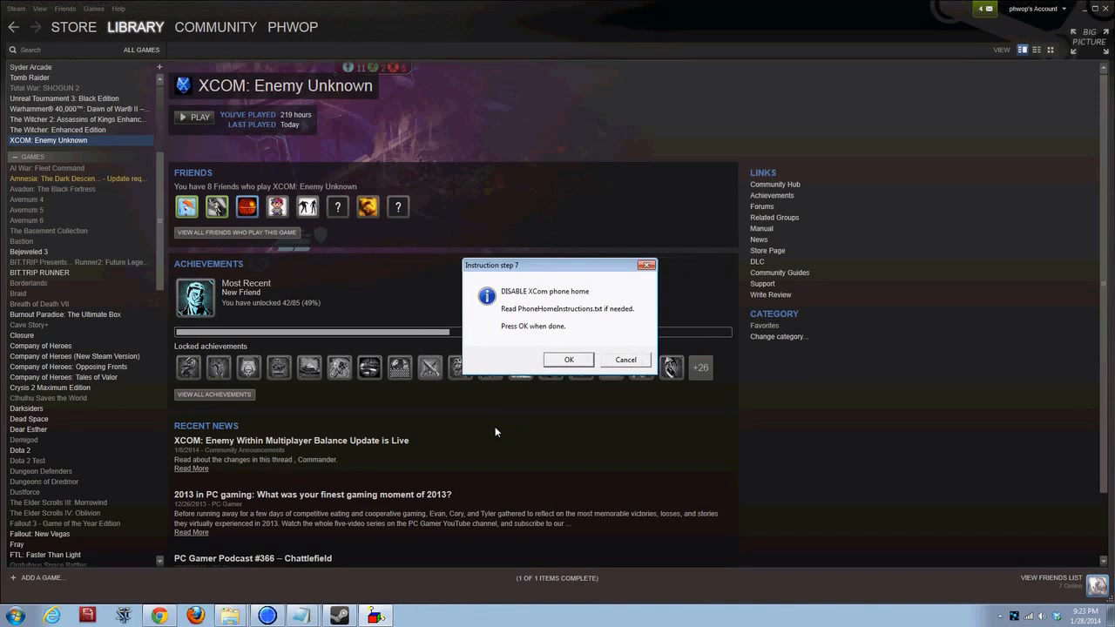
pyautogui.moveTo(529, 397)
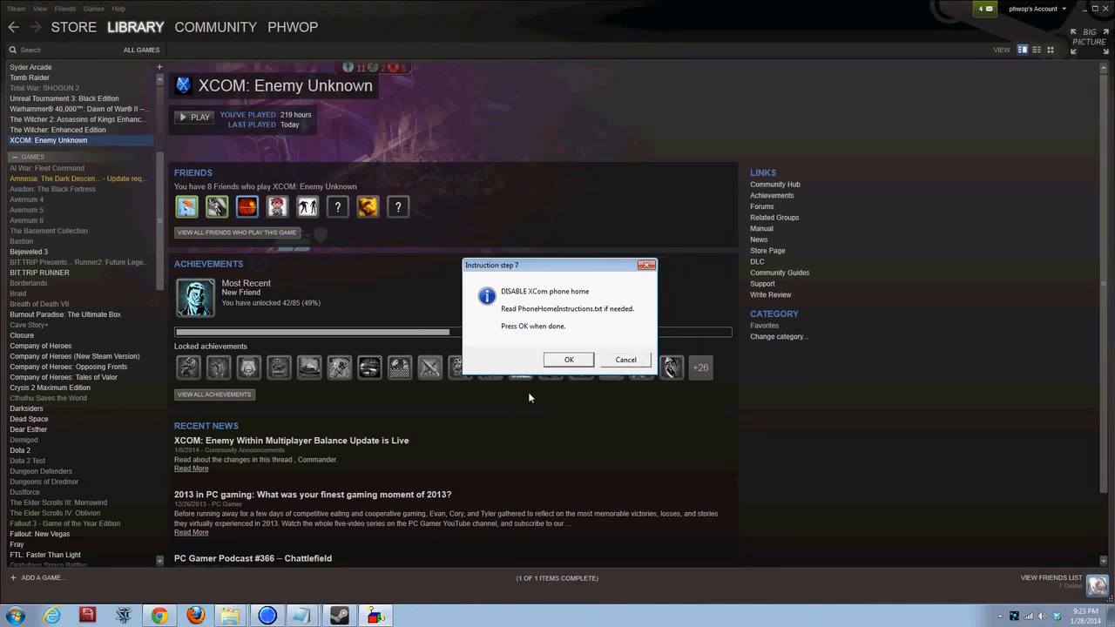
pyautogui.moveTo(540, 370)
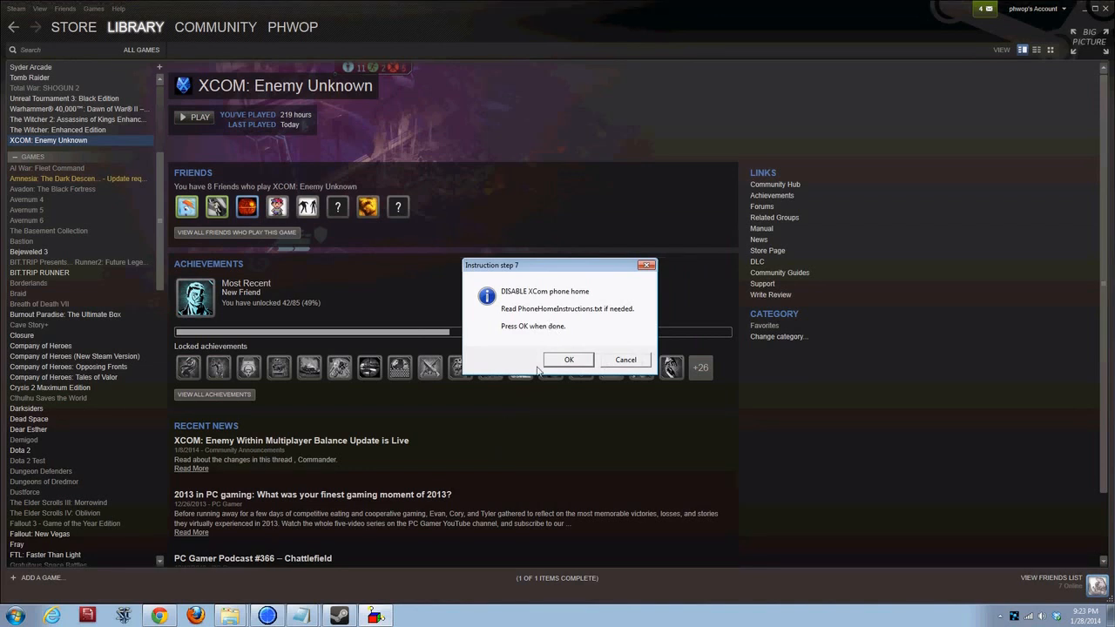
pyautogui.moveTo(381, 603)
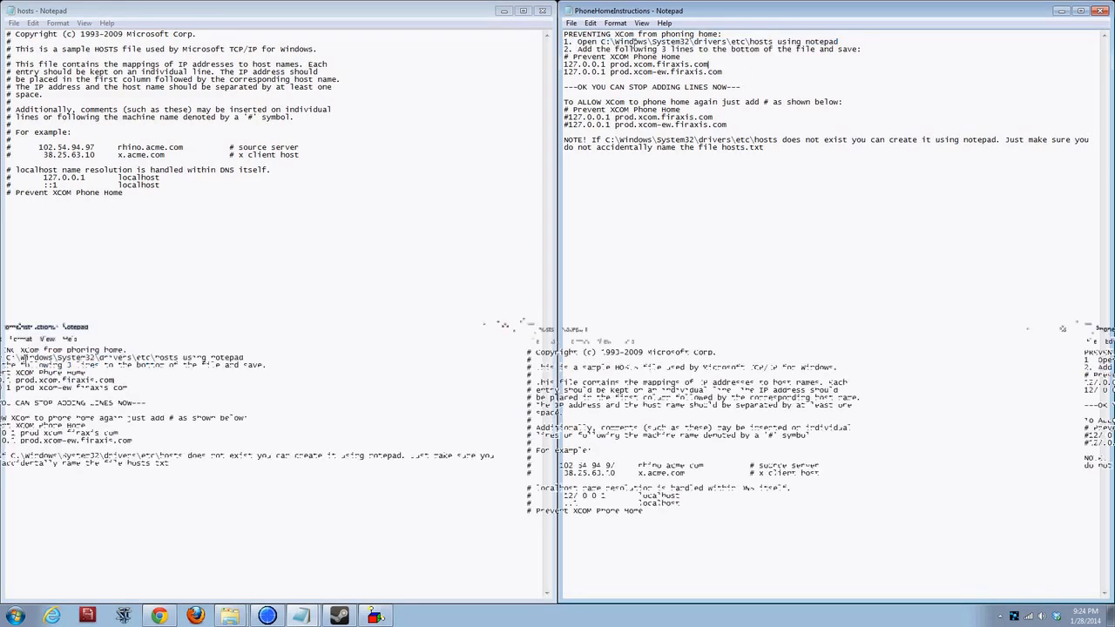
# - Copy the three phone-home lines from PhoneHomeInstructions.txt to the end of the hosts file
pyautogui.doubleClick(645, 32)
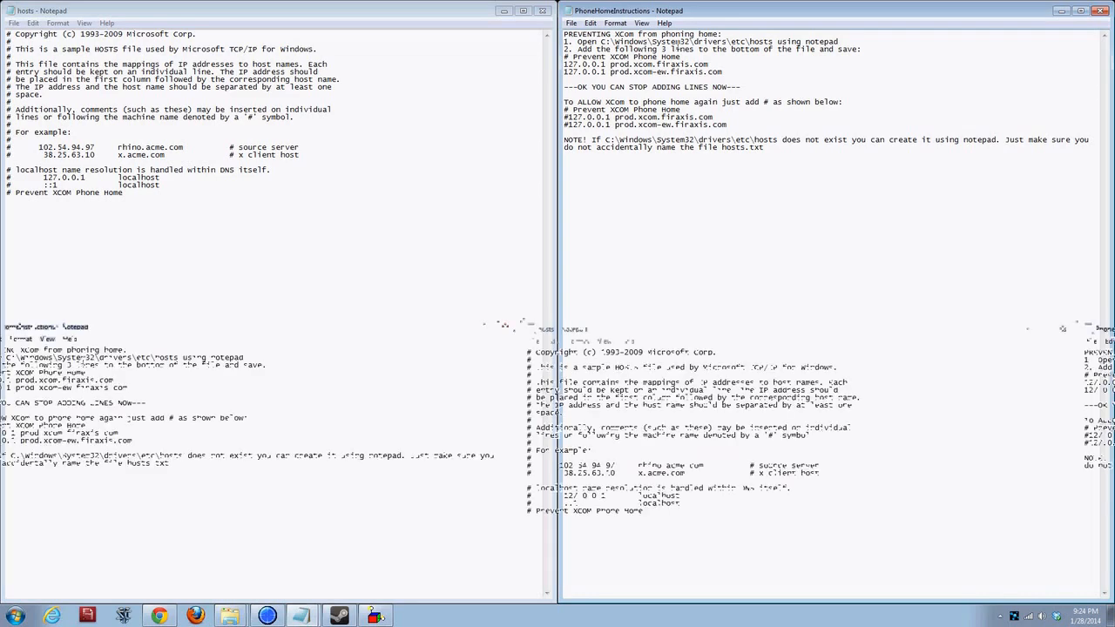
pyautogui.moveTo(819, 55)
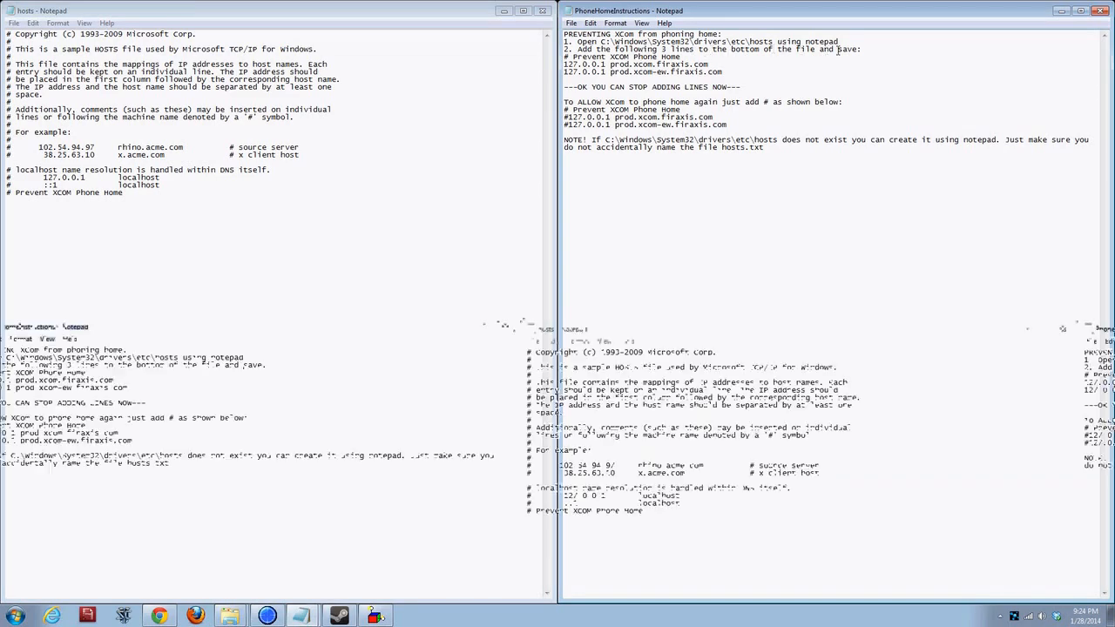
pyautogui.moveTo(602, 72); pyautogui.dragTo(723, 71)
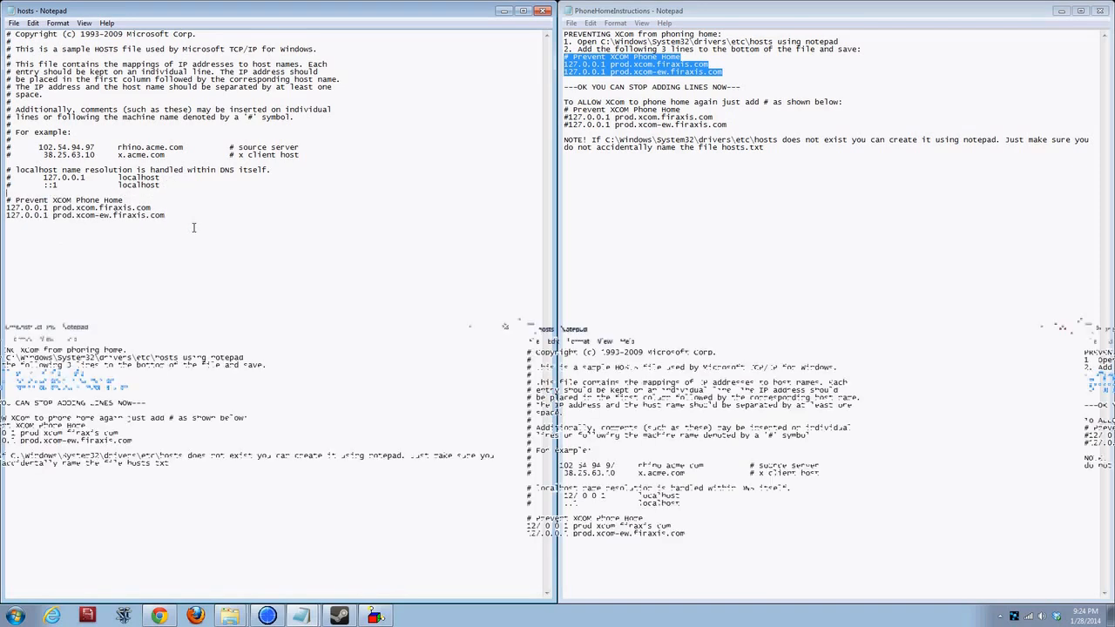
pyautogui.moveTo(156, 232)
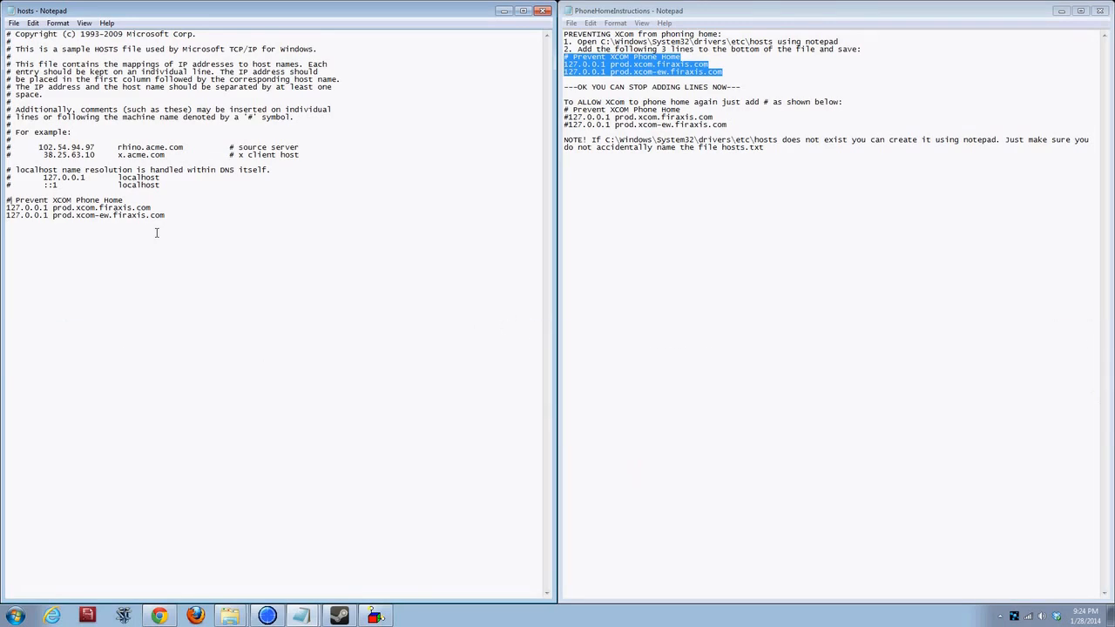
pyautogui.moveTo(16, 199); pyautogui.dragTo(105, 200)
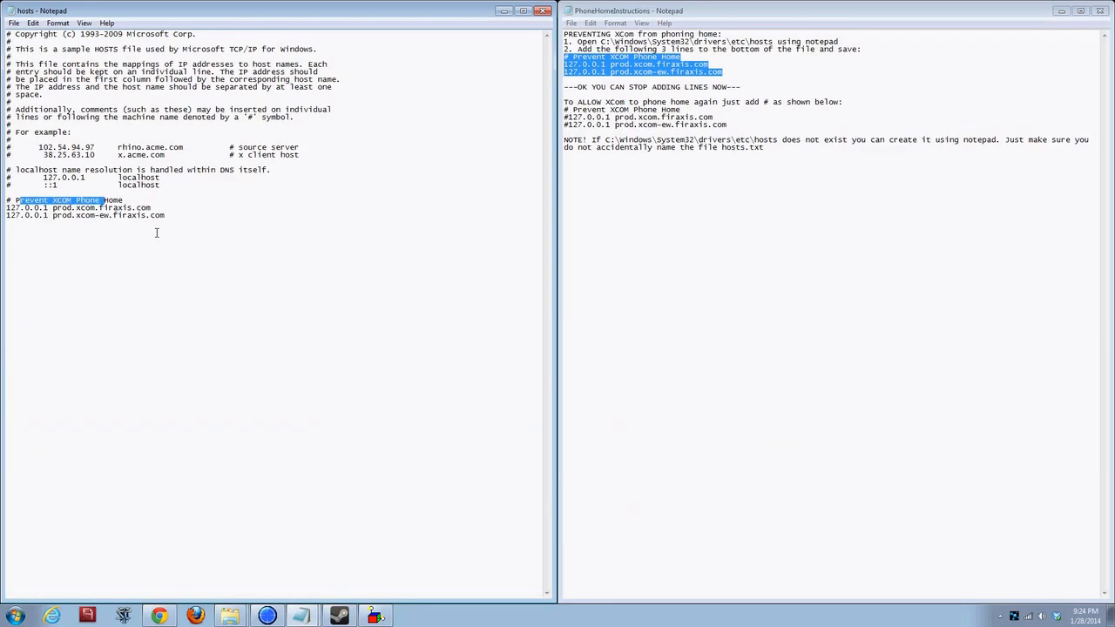
pyautogui.click(141, 220)
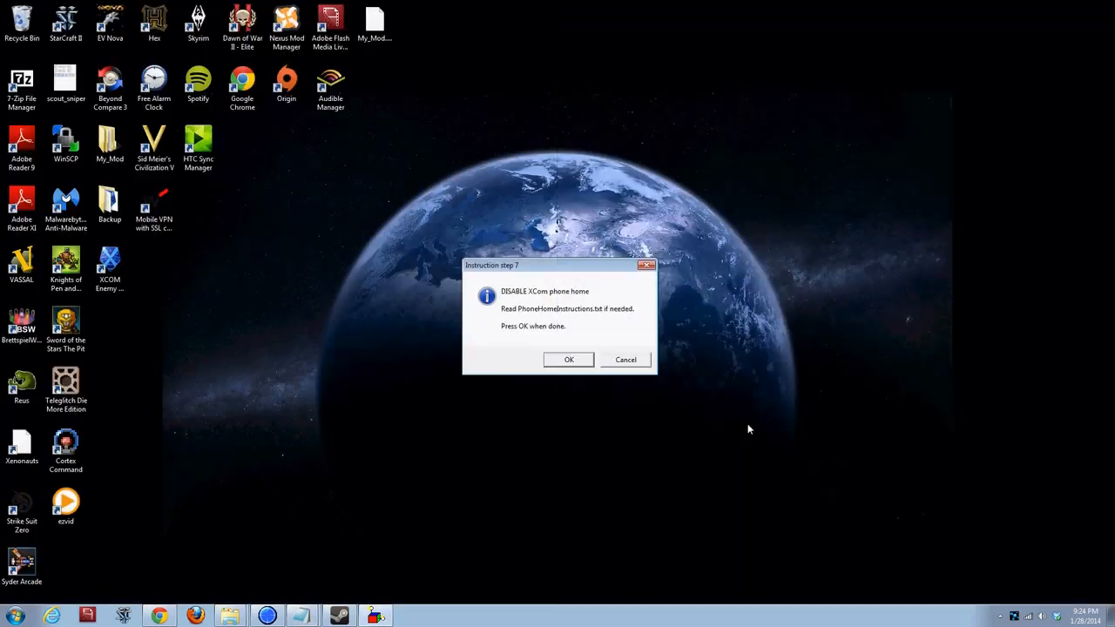
pyautogui.moveTo(569, 360)
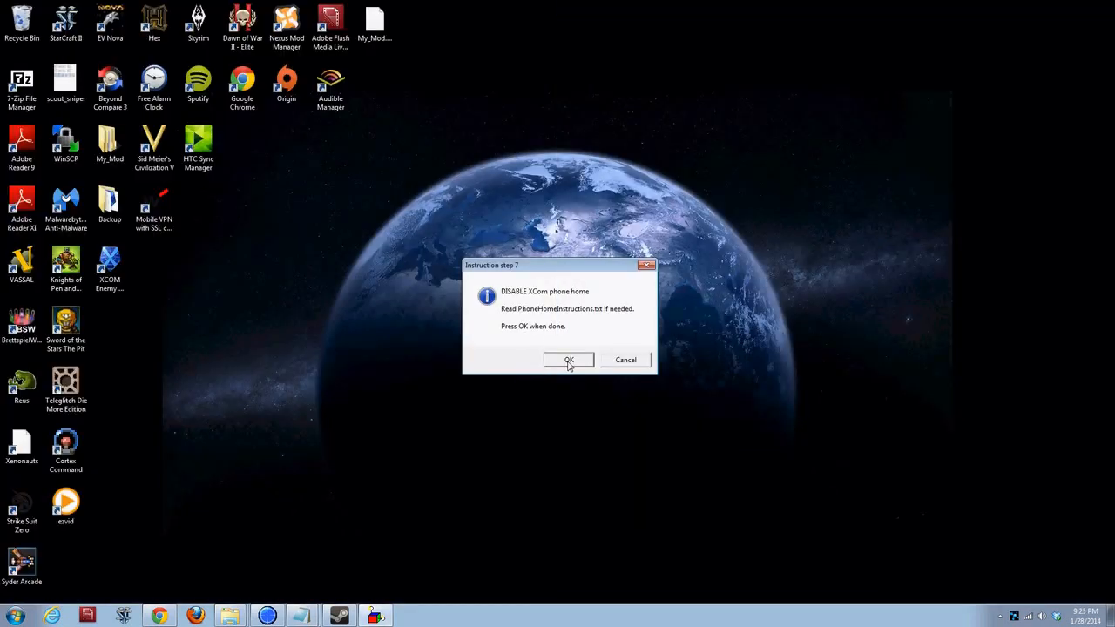
# - Confirm step 7 is done and accept the step 8 downgrade confirmation to start downgrading
pyautogui.click(567, 360)
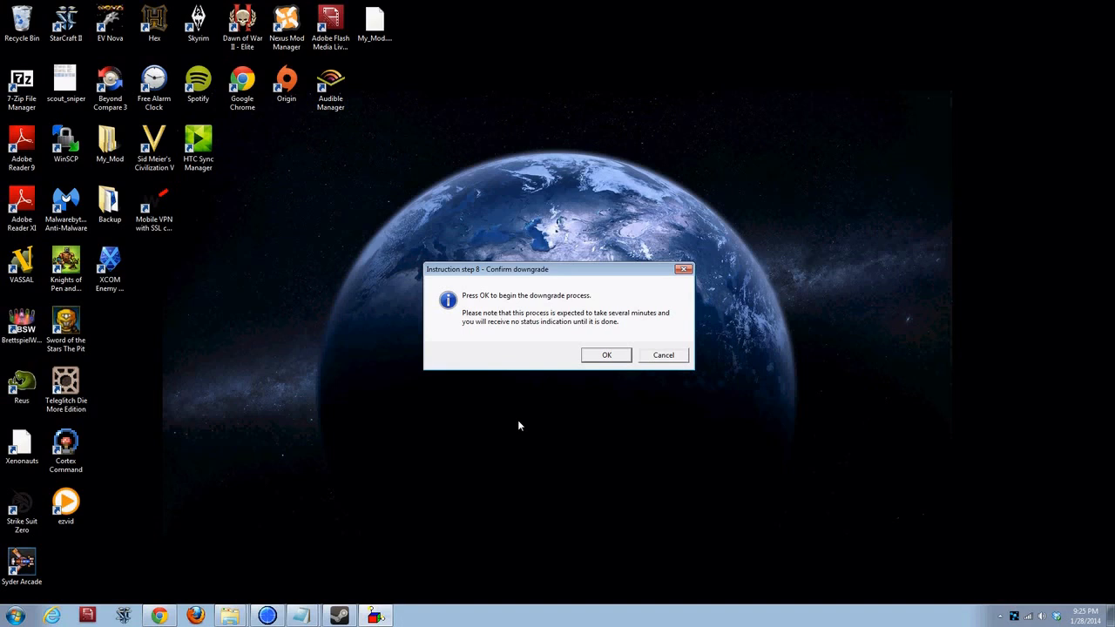
pyautogui.moveTo(504, 365)
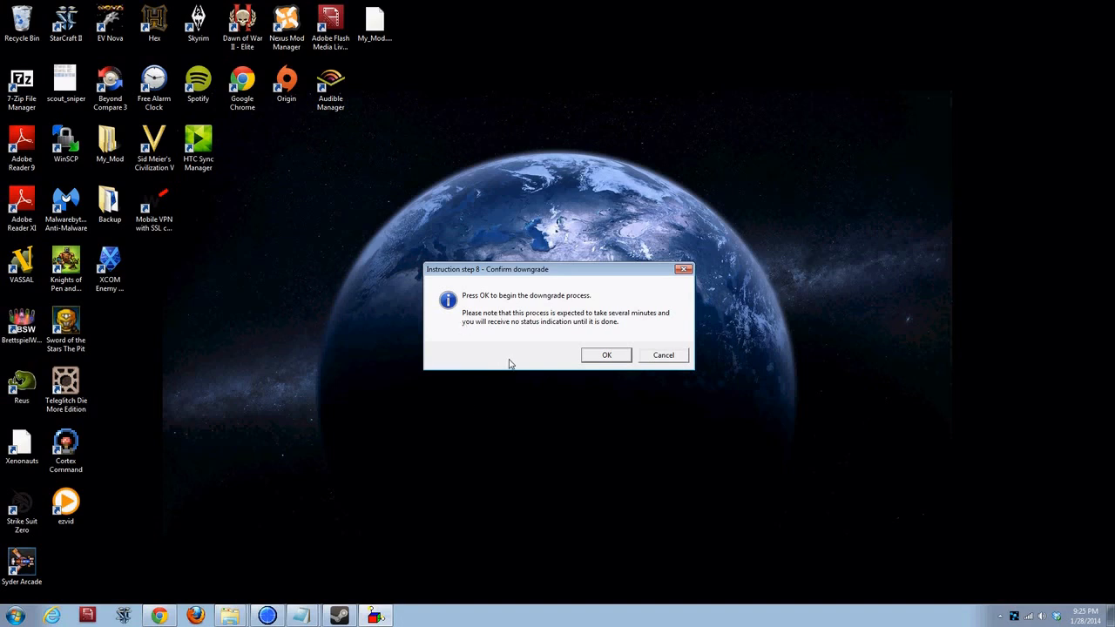
pyautogui.moveTo(612, 438)
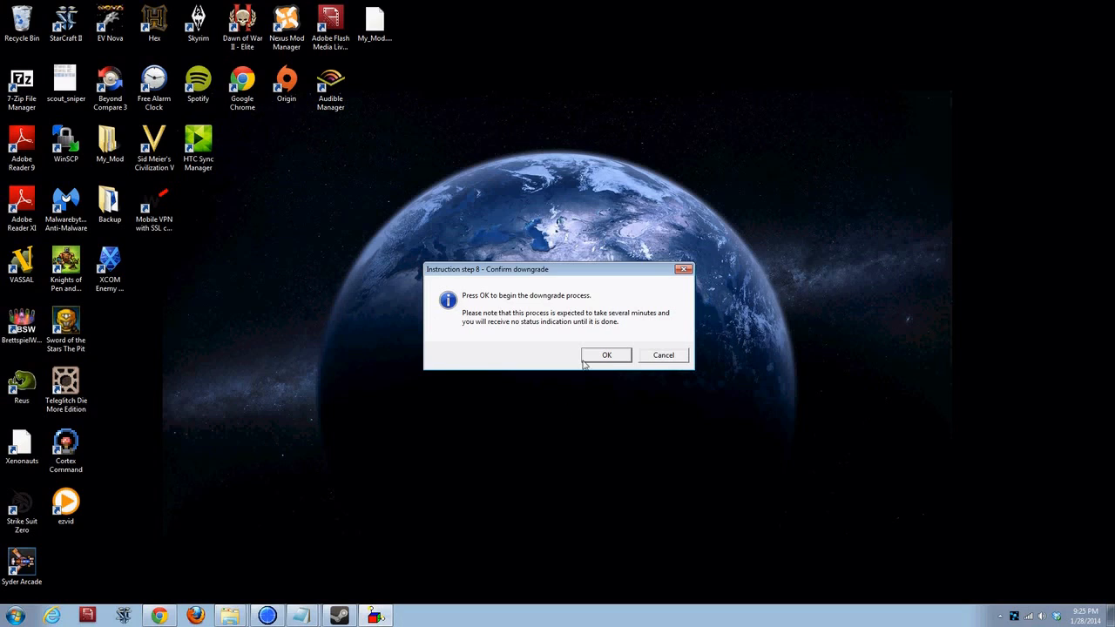
pyautogui.click(607, 355)
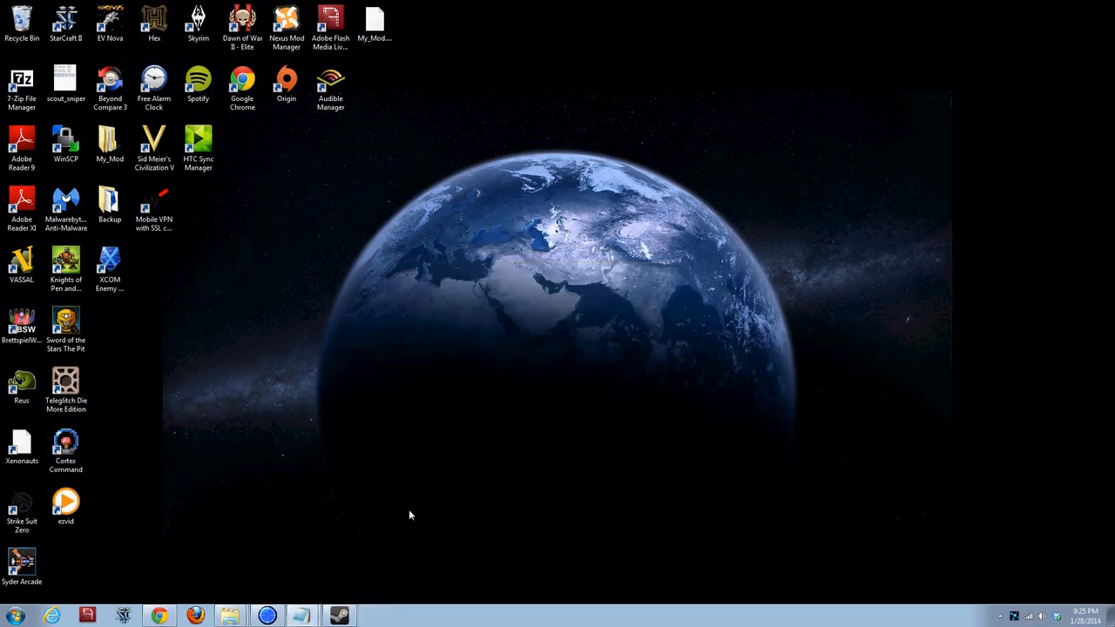
pyautogui.moveTo(67, 596)
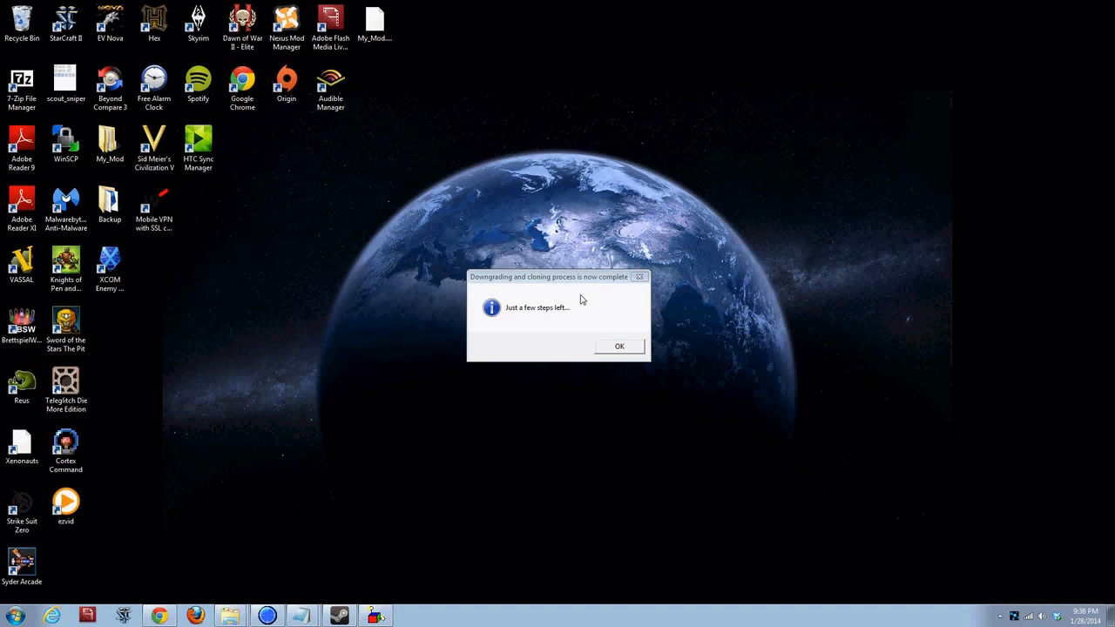
pyautogui.moveTo(546, 353)
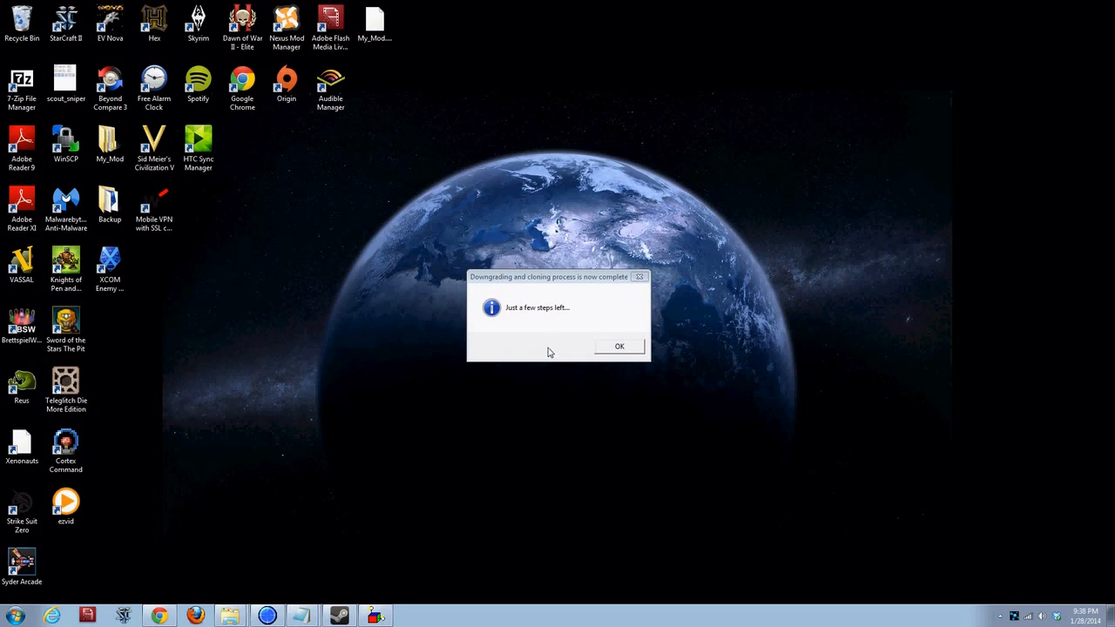
pyautogui.moveTo(603, 382)
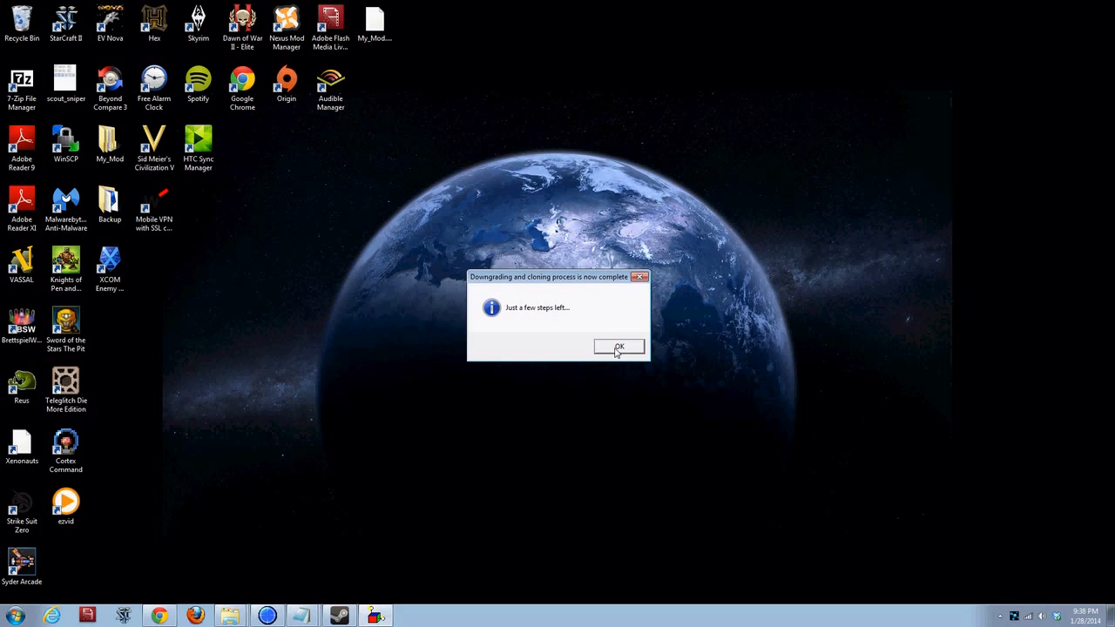
# - Acknowledge the downgrade completion so step 9 about renaming the saves folder appears
pyautogui.click(619, 345)
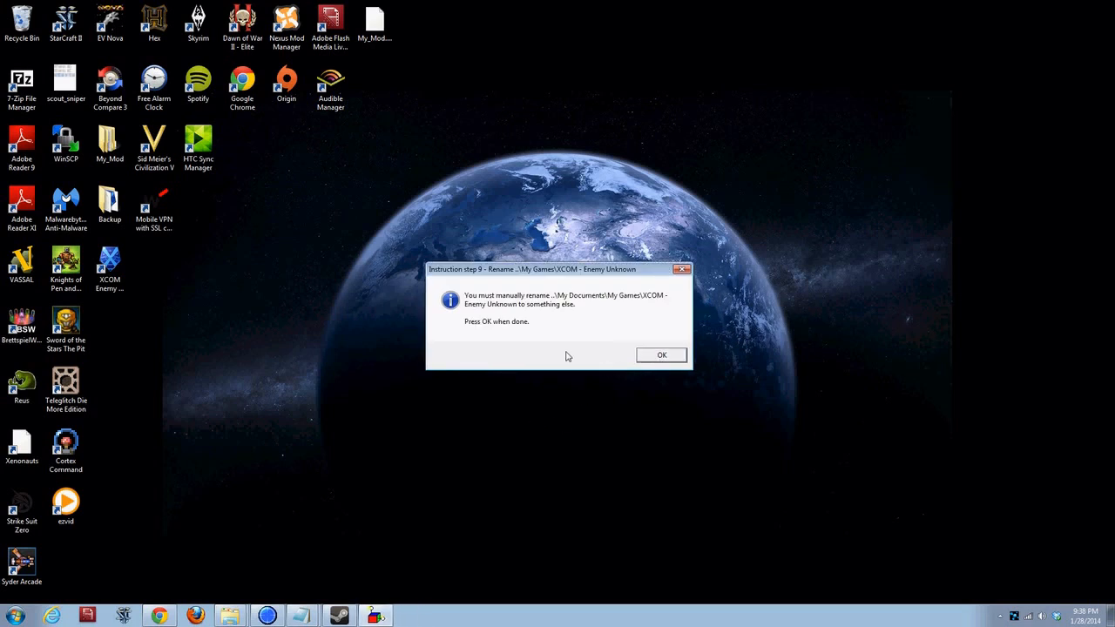
pyautogui.moveTo(581, 354)
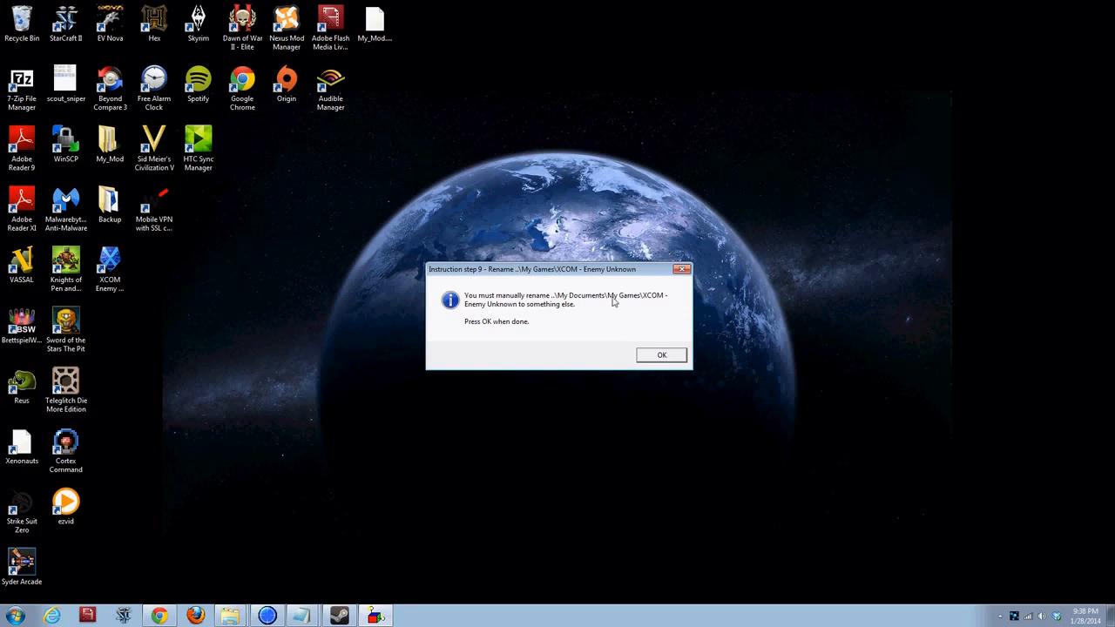
pyautogui.moveTo(633, 320)
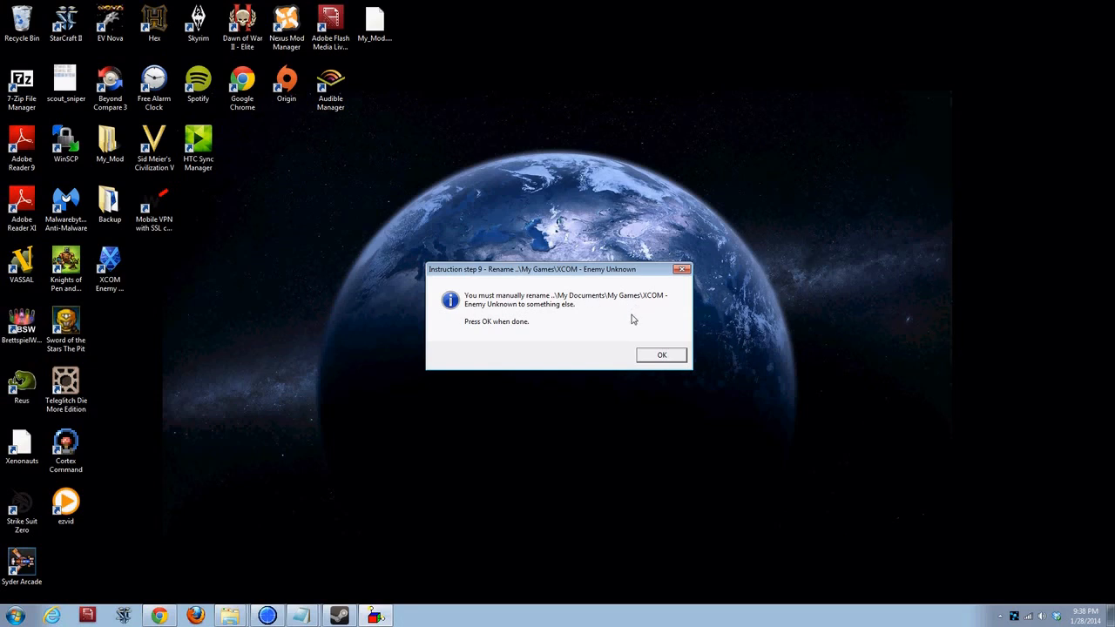
pyautogui.moveTo(609, 341)
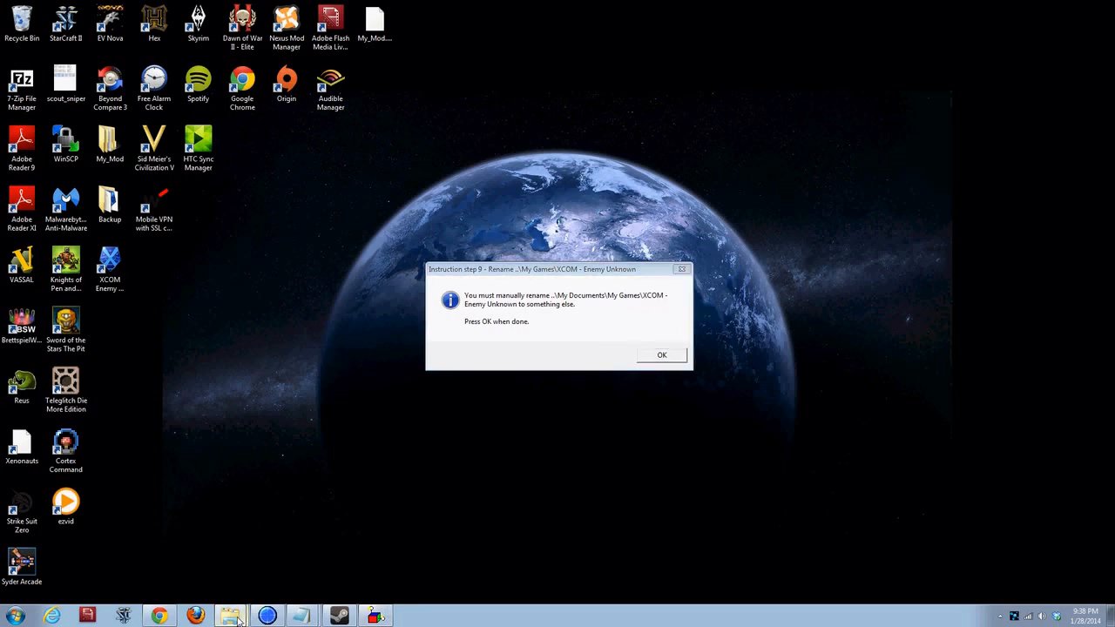
# - Rename the my games XCOM - Enemy Unknown folder to 'XCOM - L' and confirm step 9
pyautogui.click(661, 355)
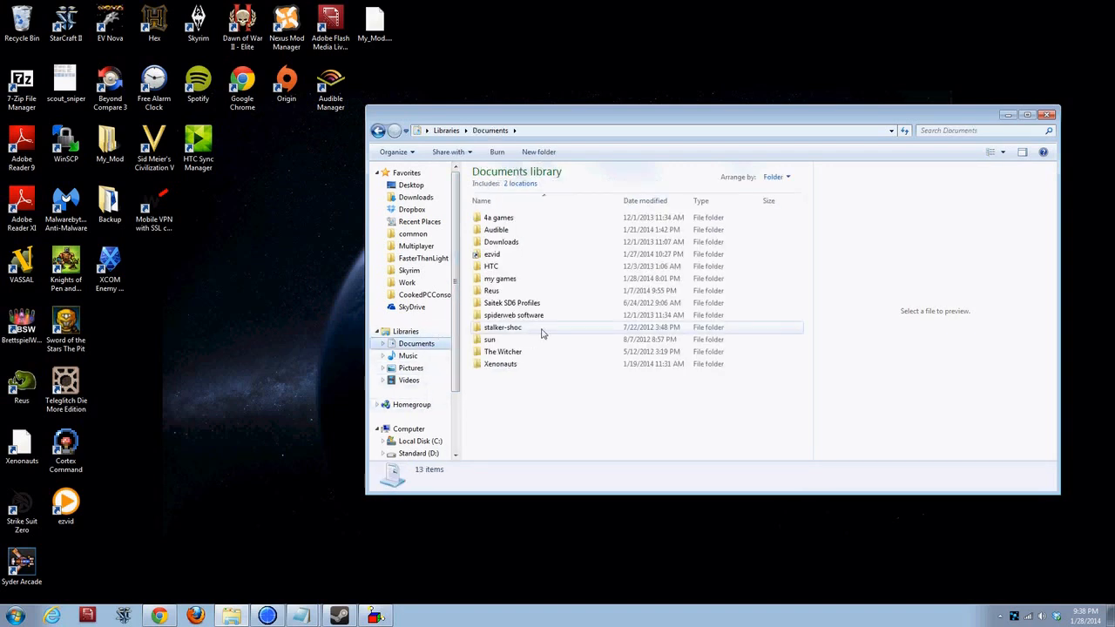
pyautogui.doubleClick(500, 278)
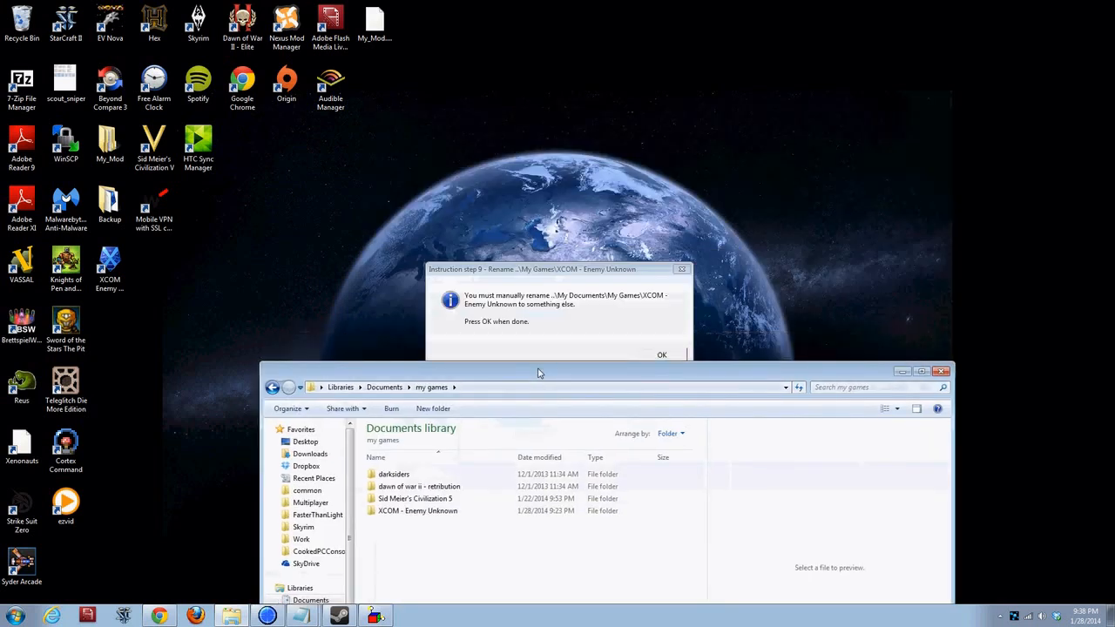
pyautogui.click(661, 355)
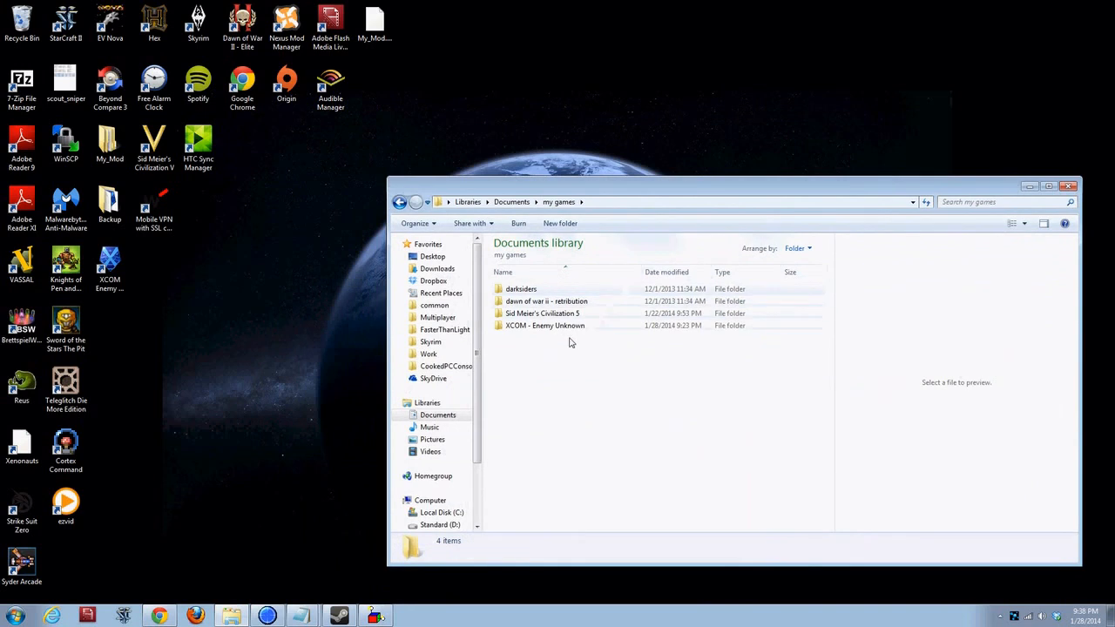
pyautogui.click(545, 325)
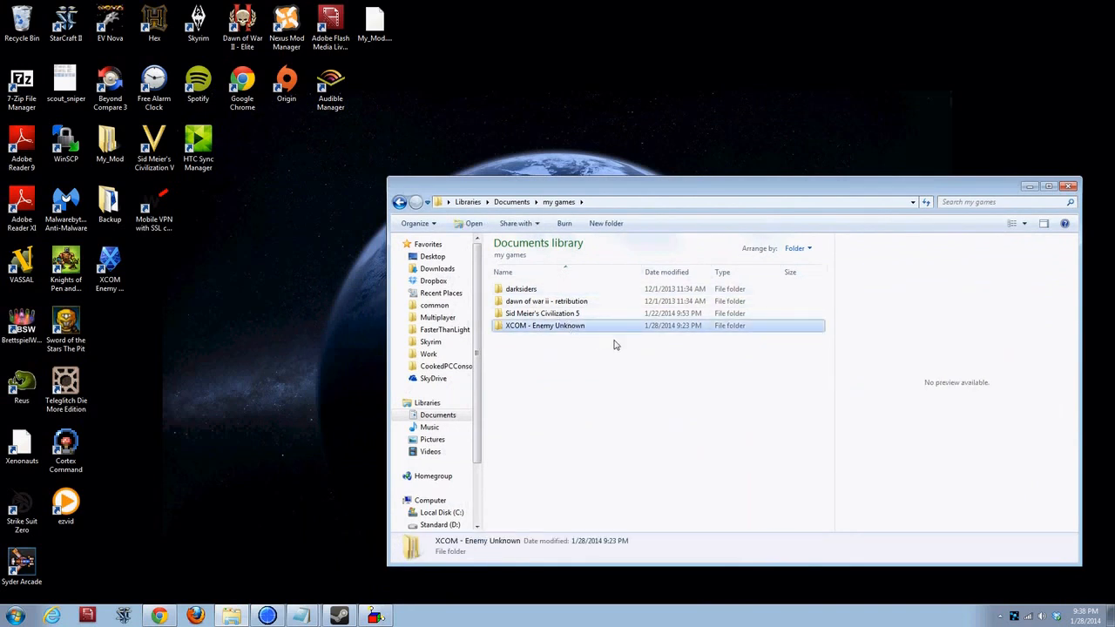
pyautogui.click(544, 325)
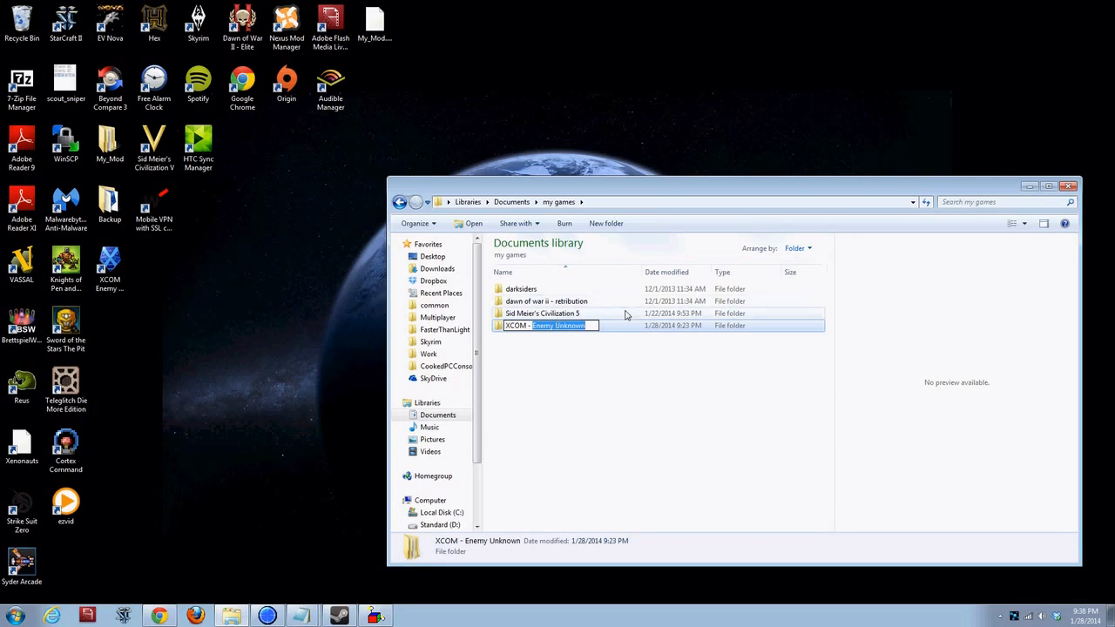
pyautogui.write('XCOM - L')
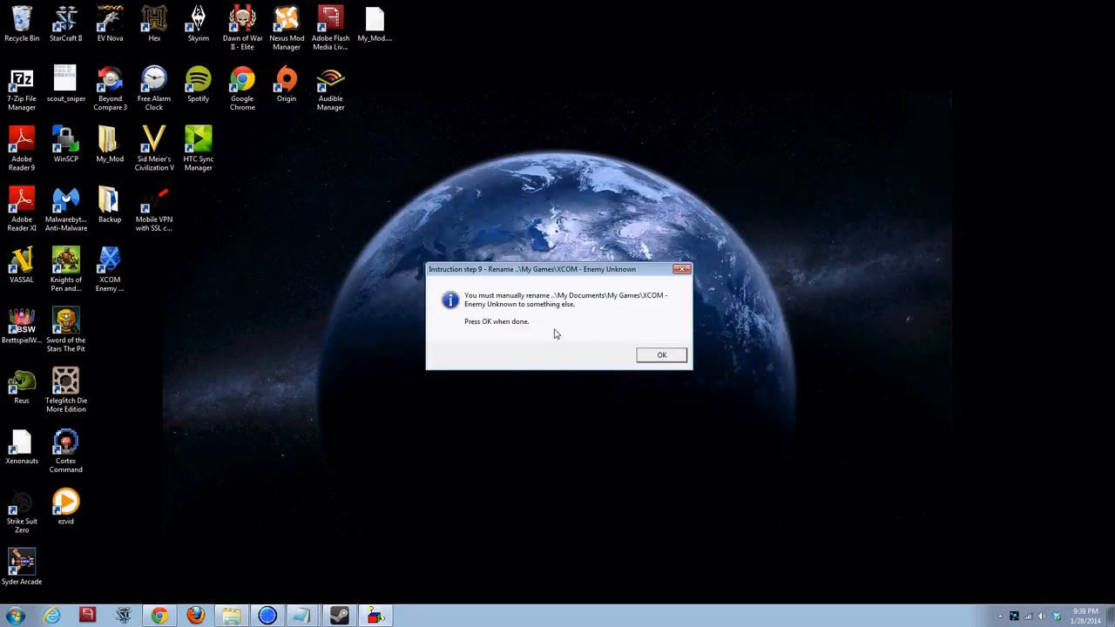
pyautogui.click(661, 355)
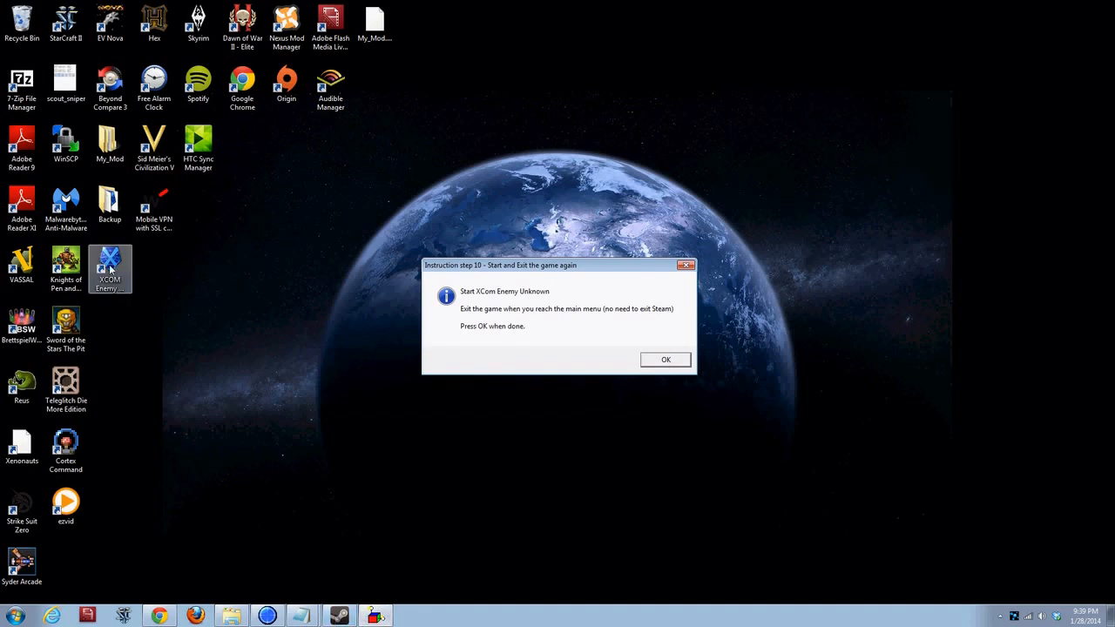
# - Launch XCOM from the desktop shortcut, keep the shortcut, and dismiss Steam's already-running error
pyautogui.click(665, 359)
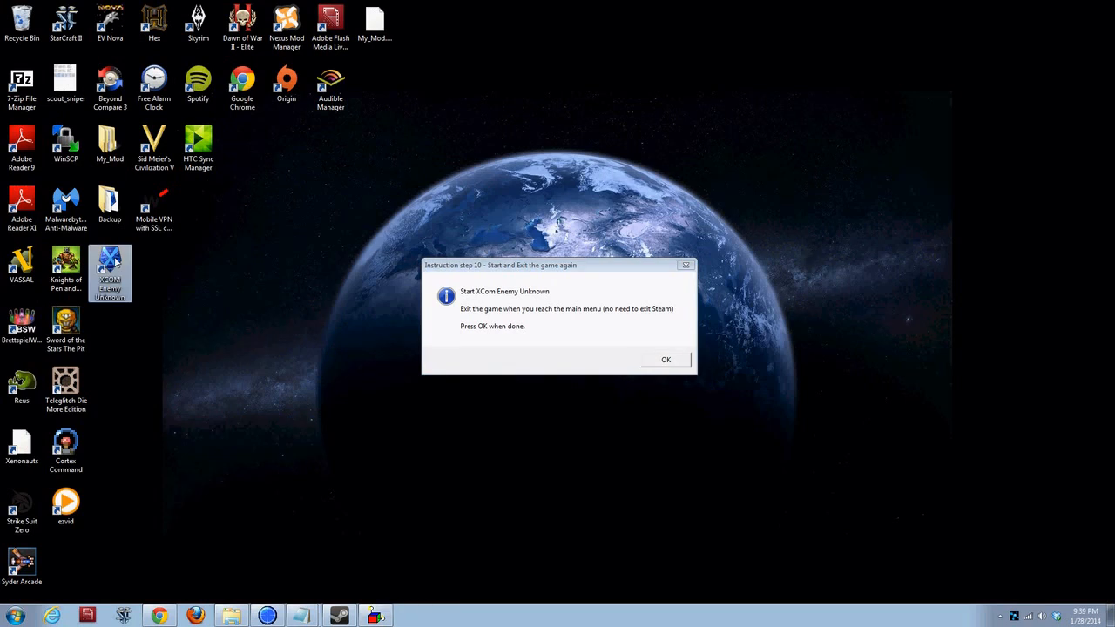
pyautogui.click(666, 359)
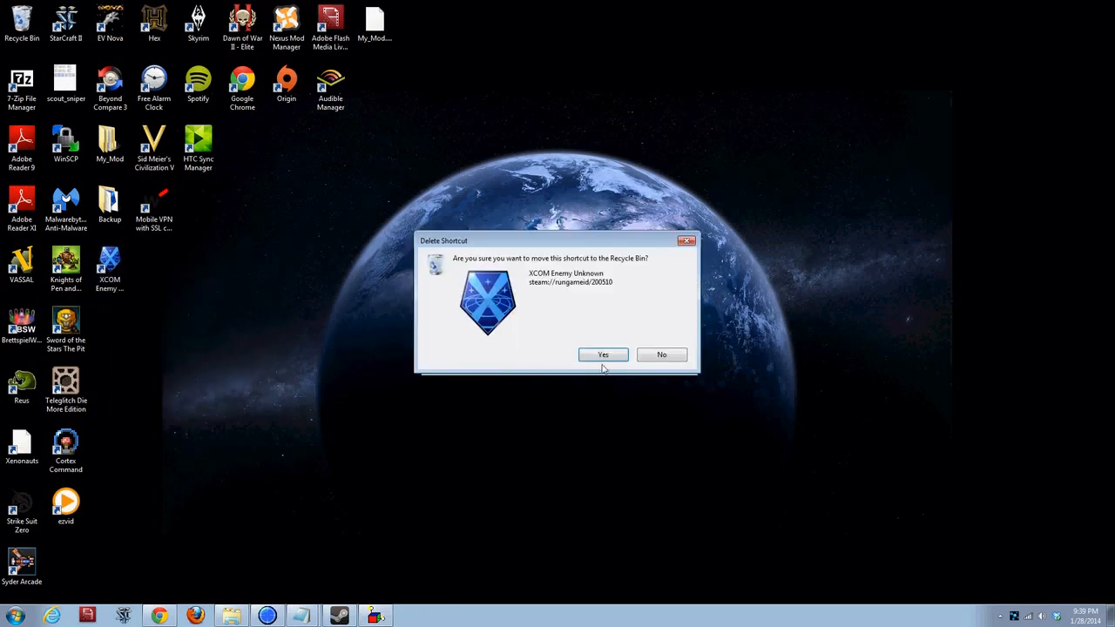
pyautogui.click(603, 354)
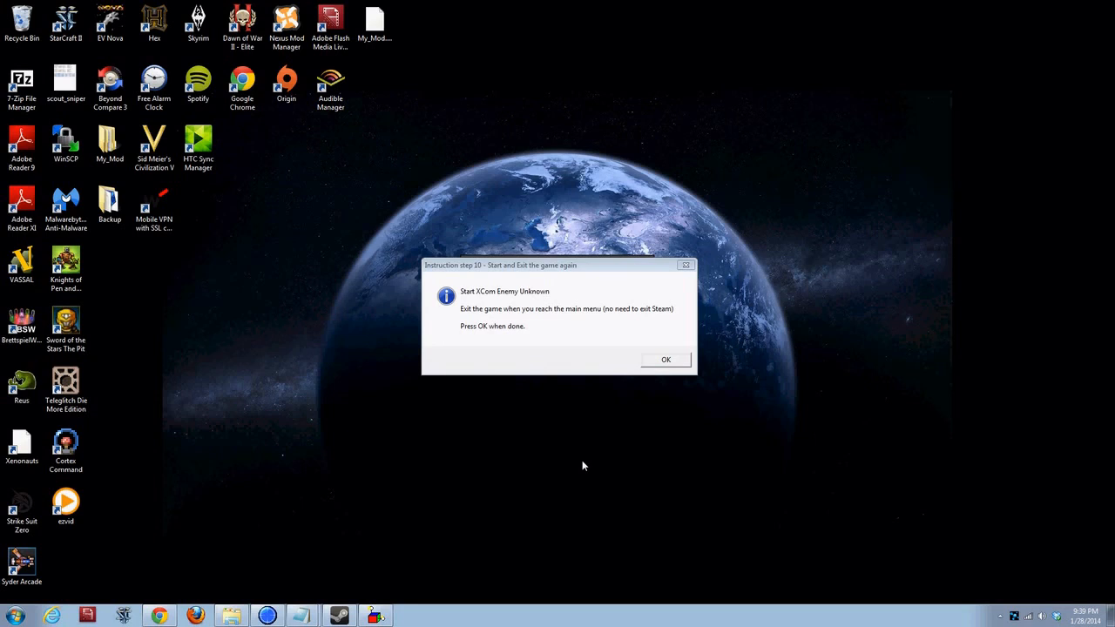
pyautogui.moveTo(574, 275)
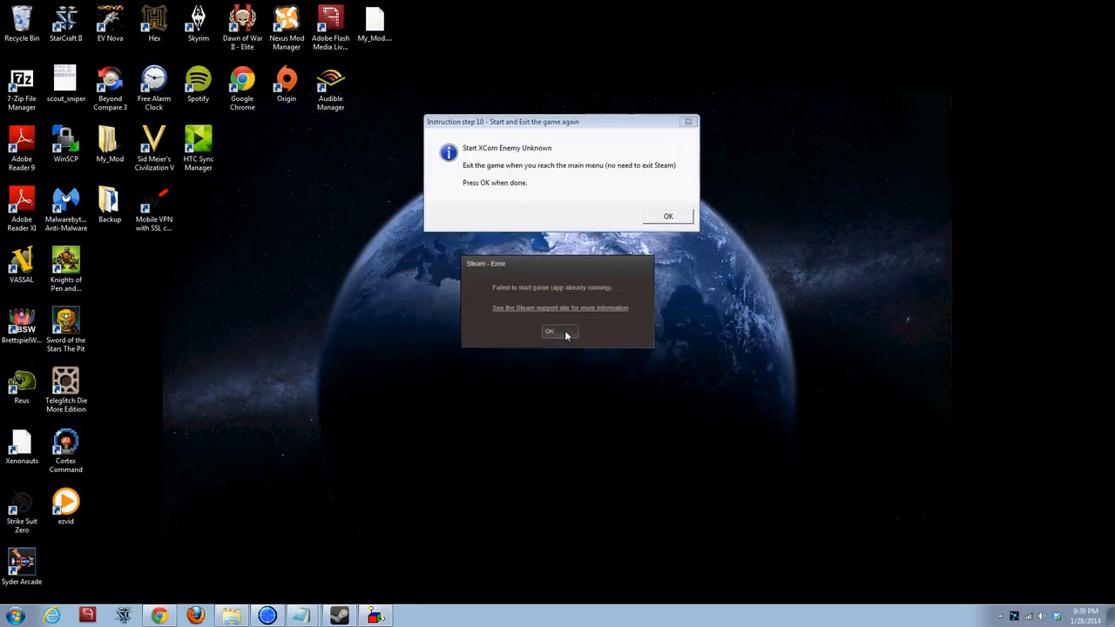
pyautogui.click(550, 331)
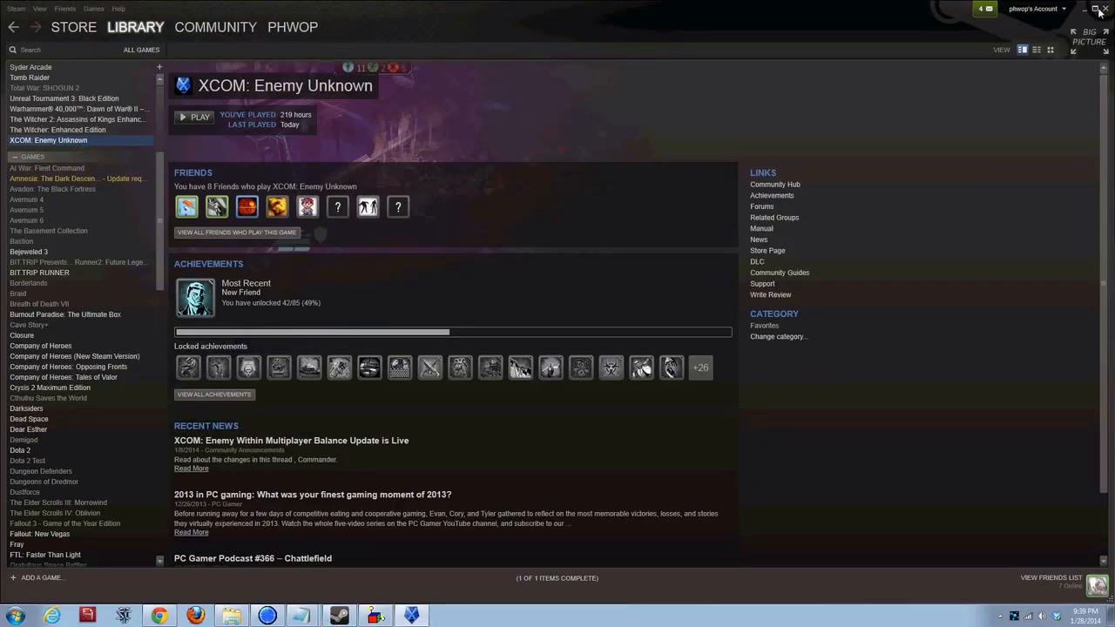
# - Play XCOM from its Steam library page, reach the main menu and exit to desktop
pyautogui.click(194, 117)
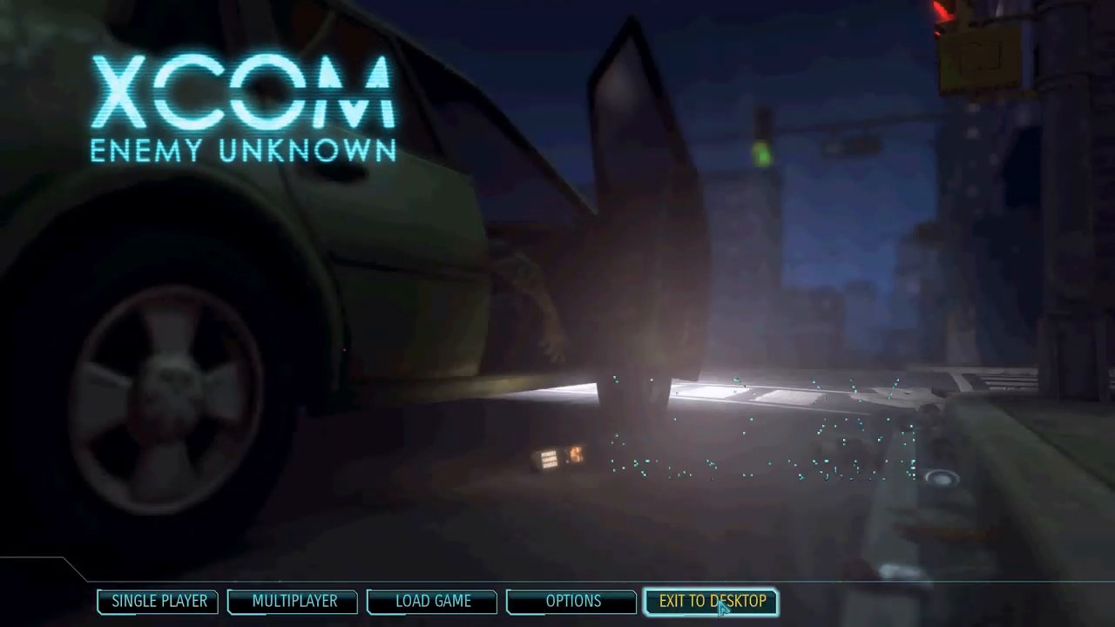
pyautogui.click(713, 601)
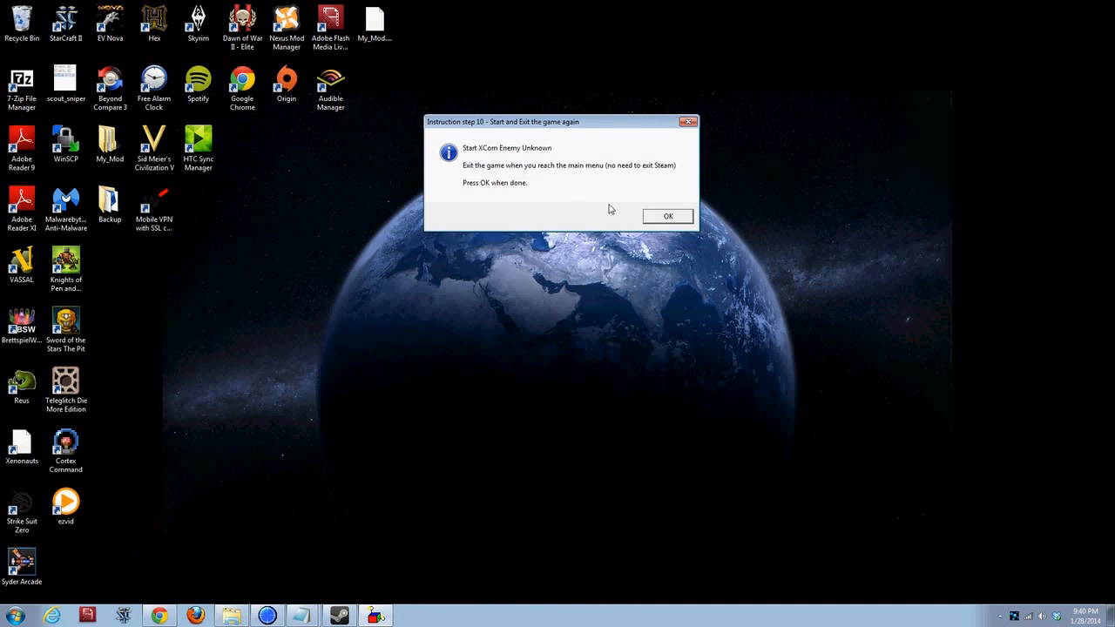
# - Confirm step 10 and dismiss the optional step 11 note about copying old saves
pyautogui.click(667, 215)
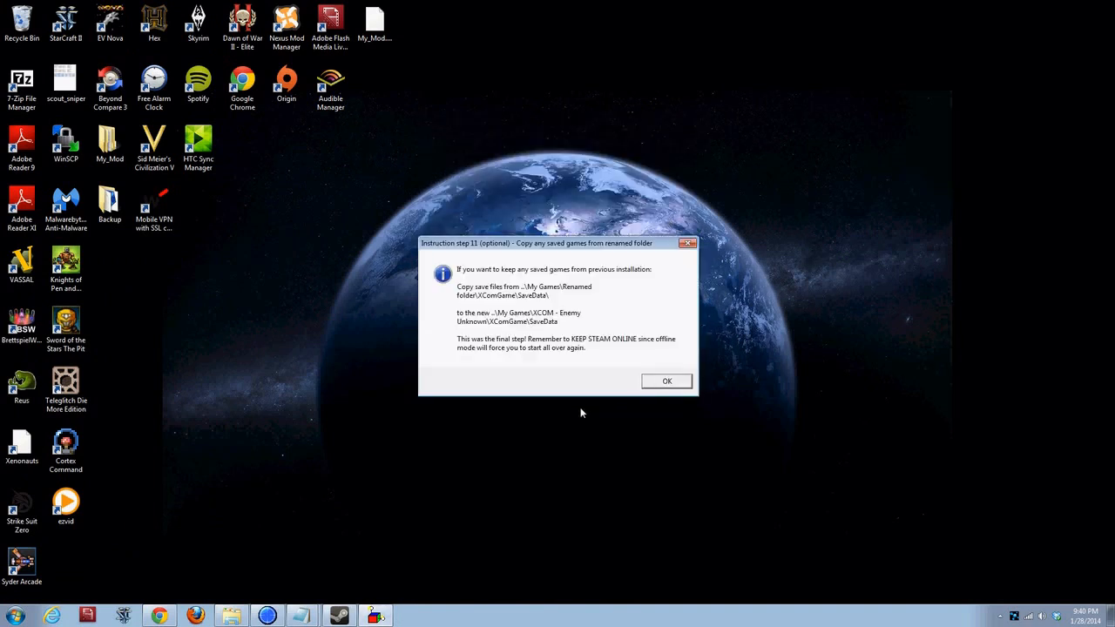
pyautogui.moveTo(571, 404)
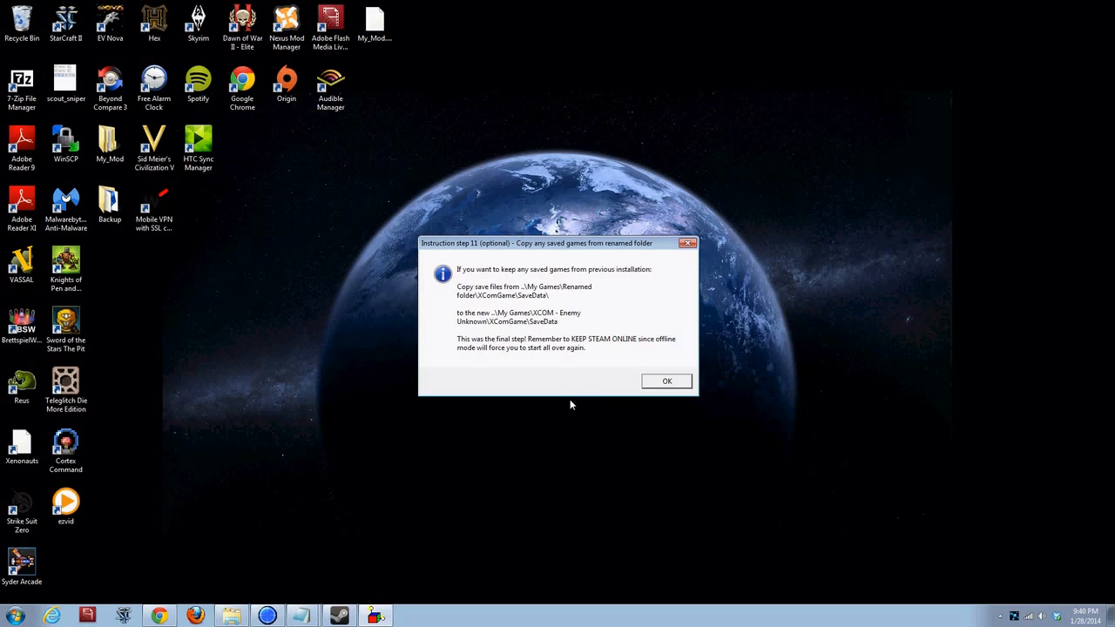
pyautogui.moveTo(589, 369)
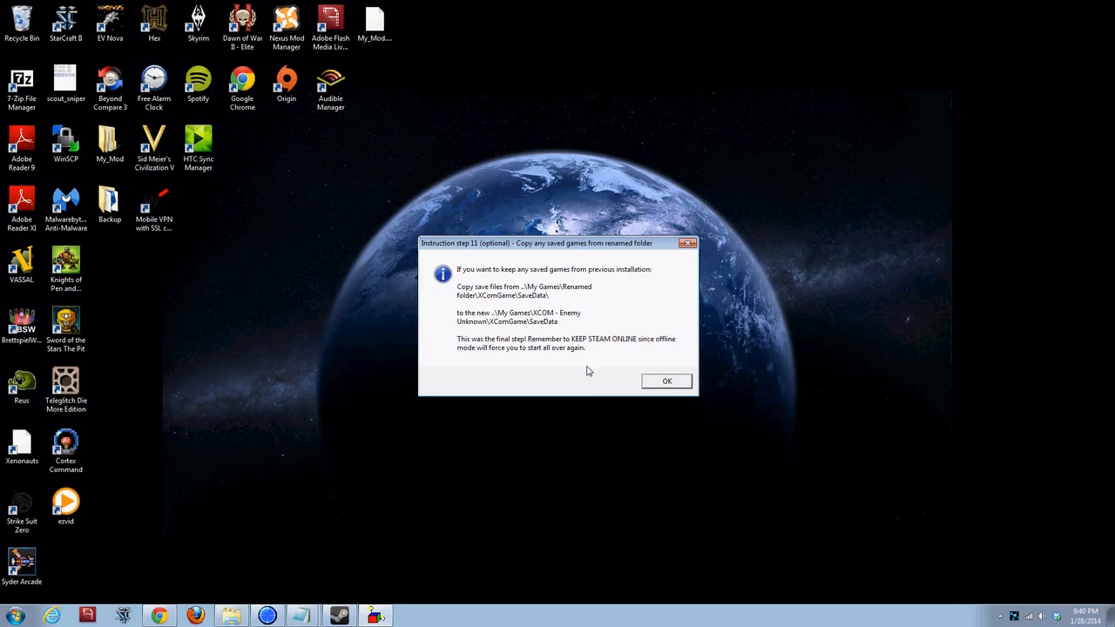
pyautogui.moveTo(596, 396)
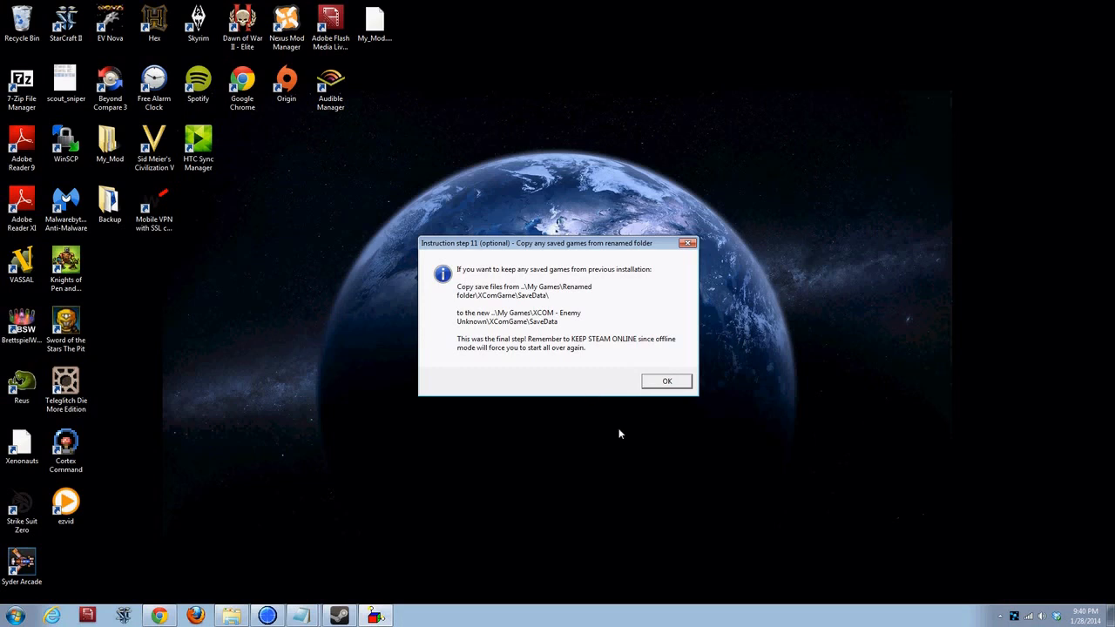
pyautogui.moveTo(660, 429)
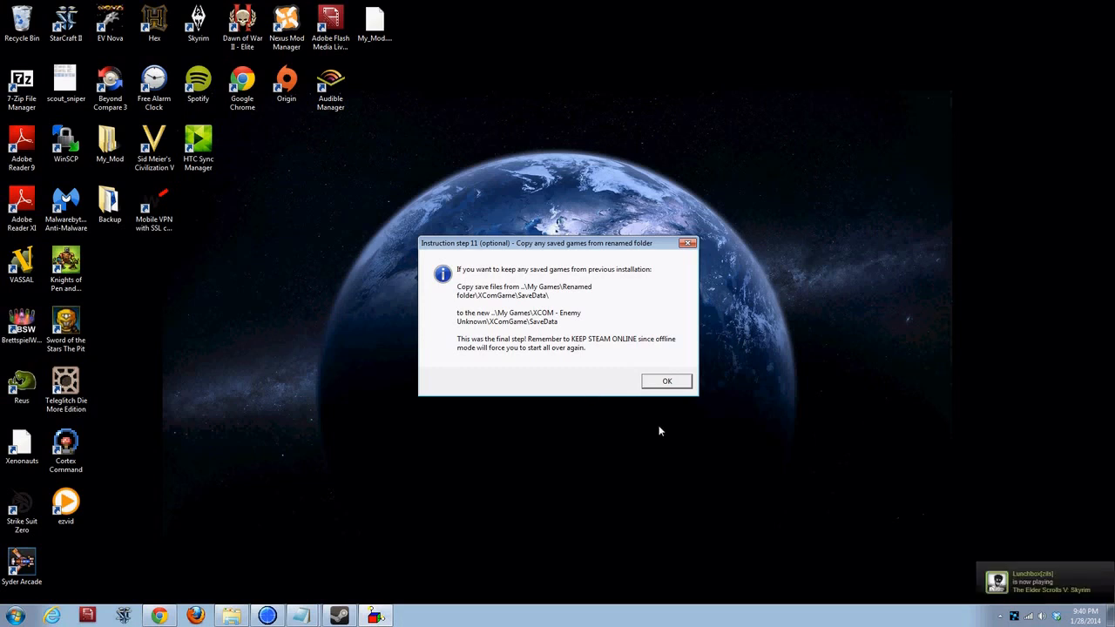
pyautogui.moveTo(523, 346)
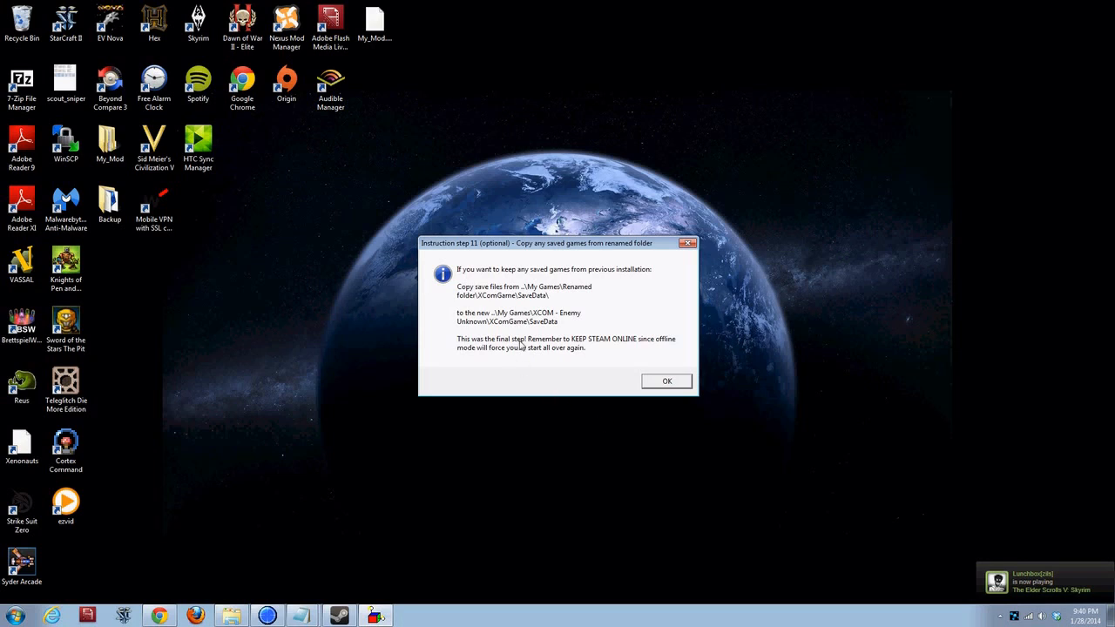
pyautogui.moveTo(614, 343)
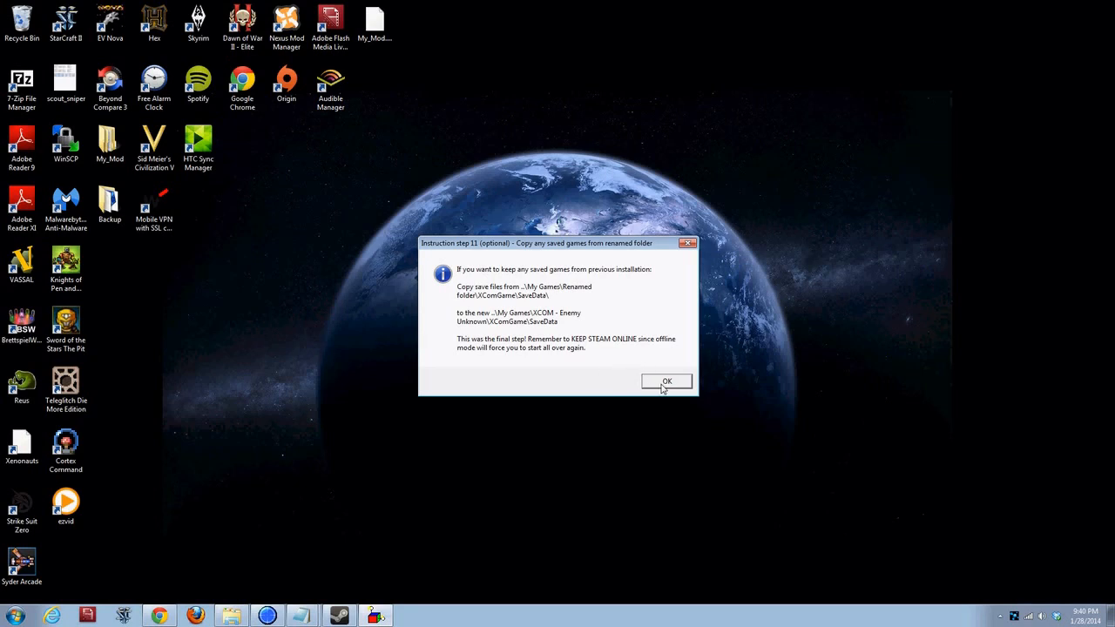
pyautogui.click(667, 381)
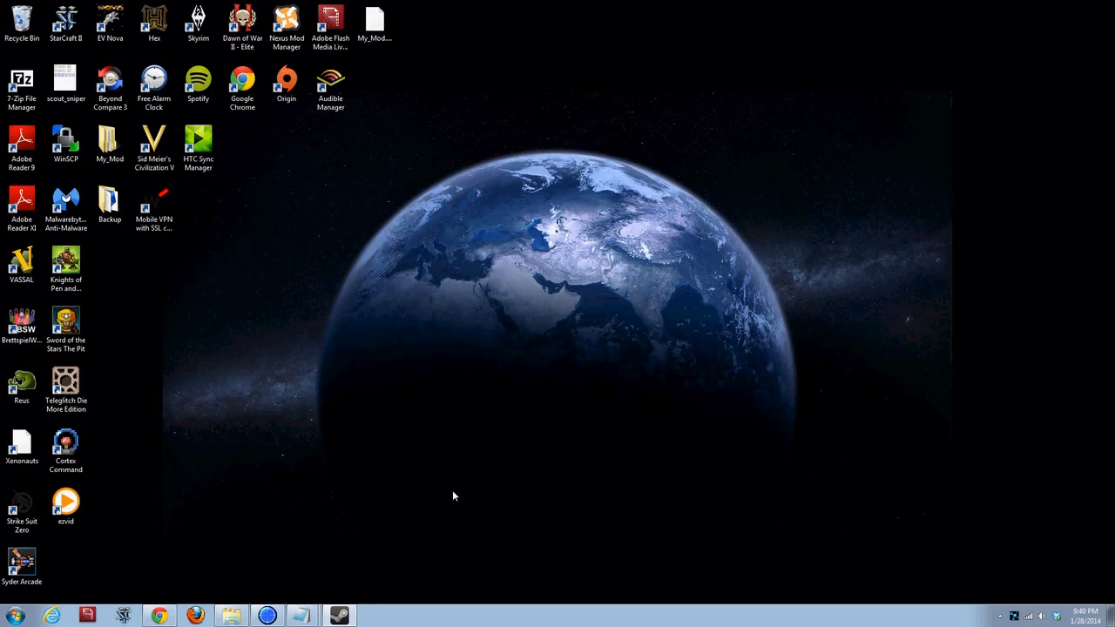
pyautogui.moveTo(356, 404)
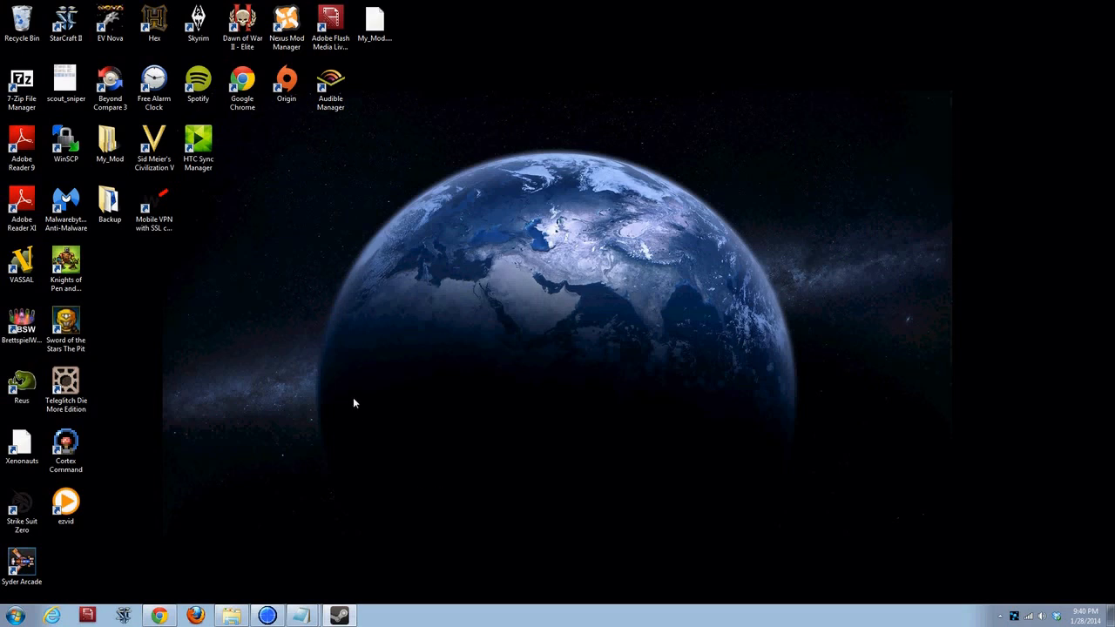
# - Run Long War.2-12-88-2-12.exe and install into the XCom-Enemy-Unknown folder with Slingshot DLC and English
pyautogui.click(157, 612)
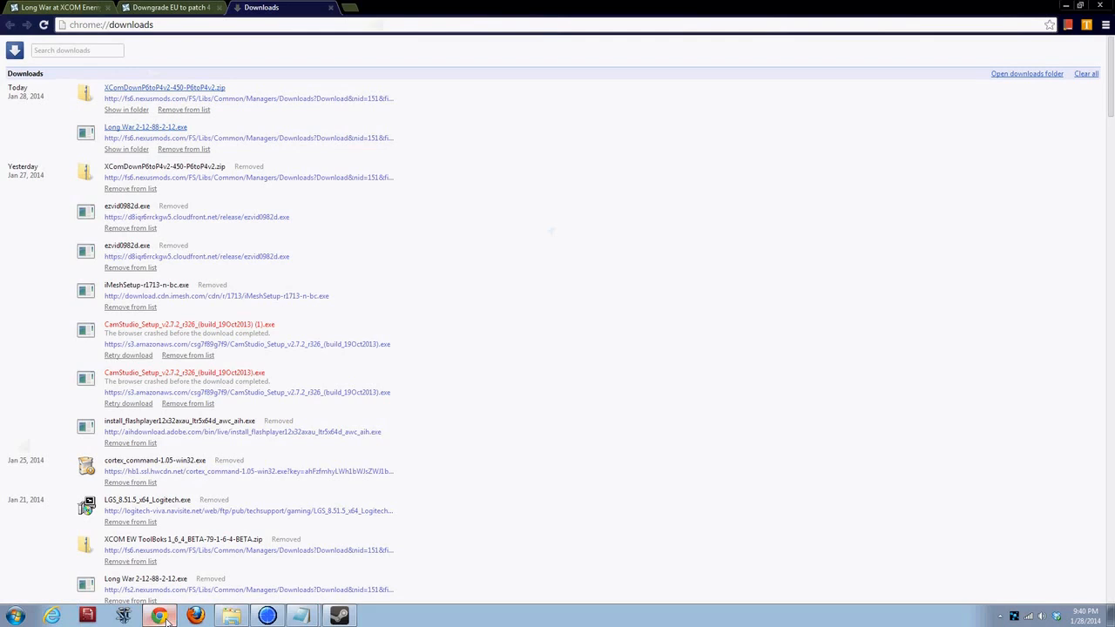
pyautogui.moveTo(172, 129)
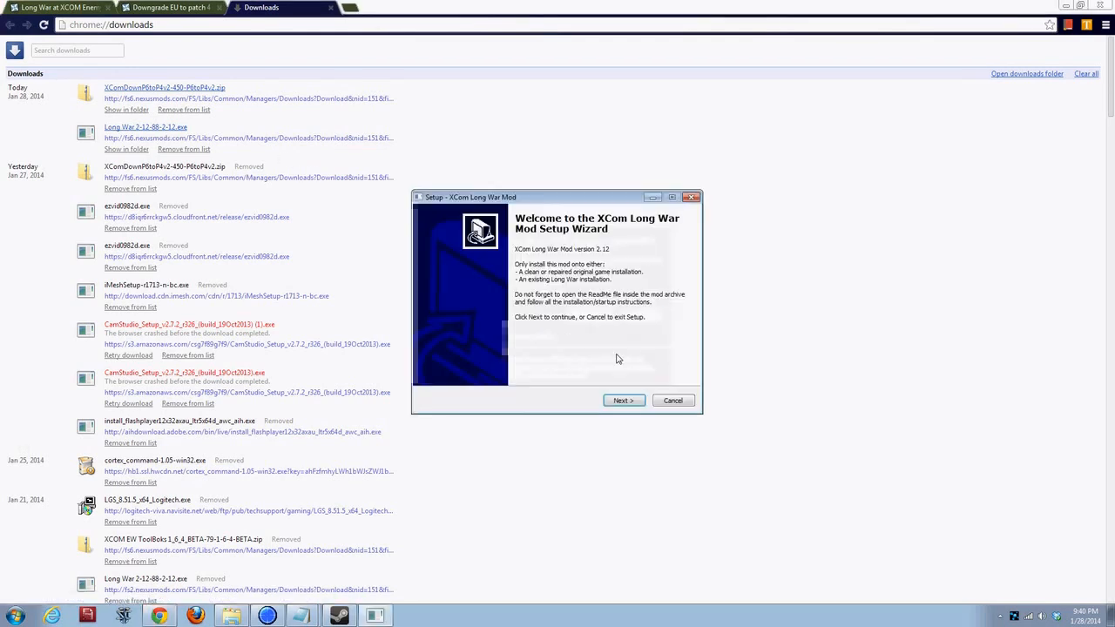
pyautogui.click(623, 401)
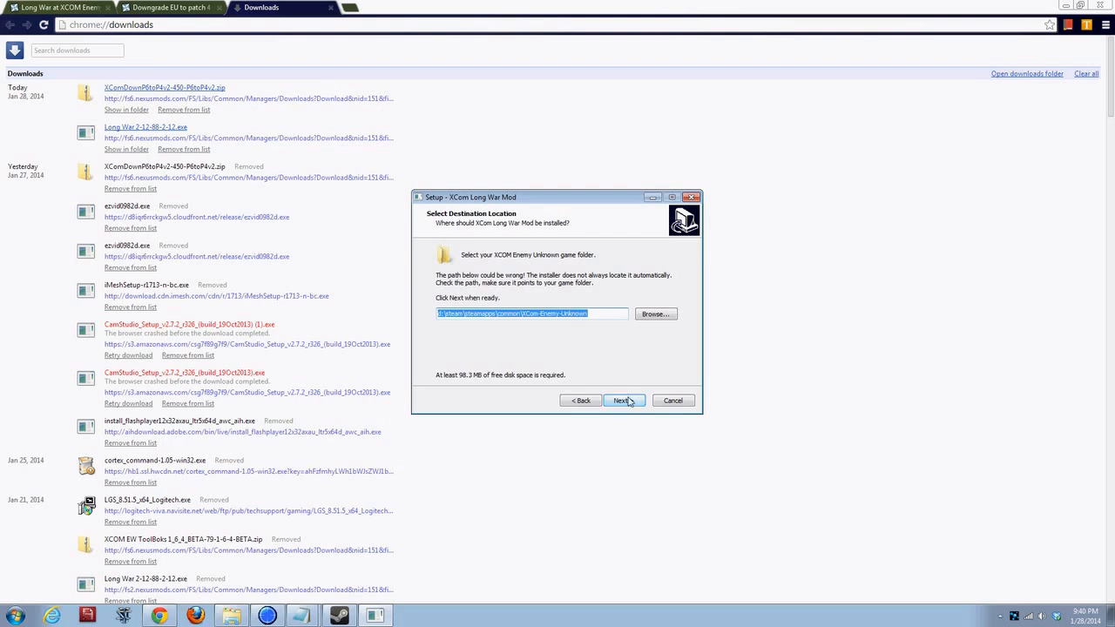
pyautogui.click(622, 400)
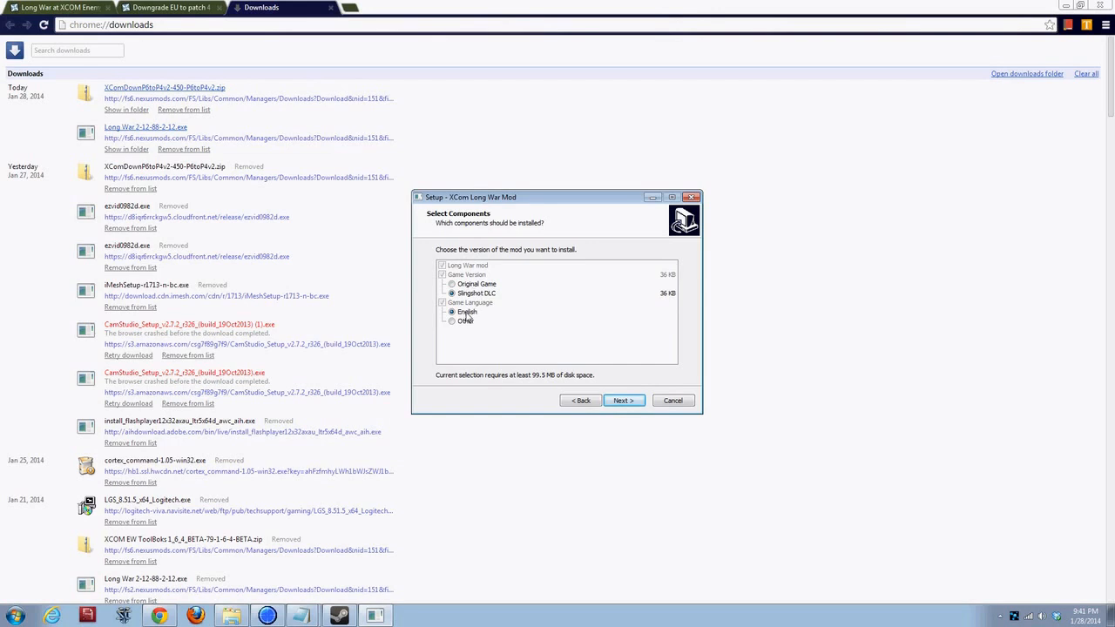
pyautogui.moveTo(628, 414)
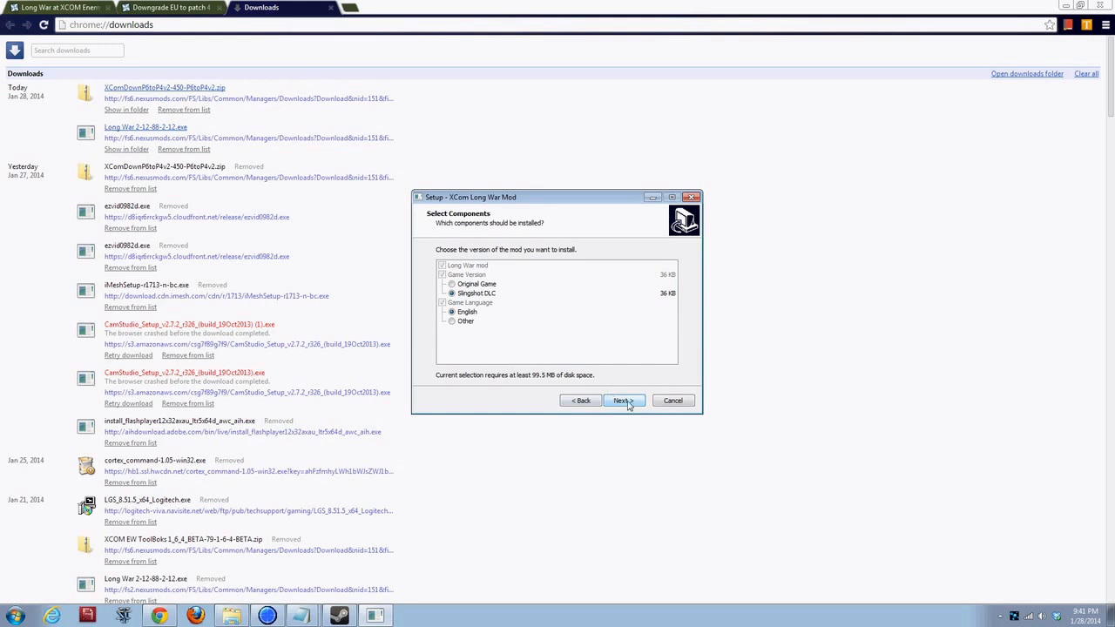
pyautogui.click(624, 400)
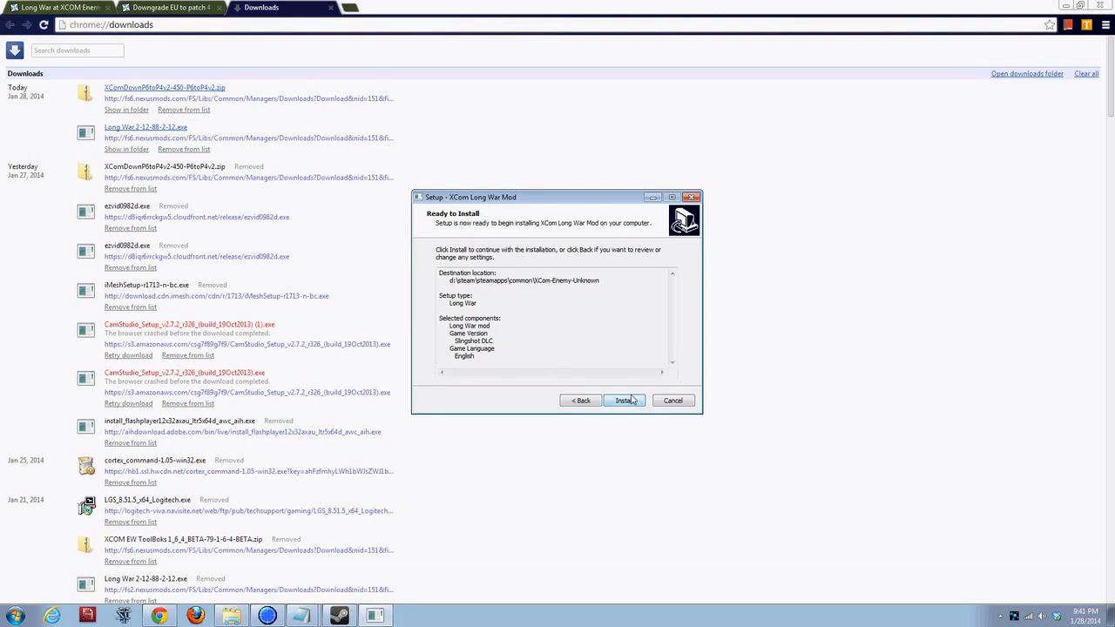
pyautogui.click(625, 400)
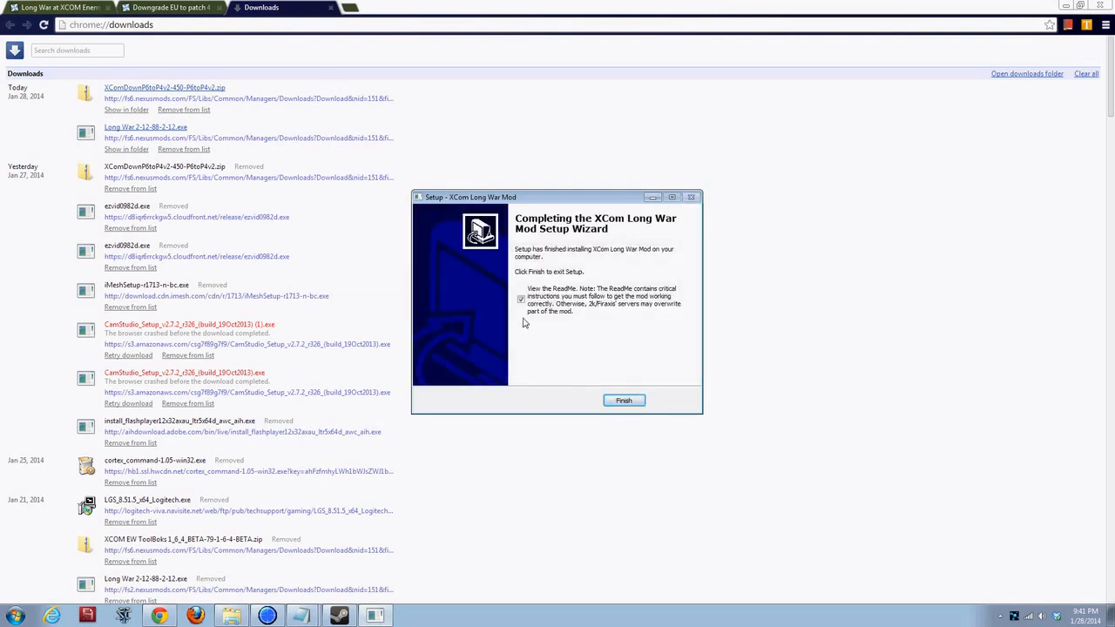
# - Untick 'View the ReadMe' and finish the Long War setup wizard
pyautogui.click(521, 300)
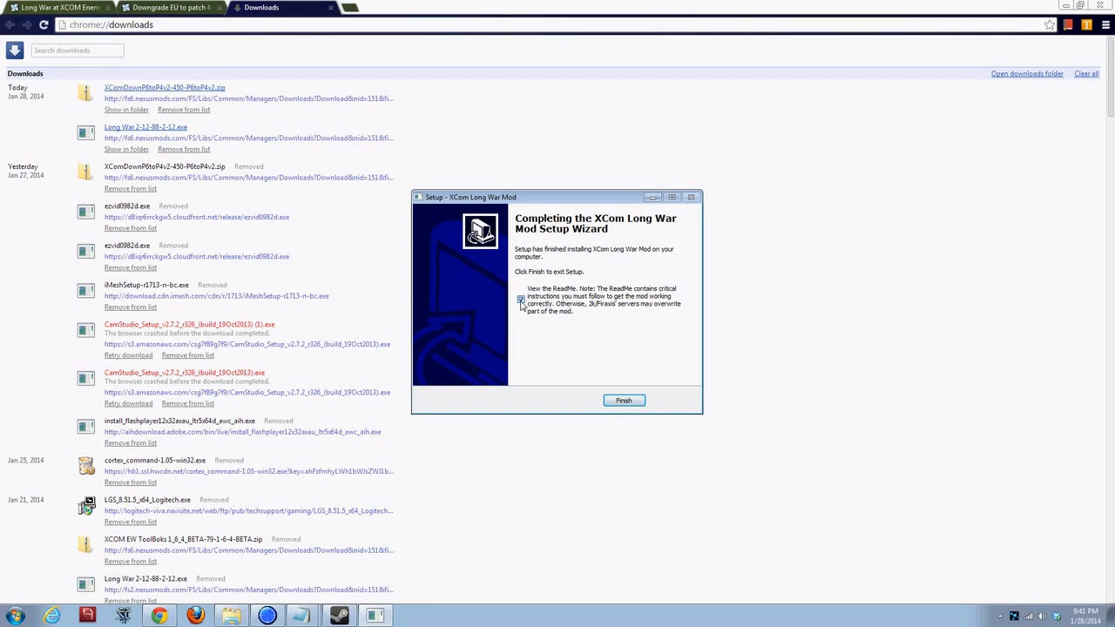
pyautogui.click(521, 300)
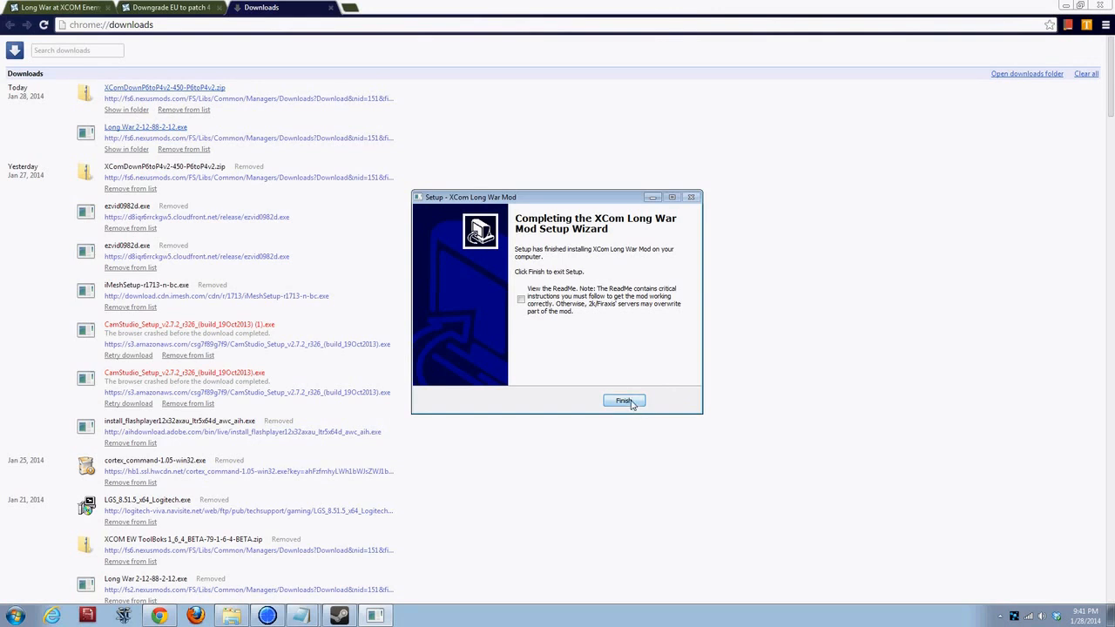
pyautogui.click(624, 401)
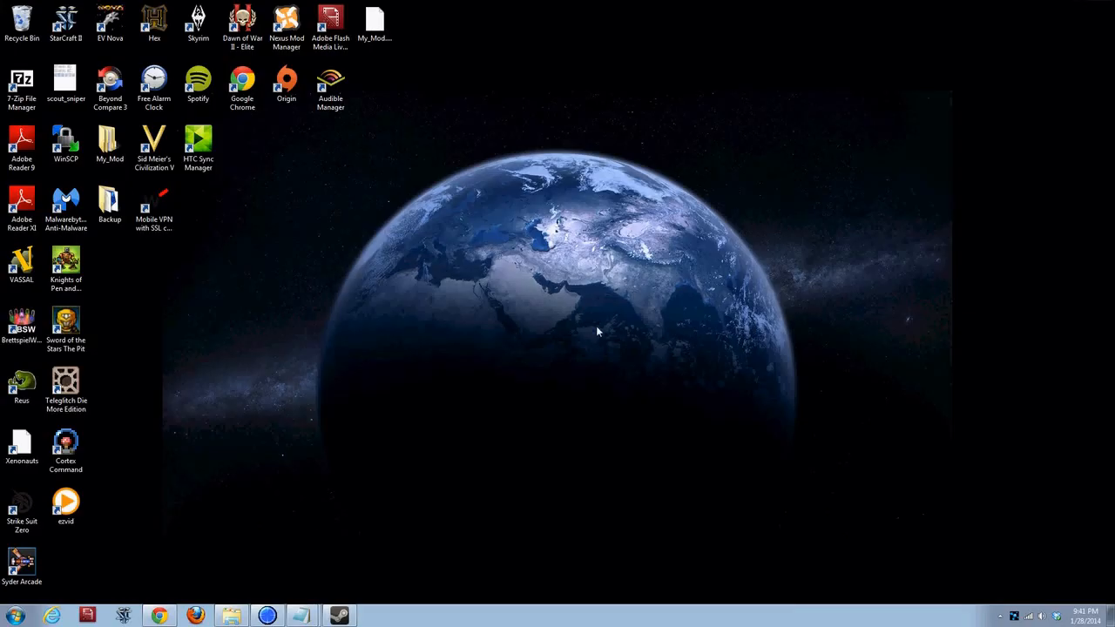
pyautogui.moveTo(329, 520)
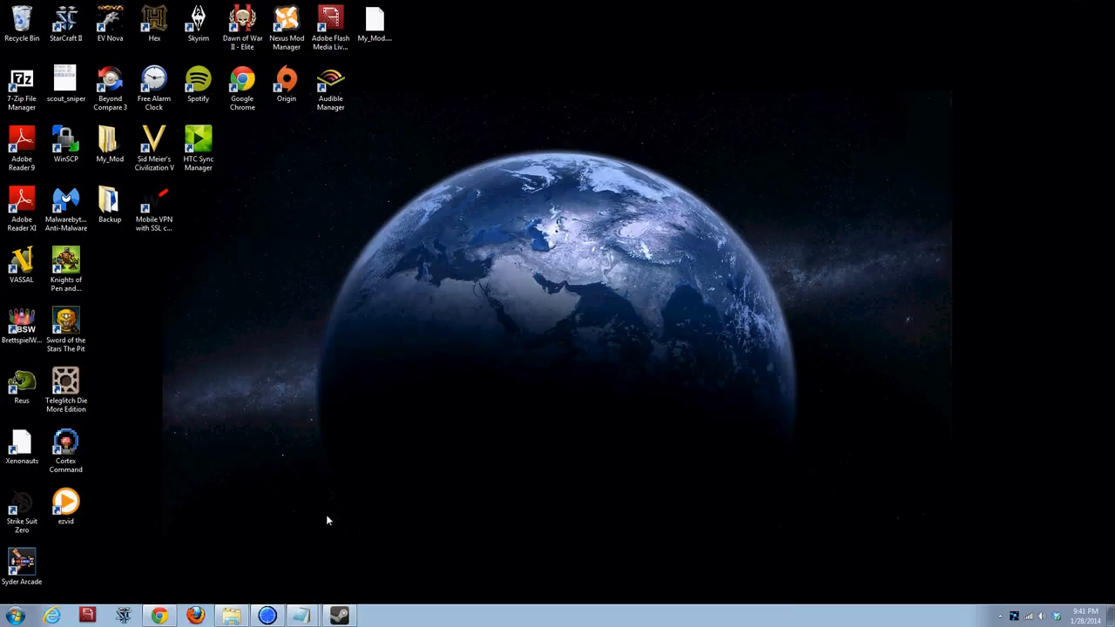
pyautogui.moveTo(338, 613)
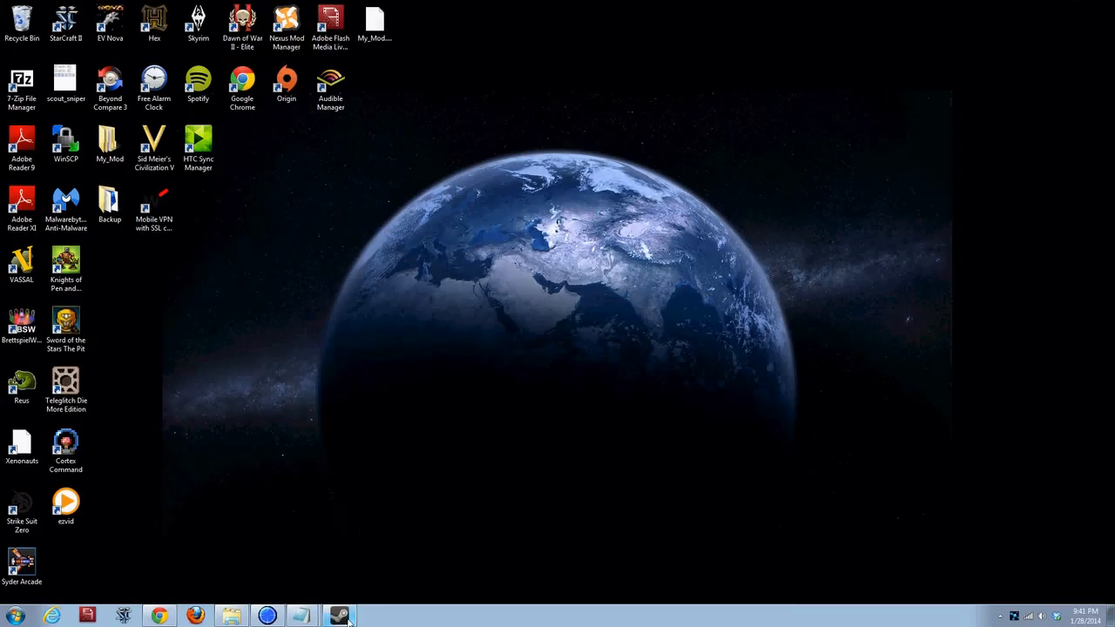
# - Launch XCOM from Steam, view the Long War Single Player difficulties and Second Wave options, then back out to the main menu
pyautogui.click(340, 612)
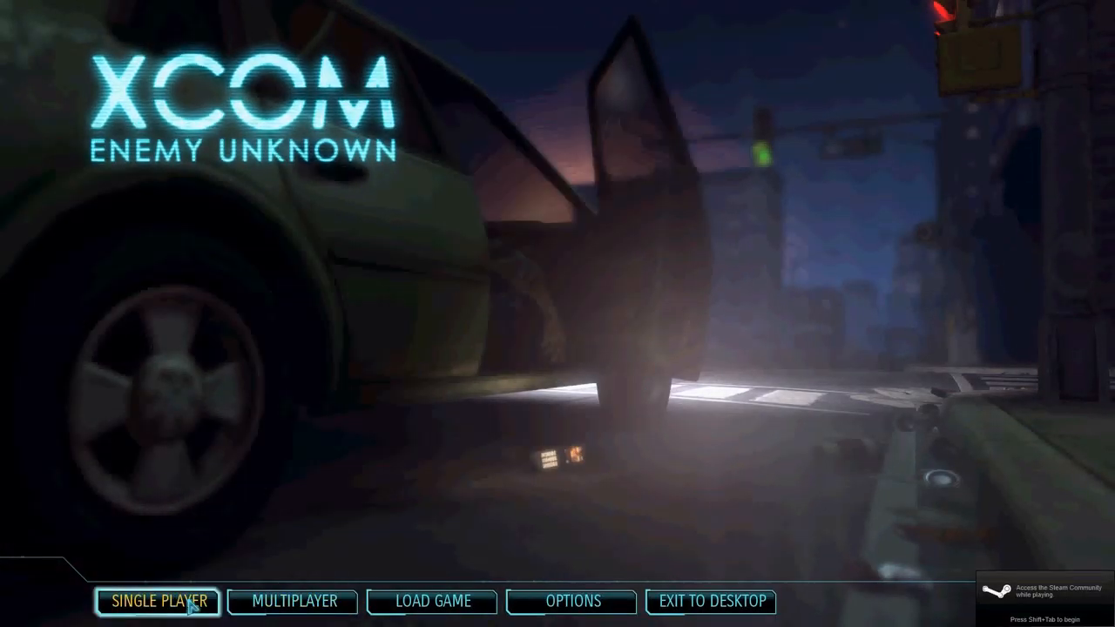
pyautogui.click(164, 602)
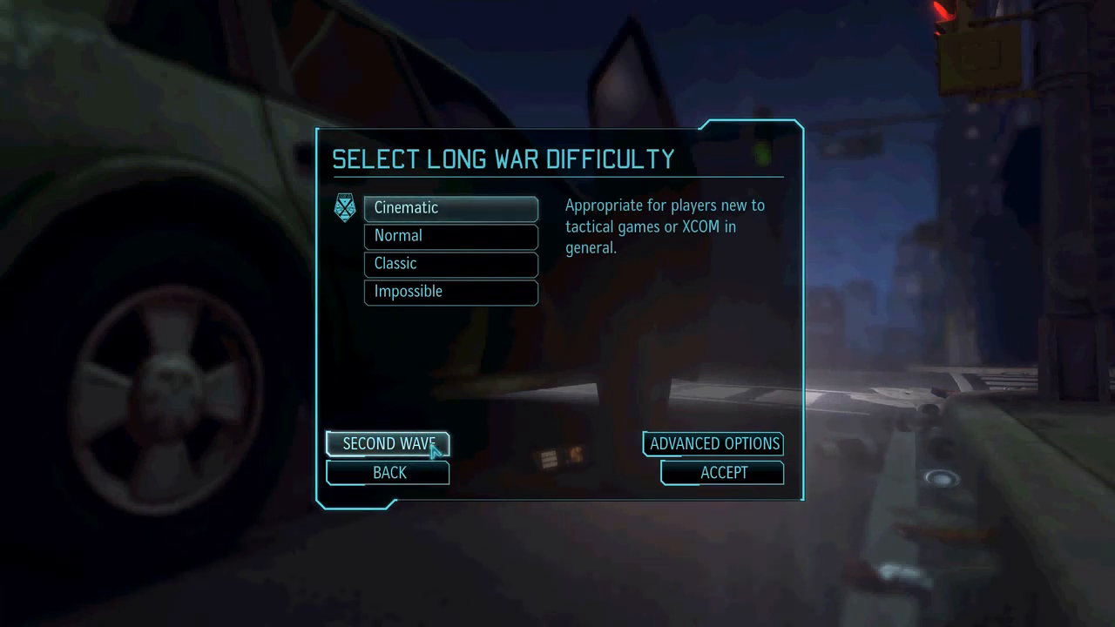
pyautogui.click(388, 444)
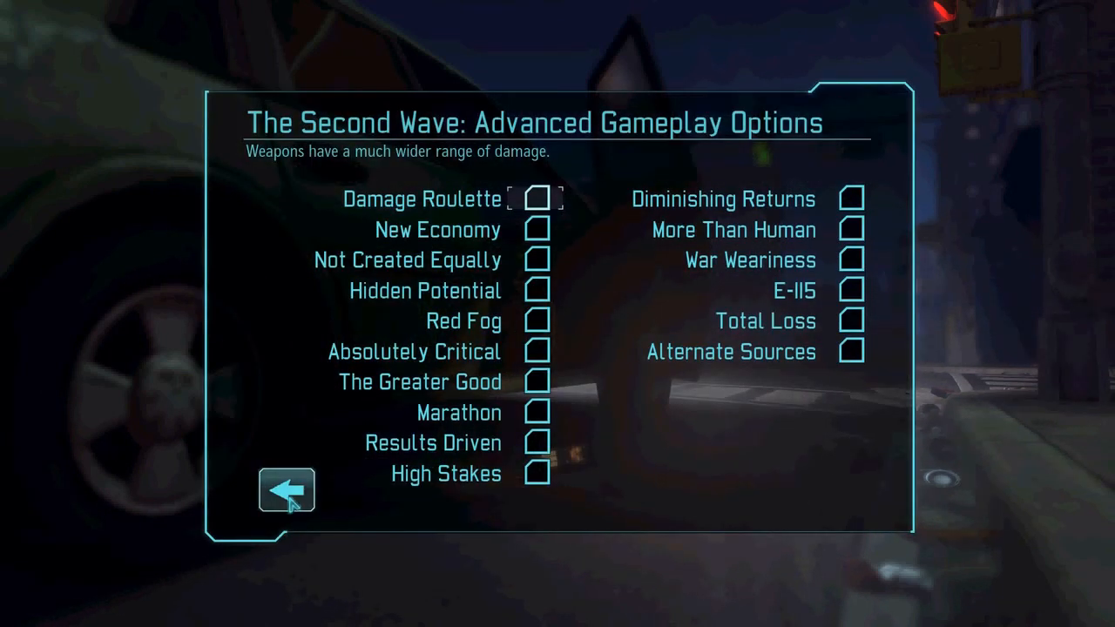
pyautogui.click(285, 493)
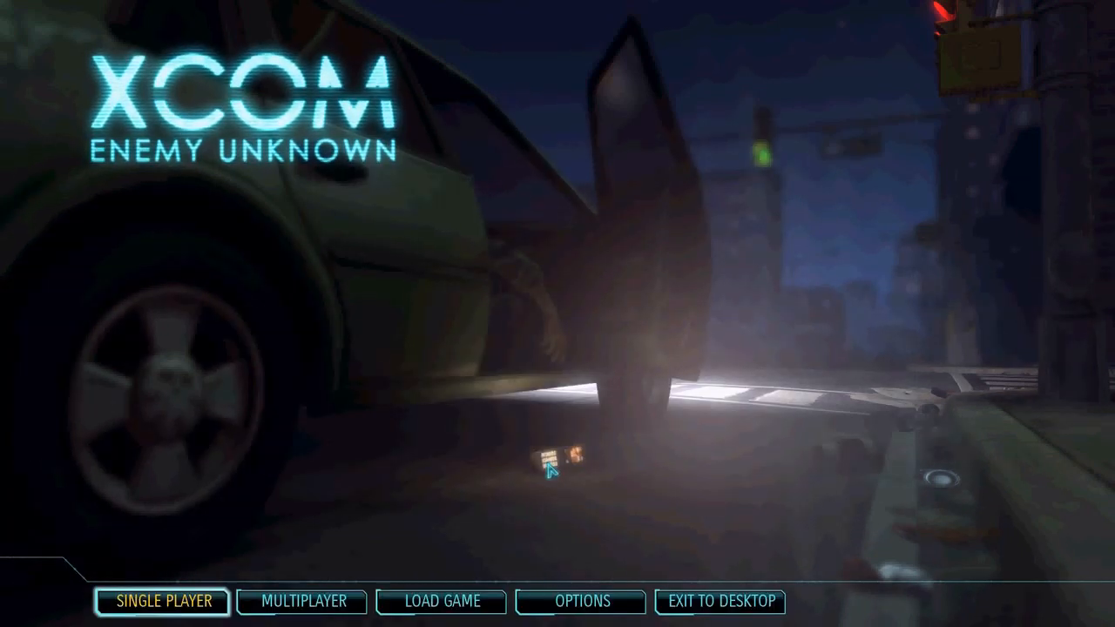
pyautogui.moveTo(471, 514)
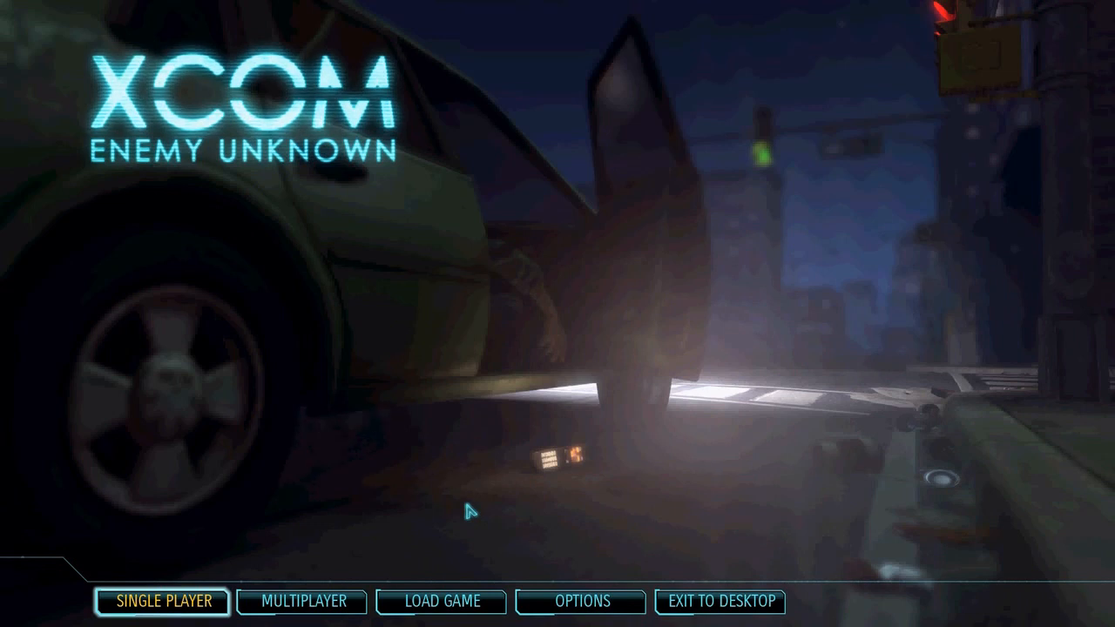
pyautogui.moveTo(720, 602)
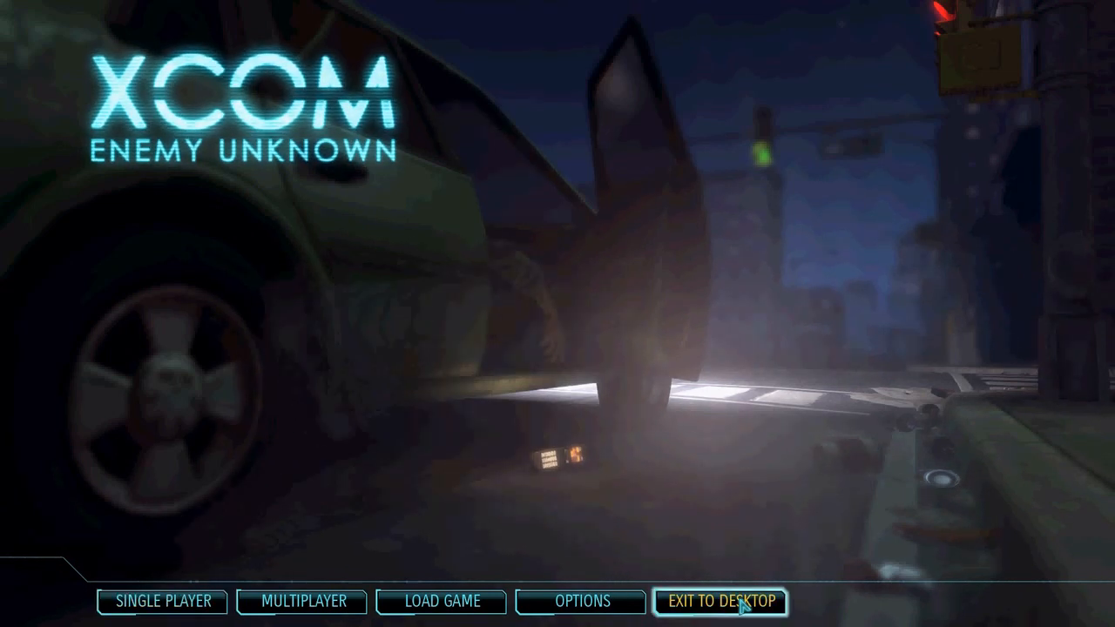